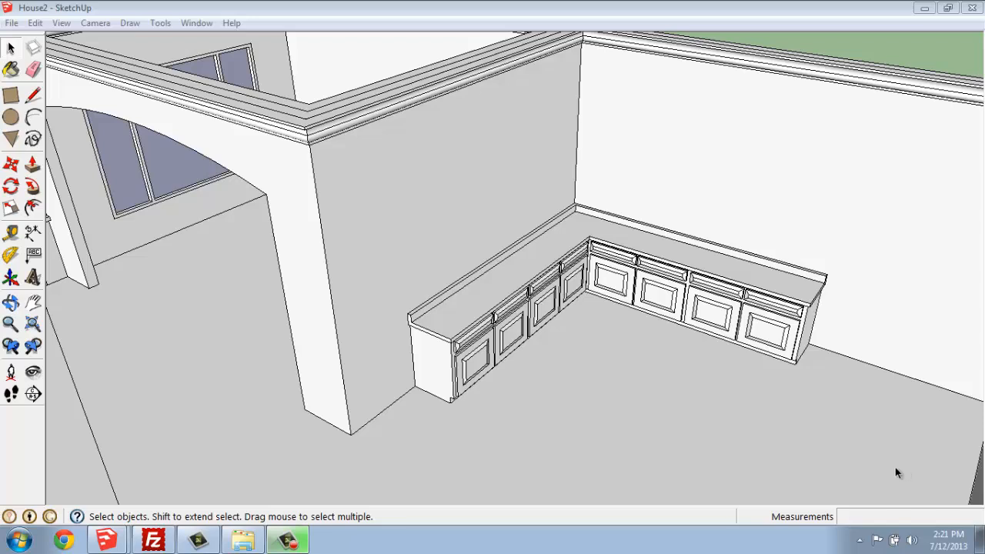
mouse_move(667, 426)
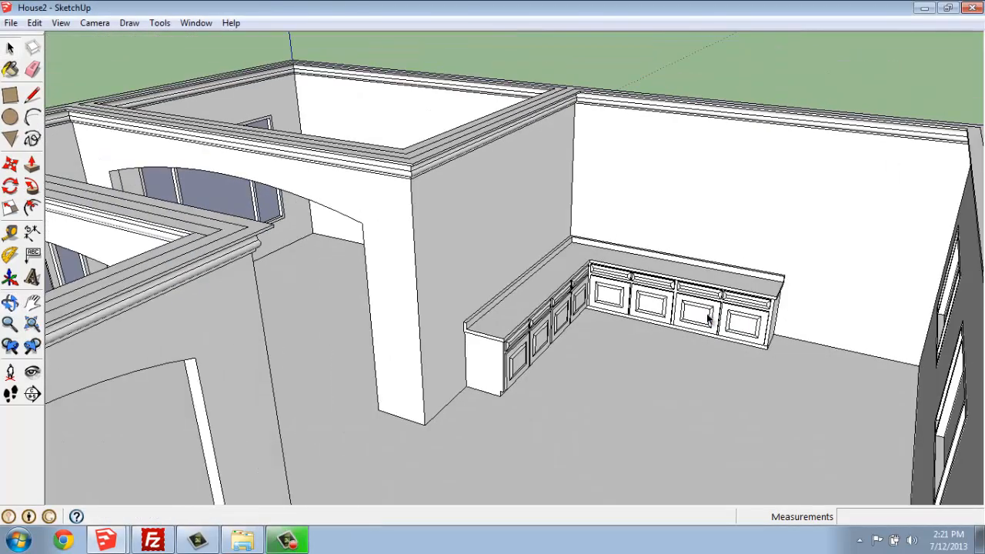
Orbit around the house to look at the existing cabinets from the front
drag(707, 316, 604, 390)
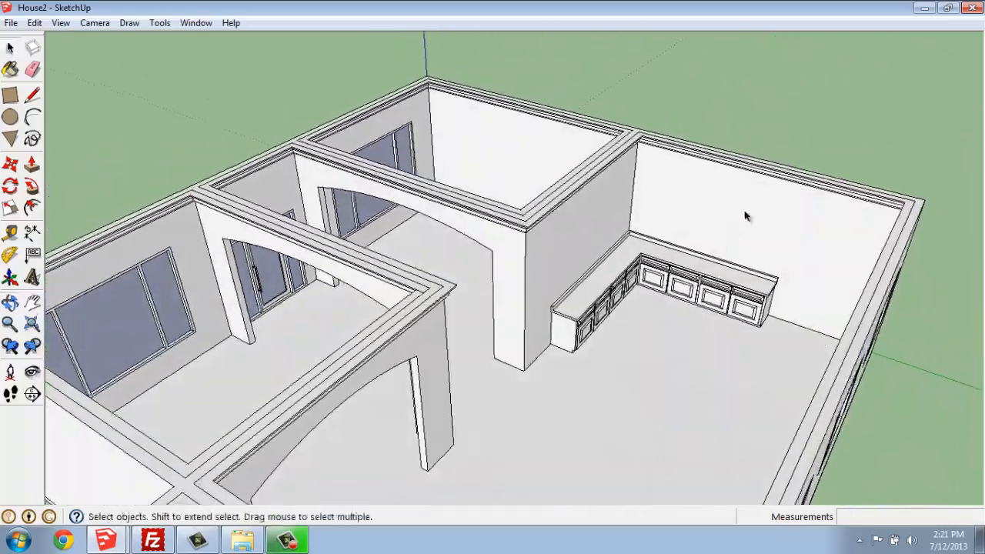
drag(746, 215, 642, 319)
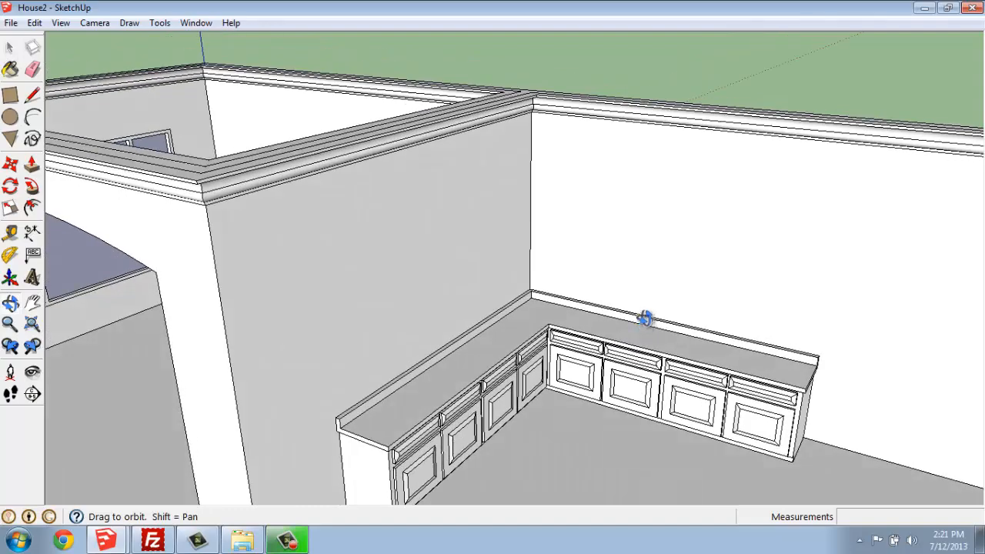
drag(646, 318, 565, 413)
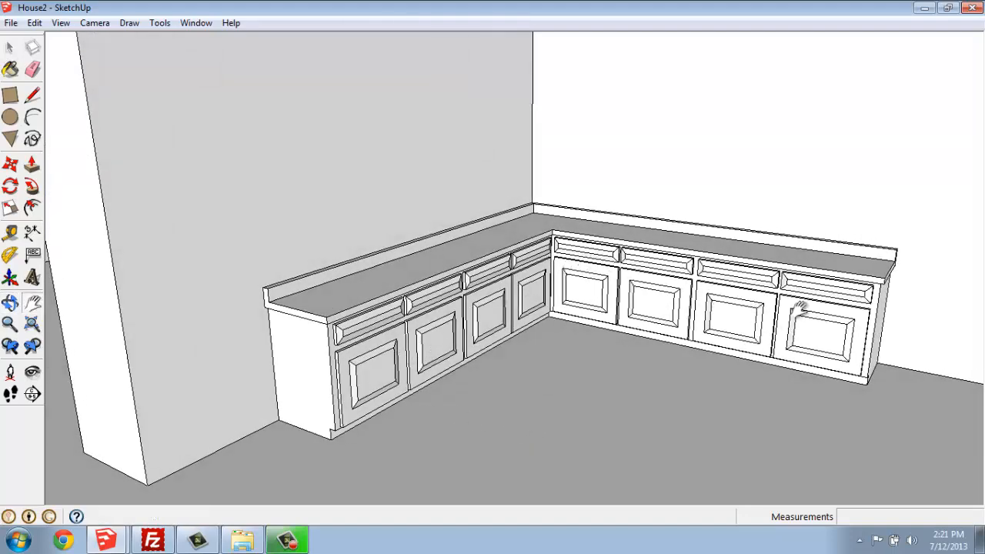
mouse_move(350, 430)
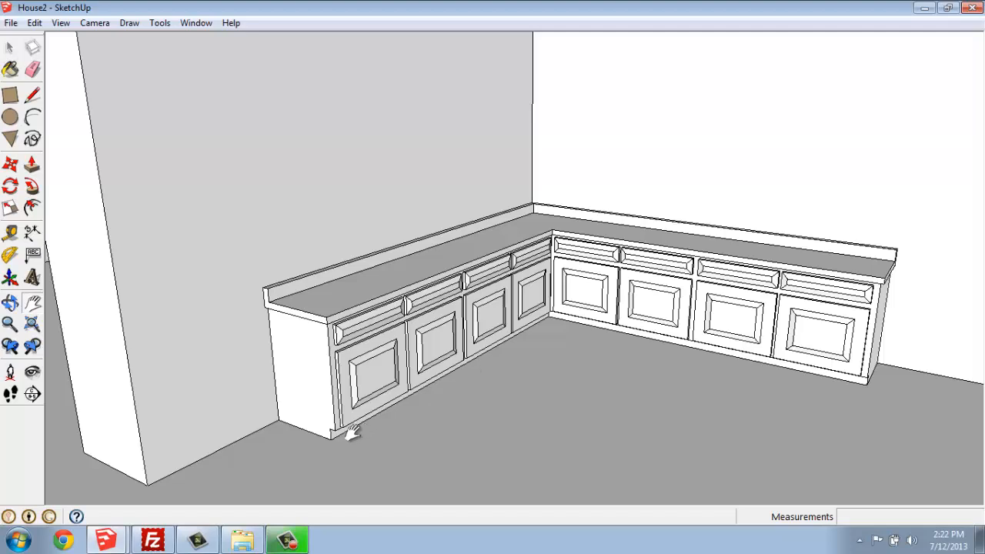
mouse_move(781, 254)
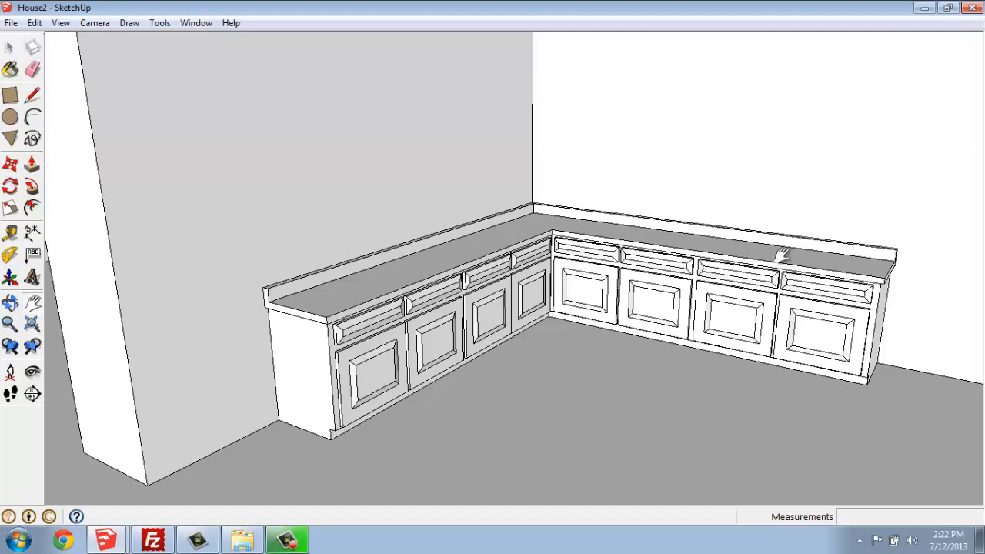
mouse_move(669, 242)
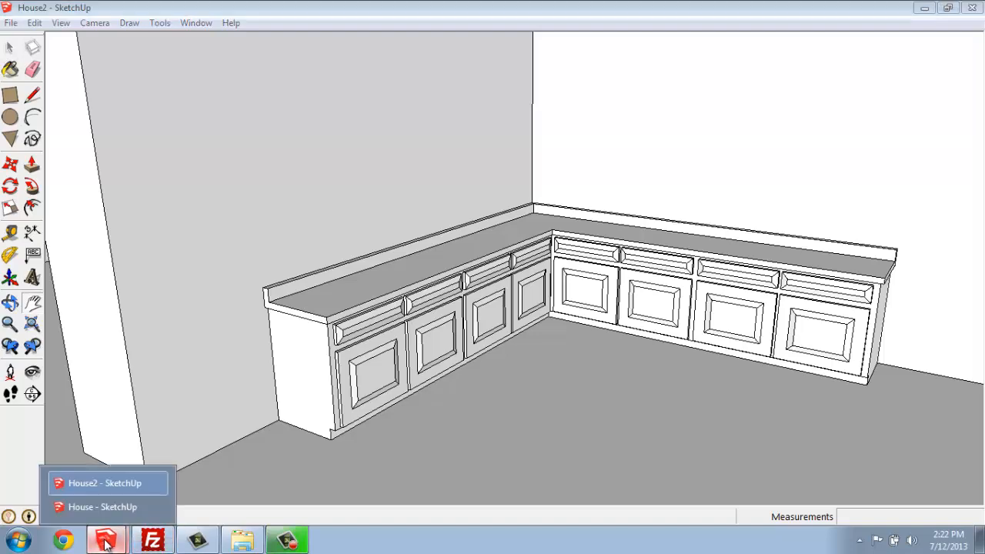
Switch to the House model, then select and deselect its wall group
click(103, 506)
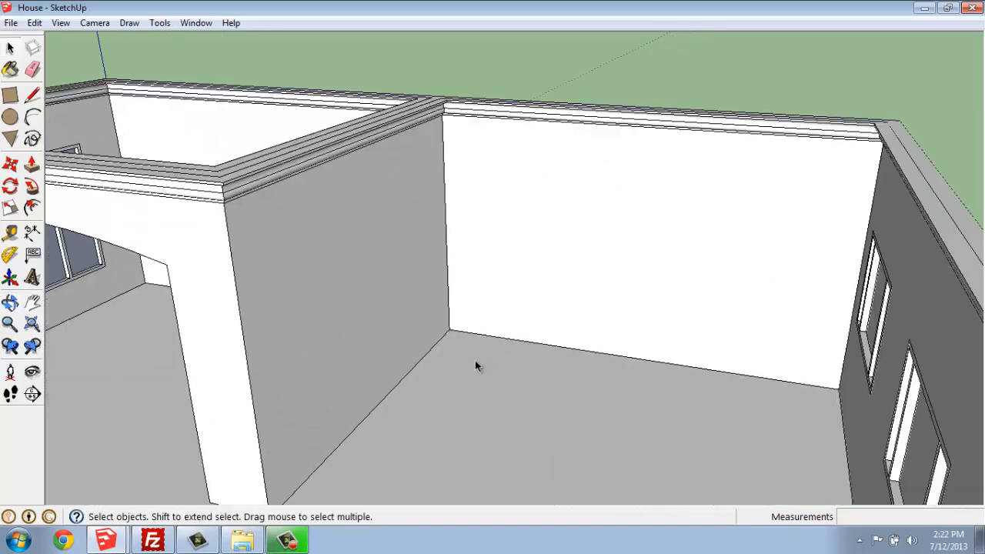
mouse_move(525, 339)
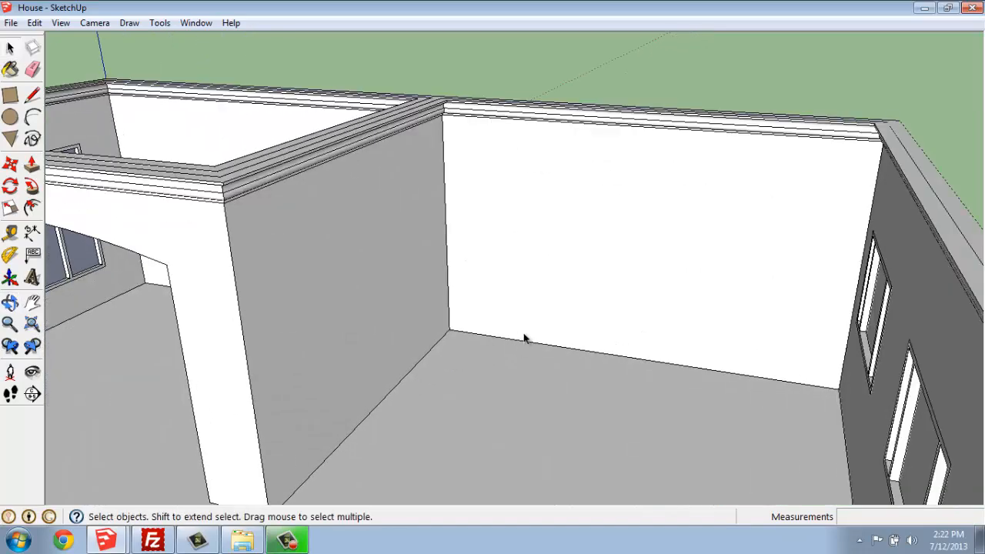
click(323, 277)
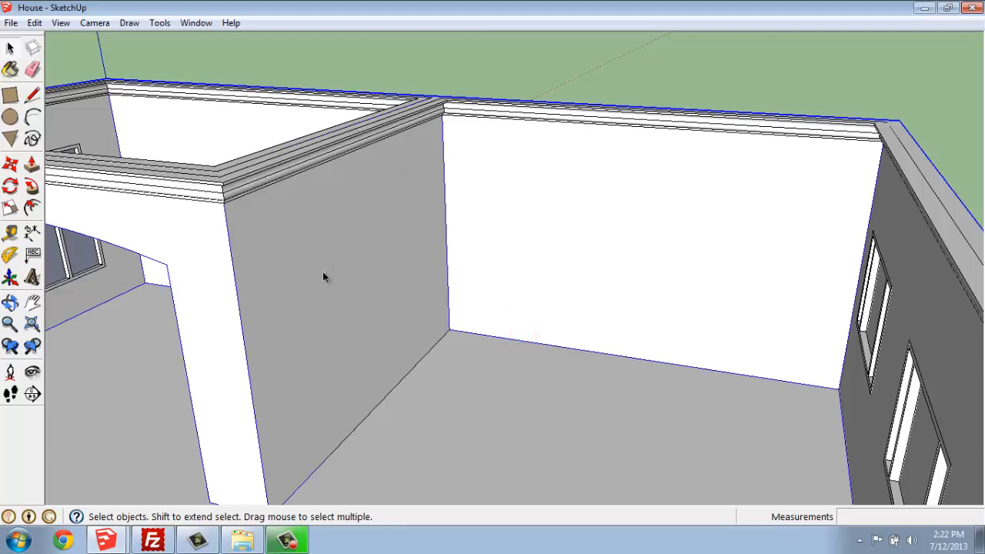
mouse_move(449, 317)
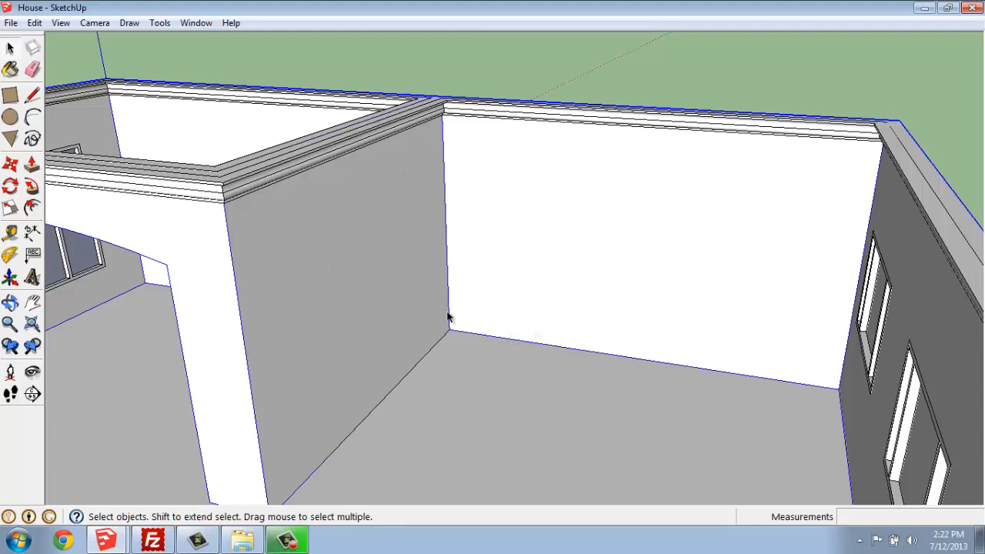
mouse_move(494, 363)
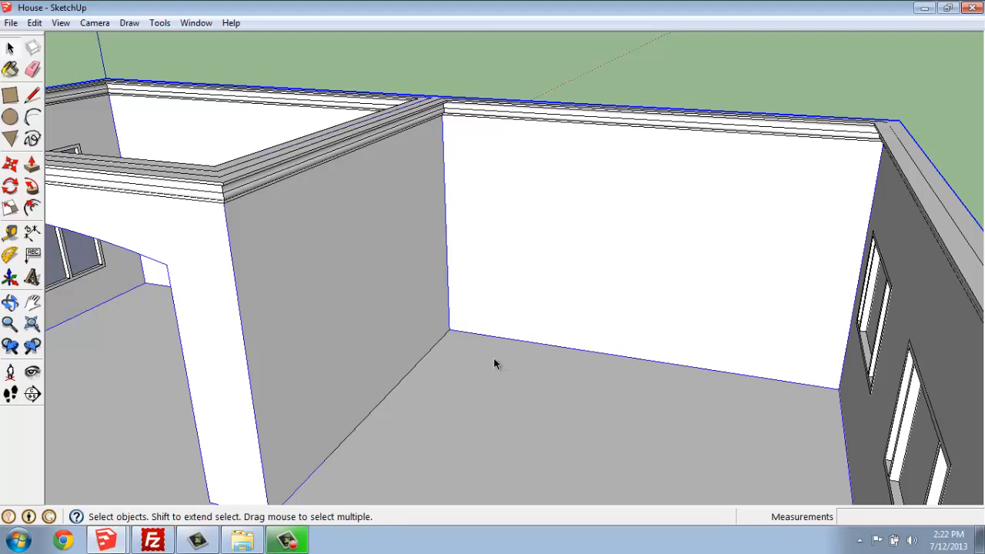
mouse_move(462, 322)
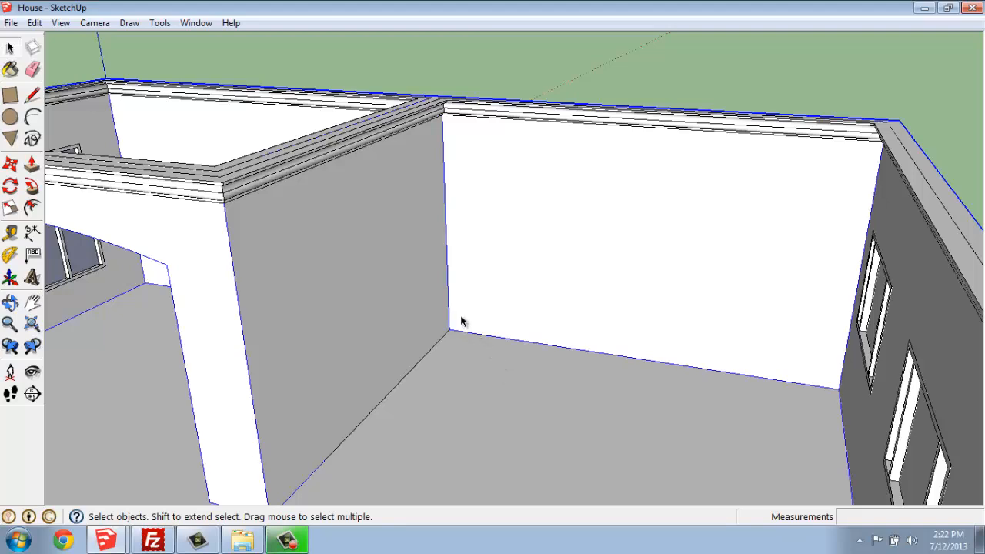
mouse_move(450, 315)
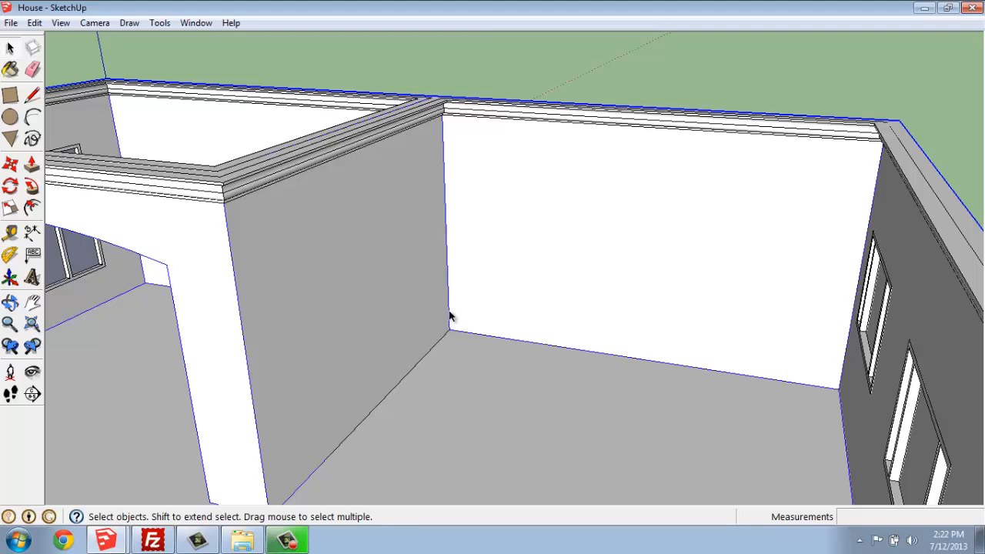
mouse_move(348, 408)
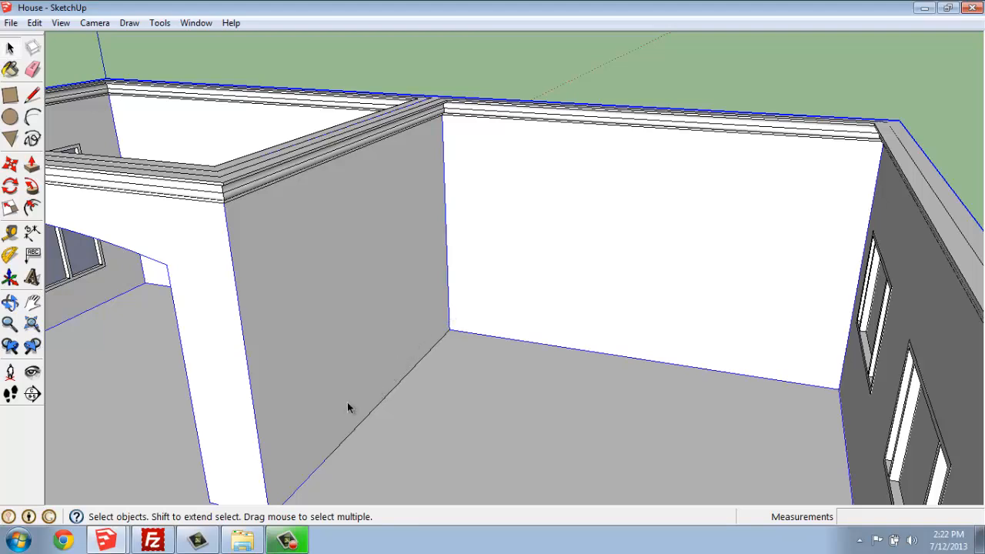
mouse_move(433, 395)
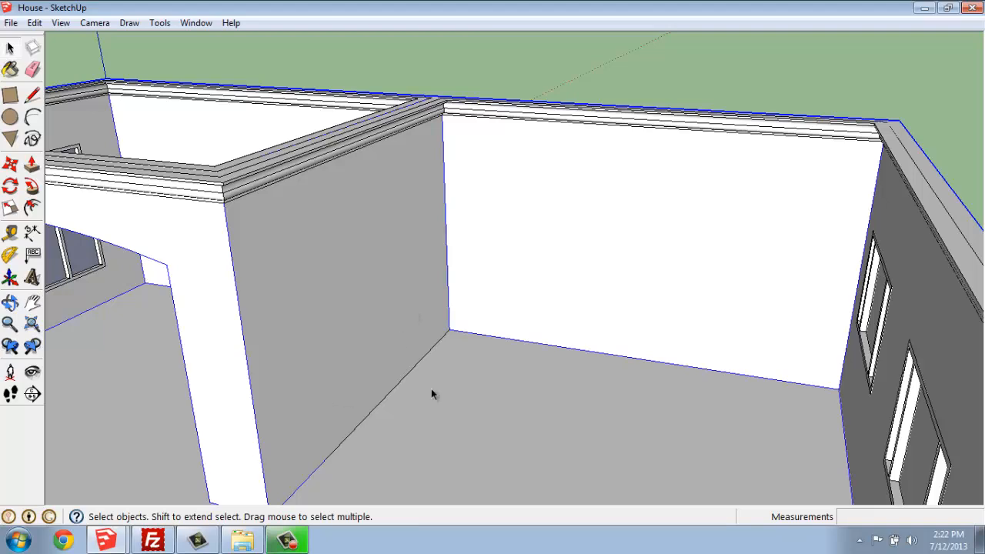
click(583, 109)
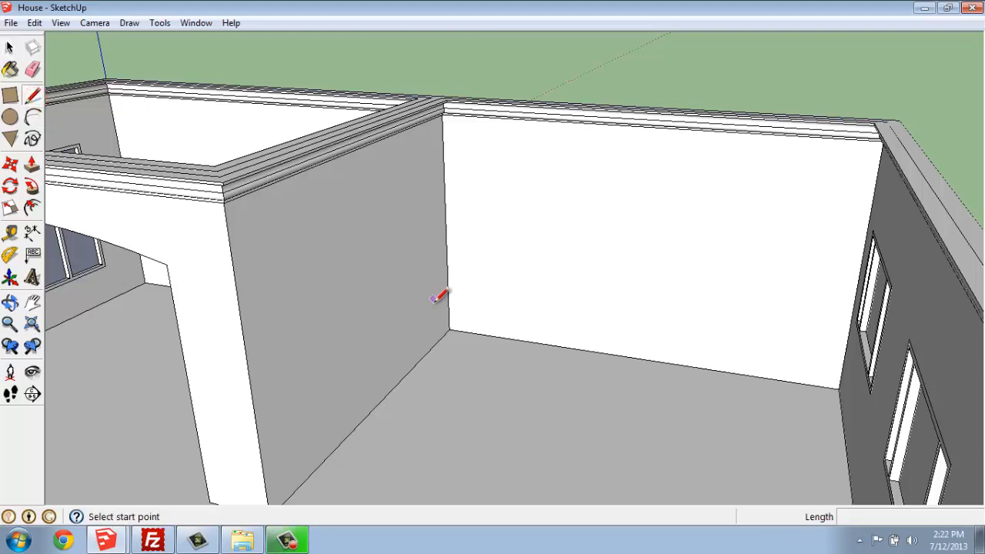
mouse_move(450, 329)
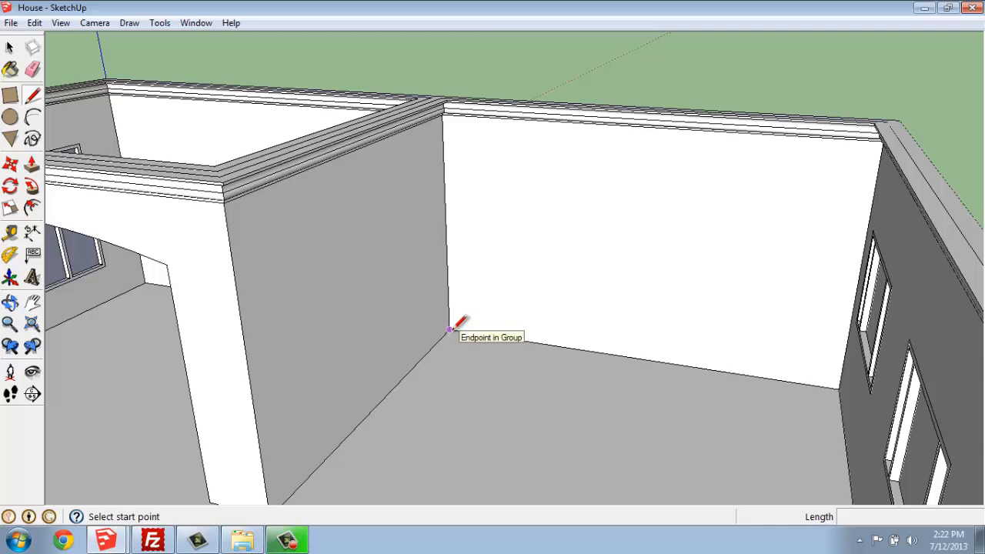
Trace the cabinet outline 24 inches from the walls, starting with a 10-foot edge
click(450, 329)
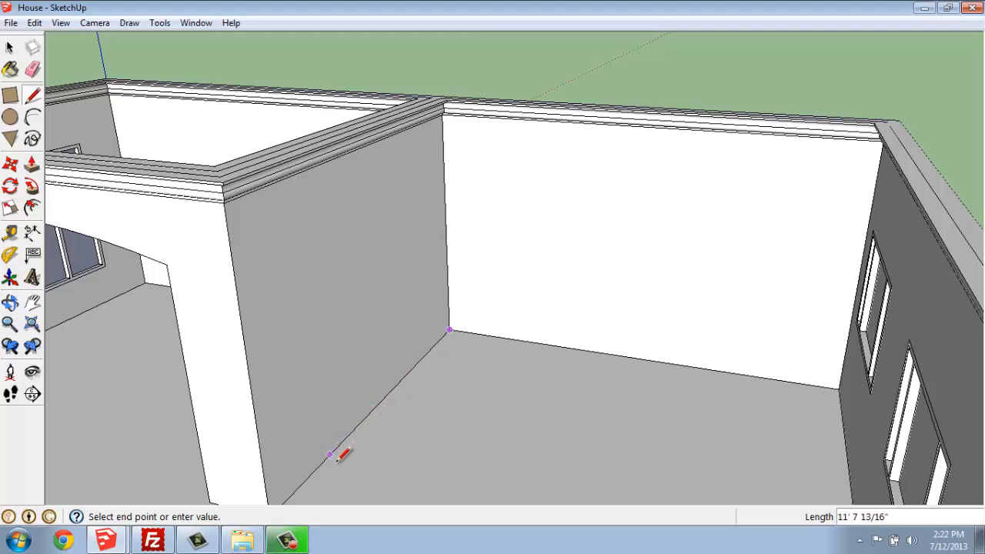
mouse_move(296, 489)
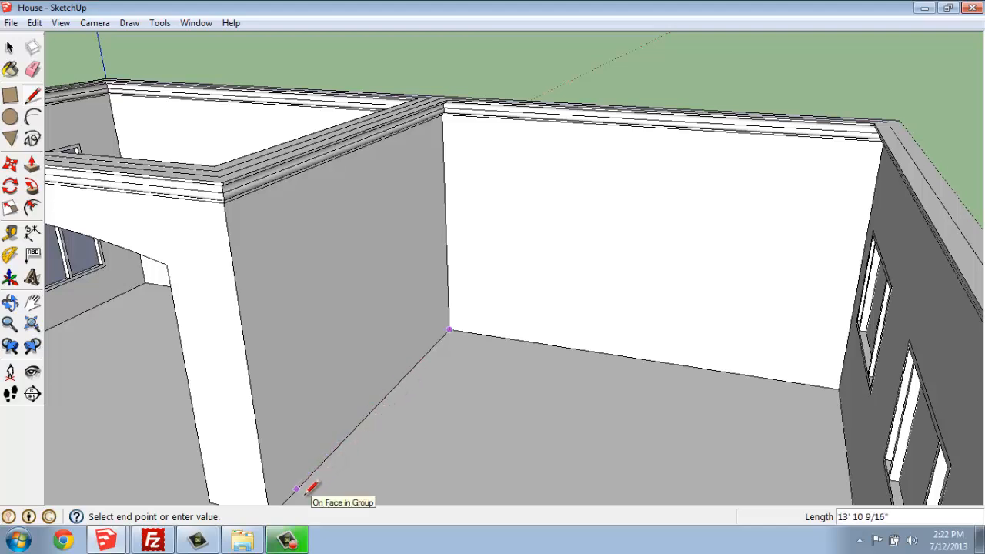
text(12')
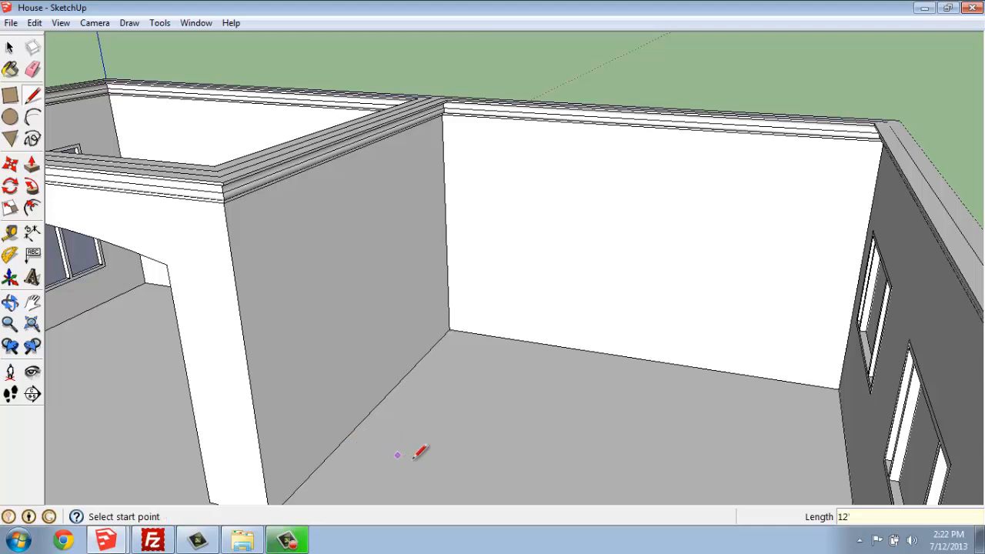
mouse_move(453, 329)
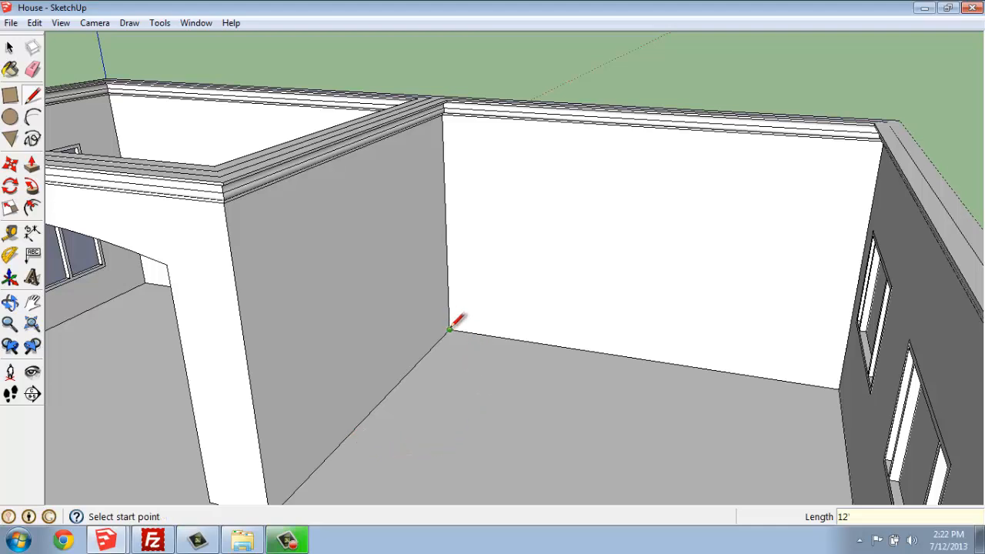
click(450, 329)
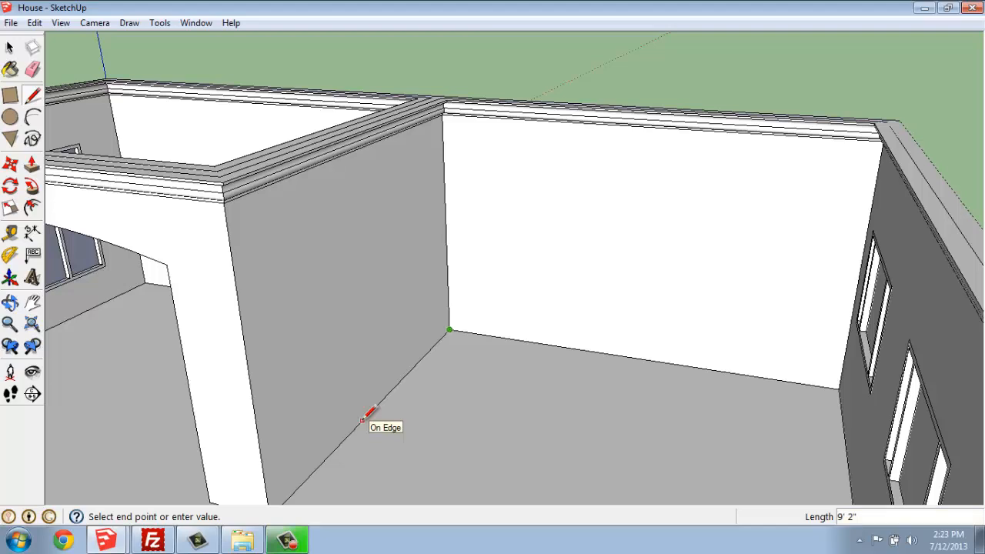
mouse_move(337, 448)
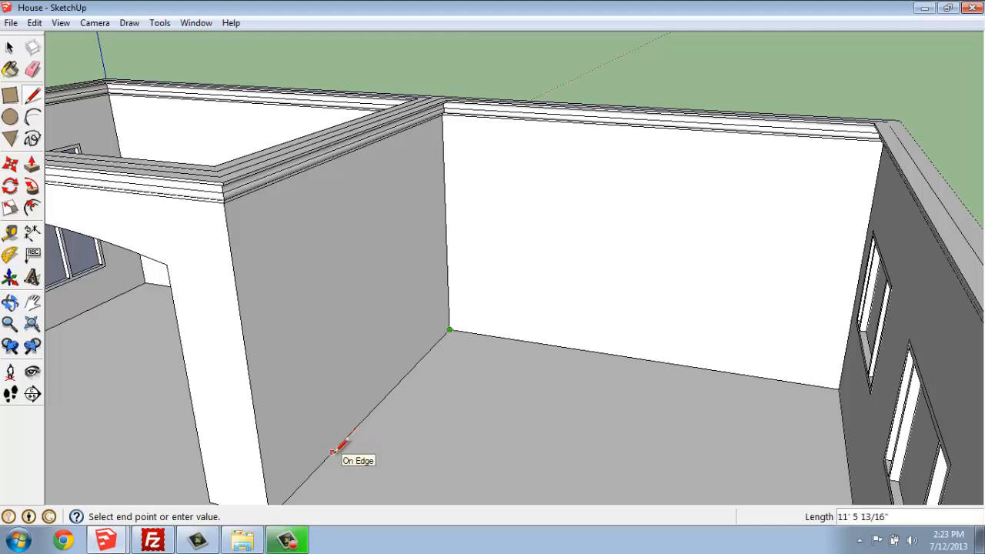
mouse_move(324, 459)
text(12')
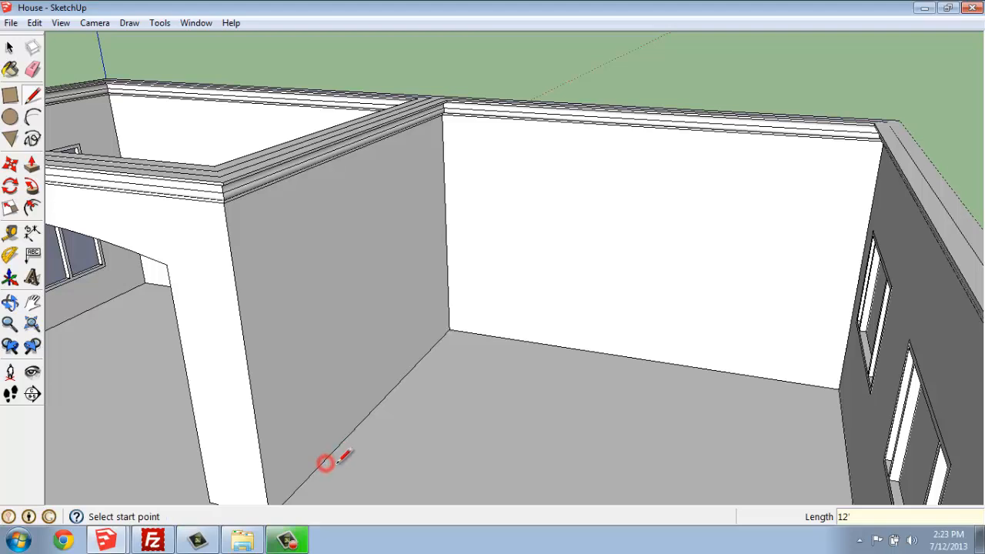
mouse_move(338, 450)
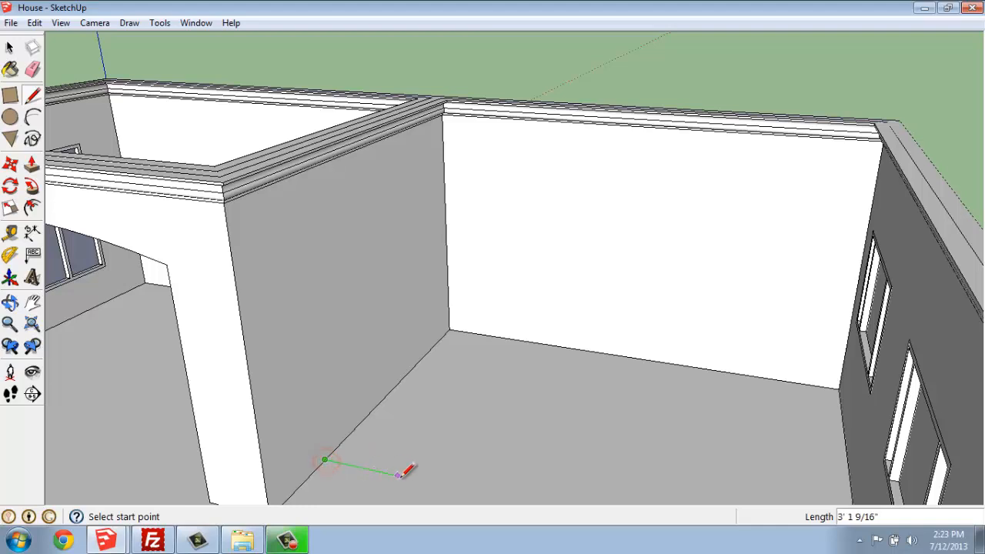
mouse_move(407, 470)
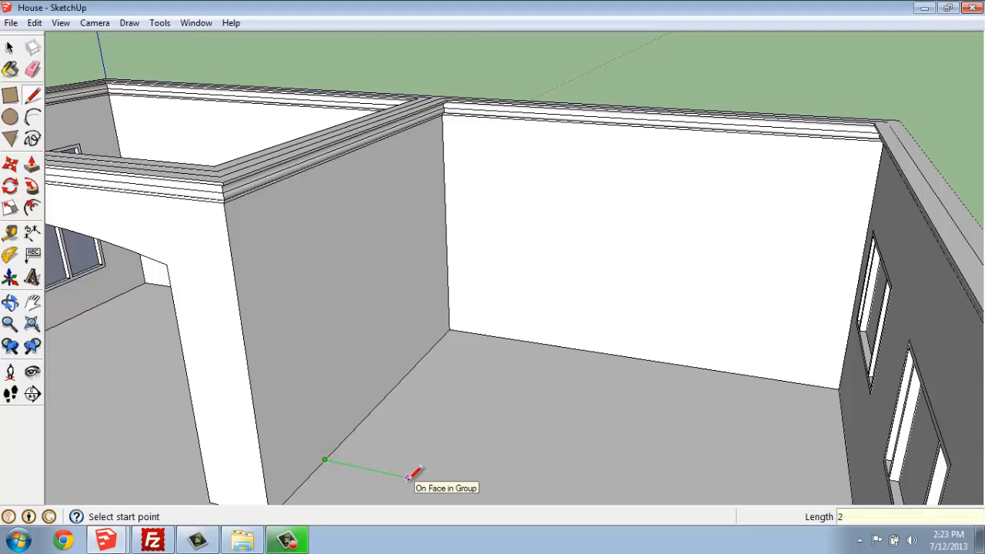
text(24)
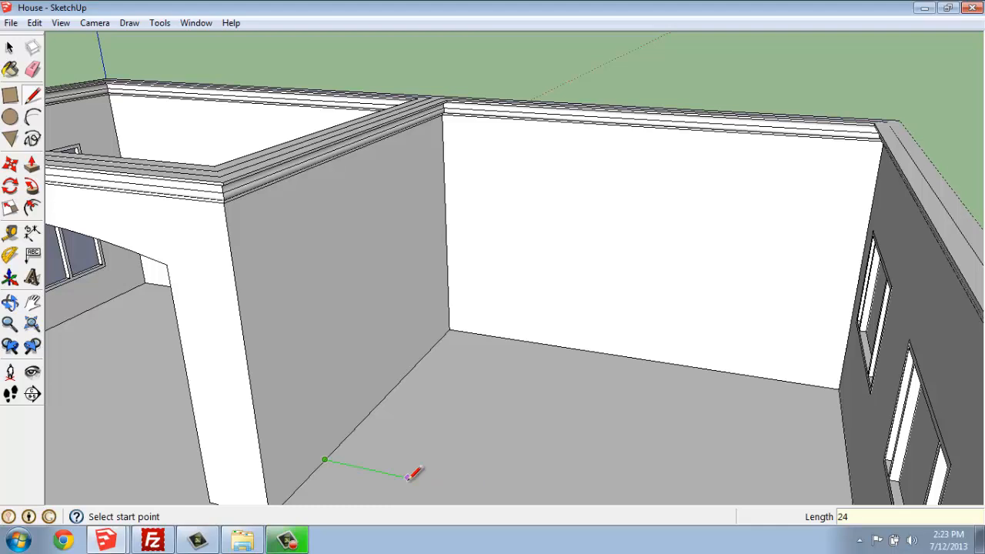
click(324, 460)
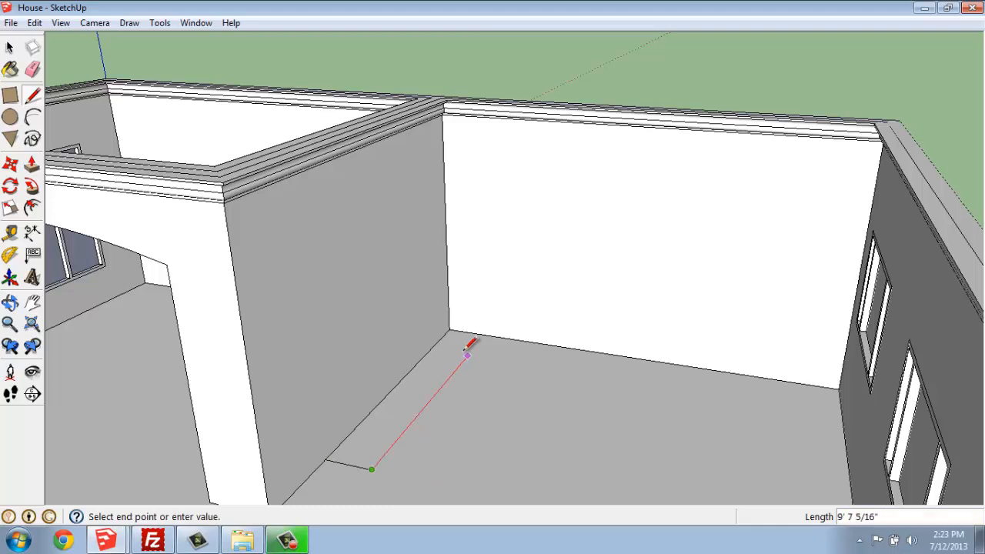
mouse_move(473, 346)
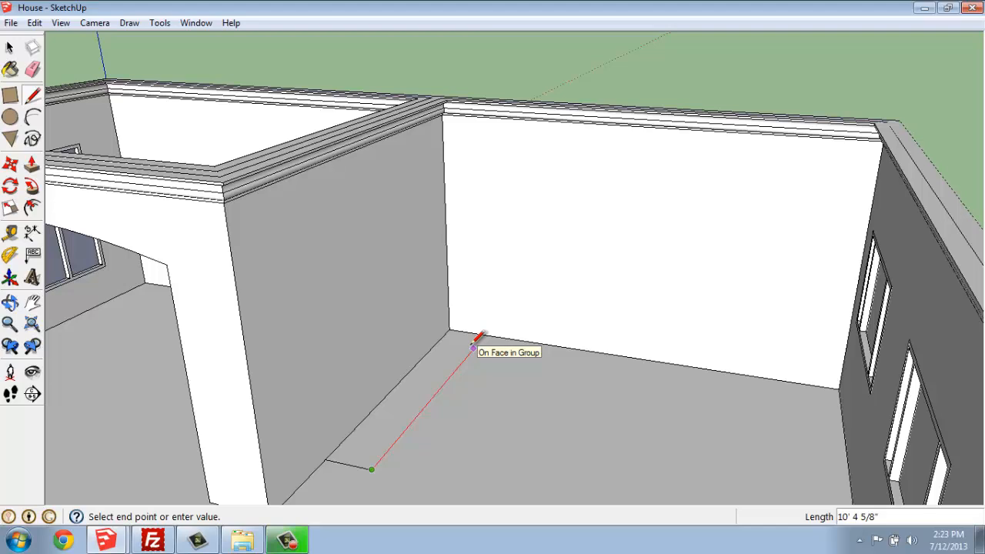
text(10')
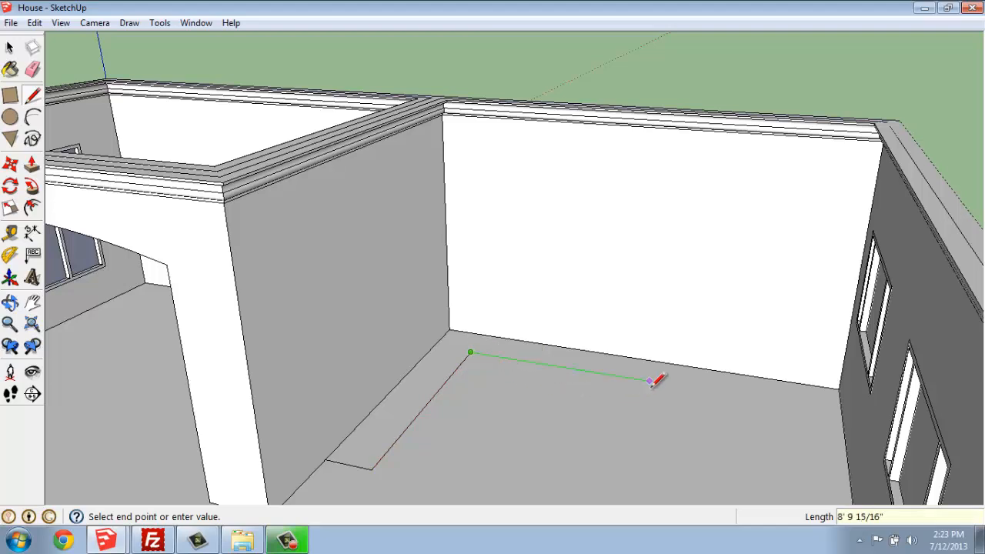
mouse_move(677, 380)
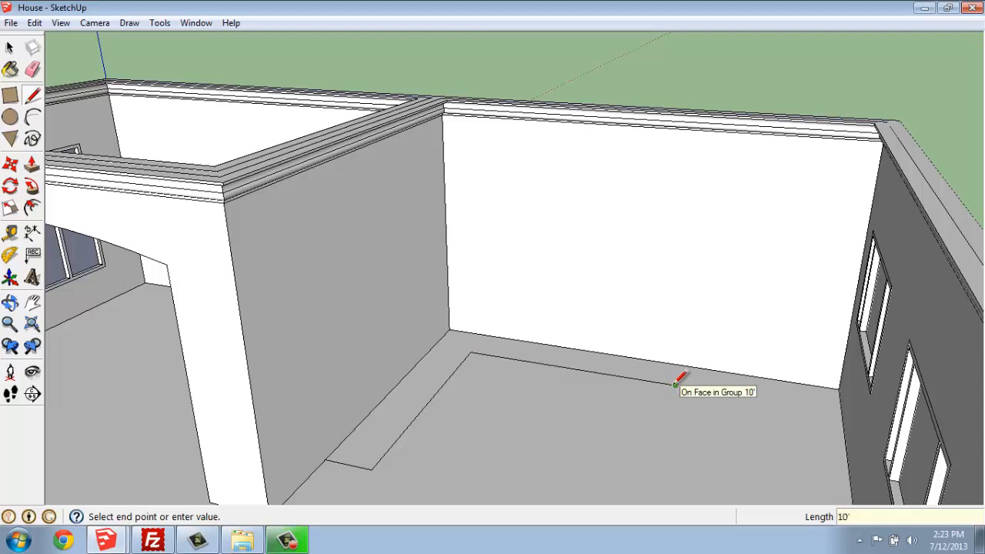
mouse_move(676, 383)
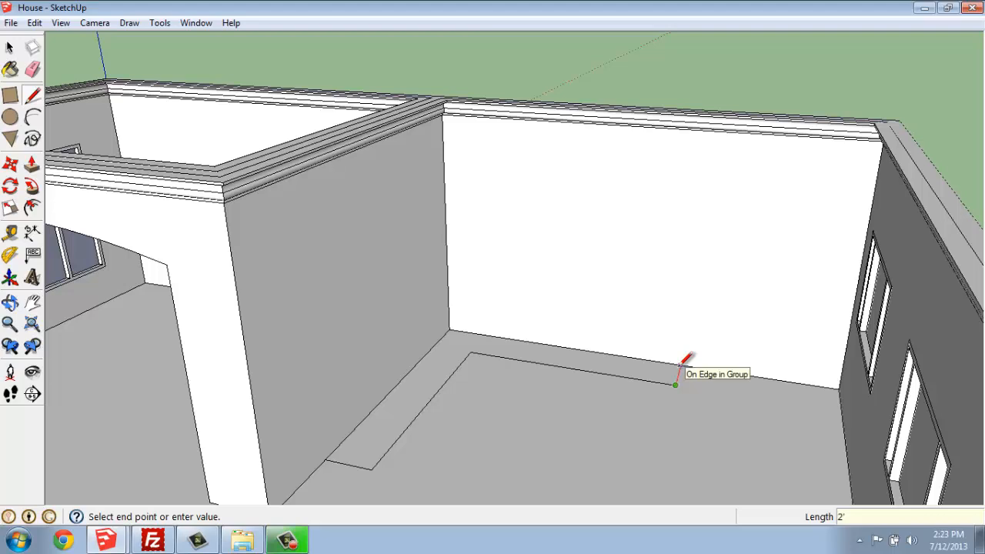
mouse_move(683, 365)
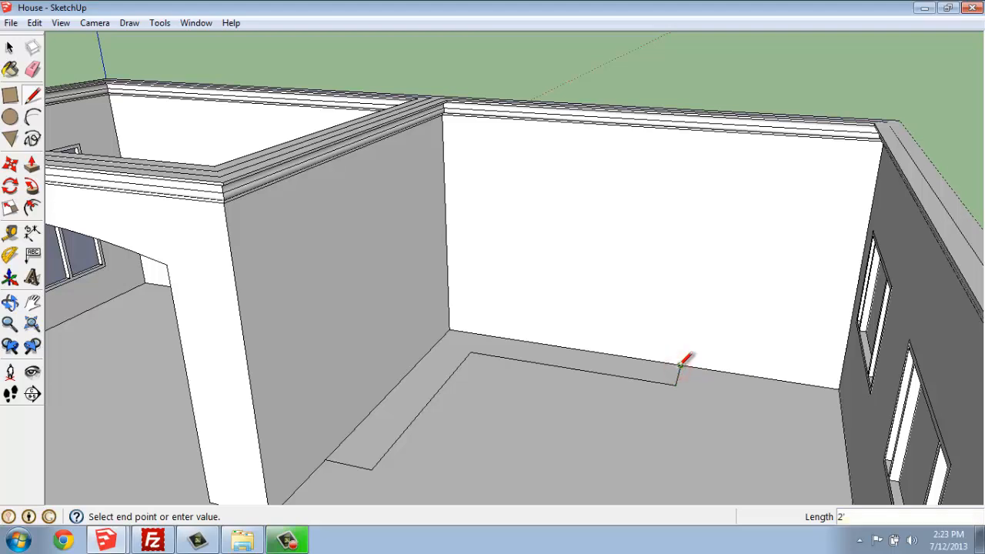
mouse_move(450, 327)
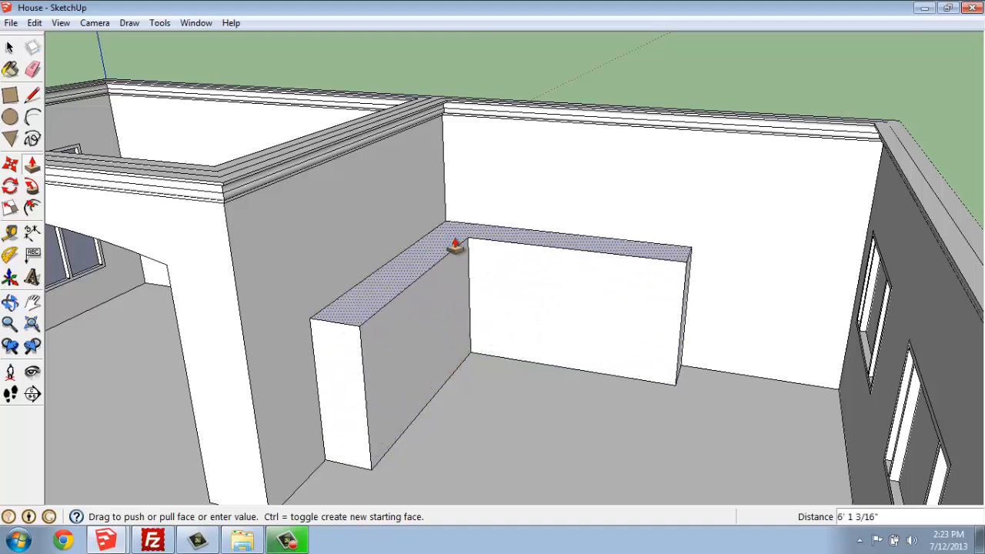
Push/pull the L-shaped face up 34 inches and zoom in on the block
drag(454, 245, 452, 302)
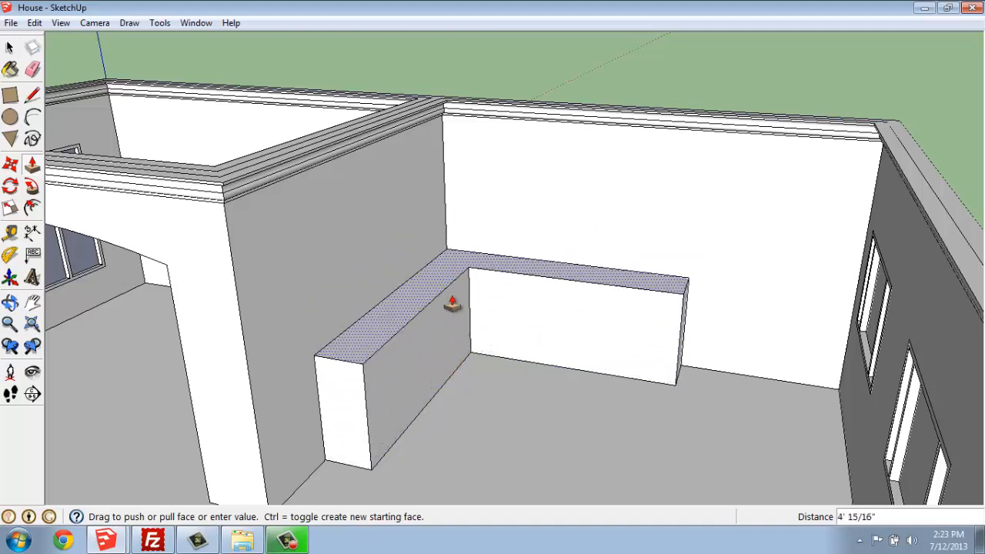
drag(453, 304, 458, 307)
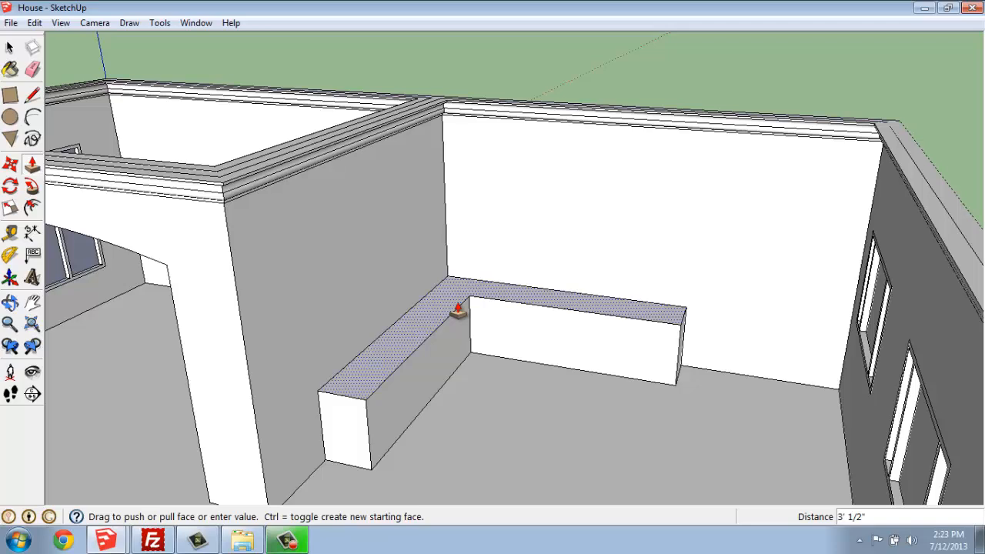
text(34)
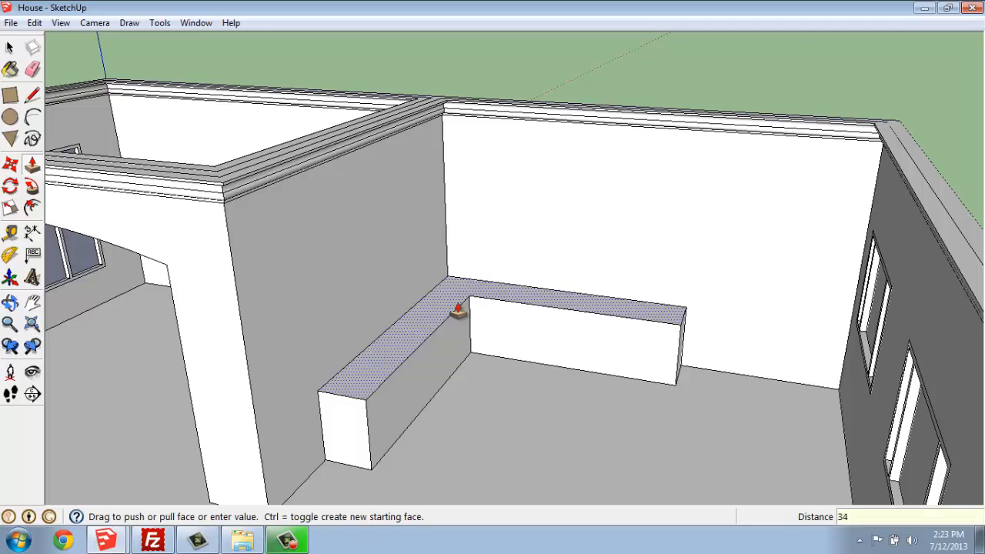
drag(458, 308, 400, 382)
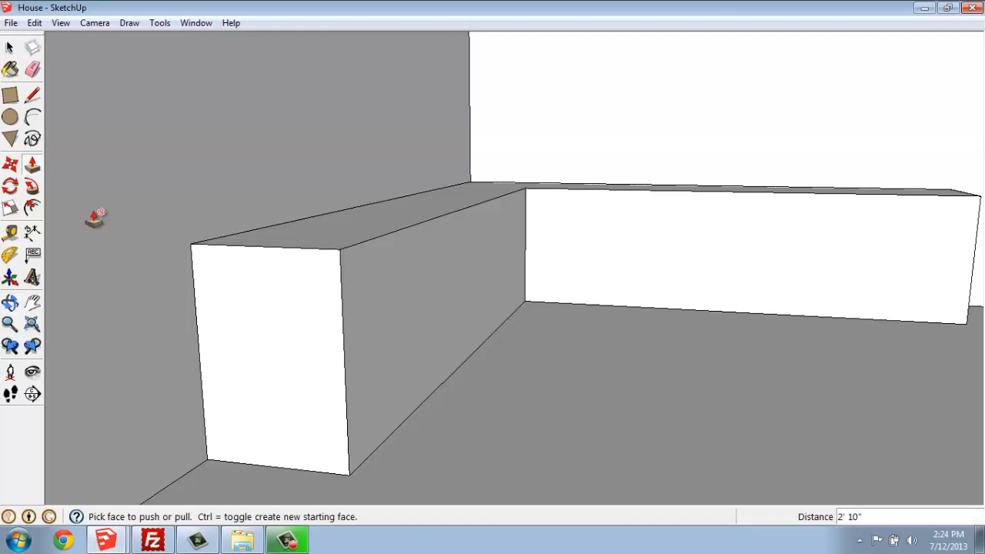
Cut a 4 by 2 inch toe kick into the bottom front, then orbit to check
click(11, 94)
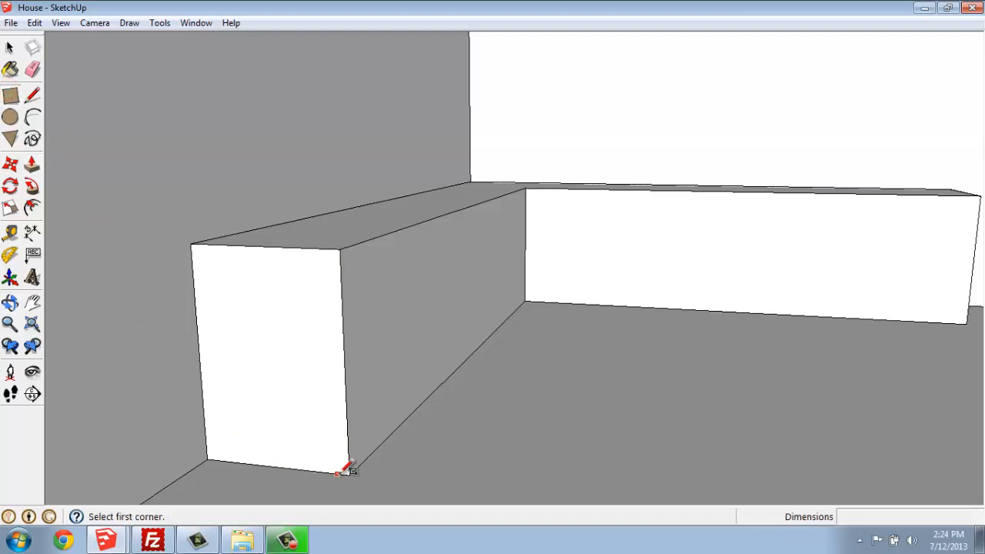
mouse_move(358, 470)
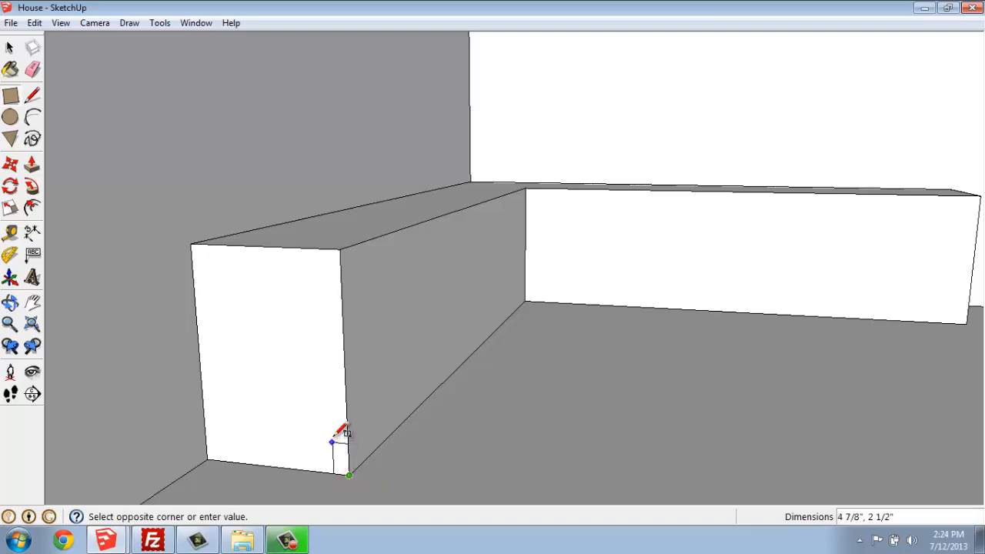
mouse_move(323, 404)
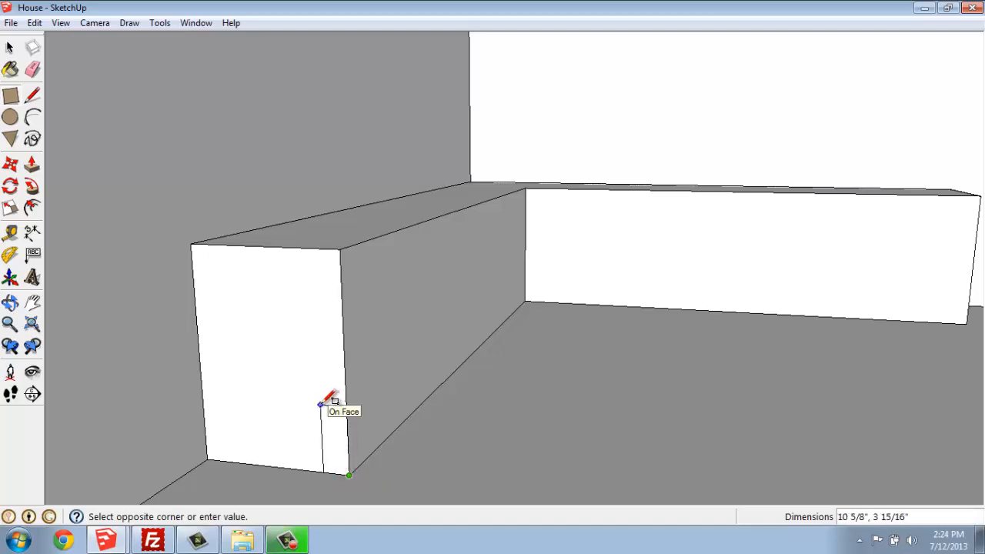
text(4,2)
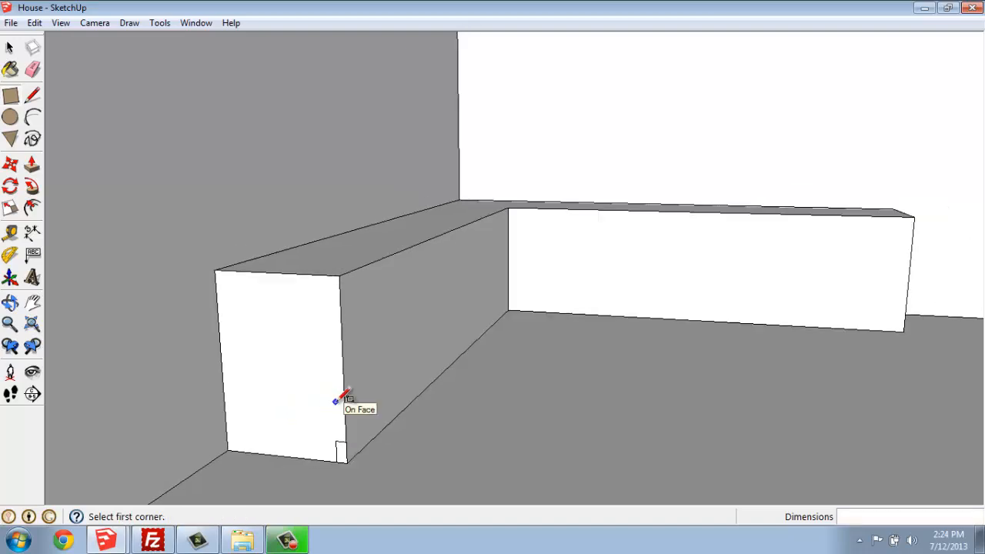
mouse_move(77, 154)
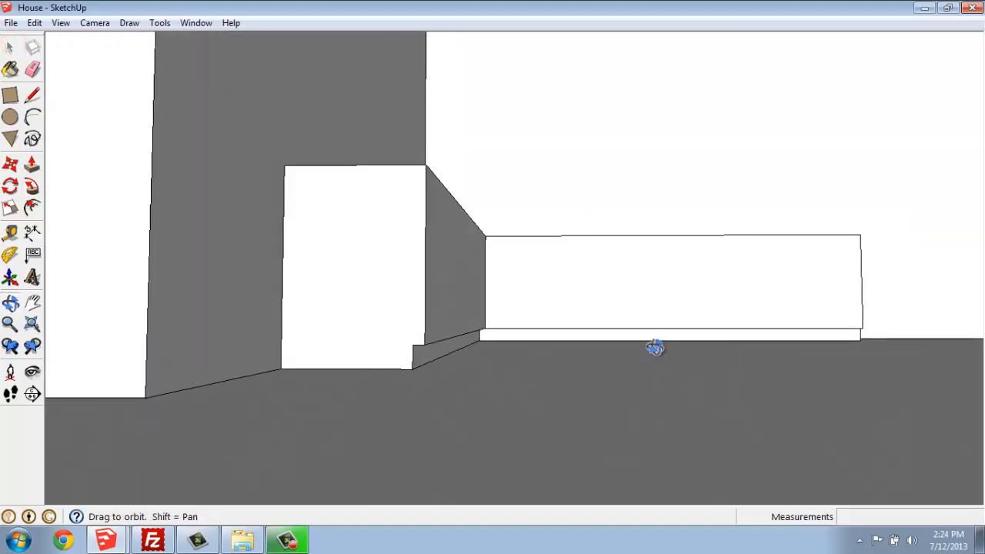
drag(654, 347, 437, 401)
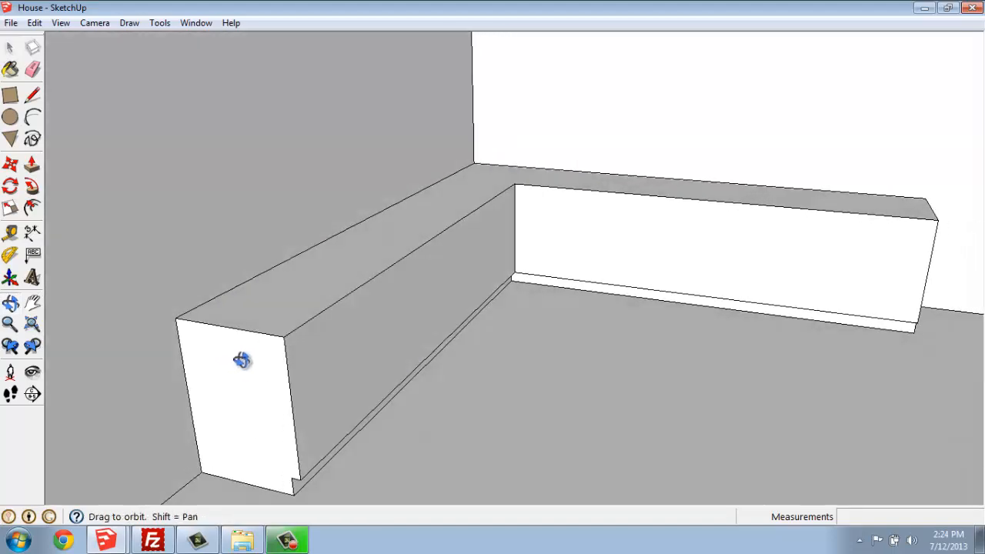
click(11, 48)
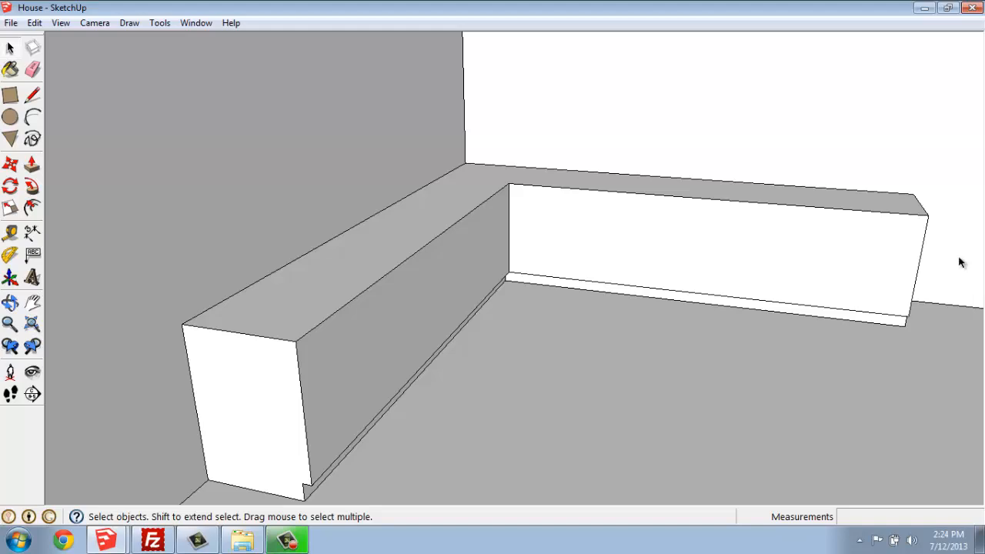
drag(960, 261, 685, 350)
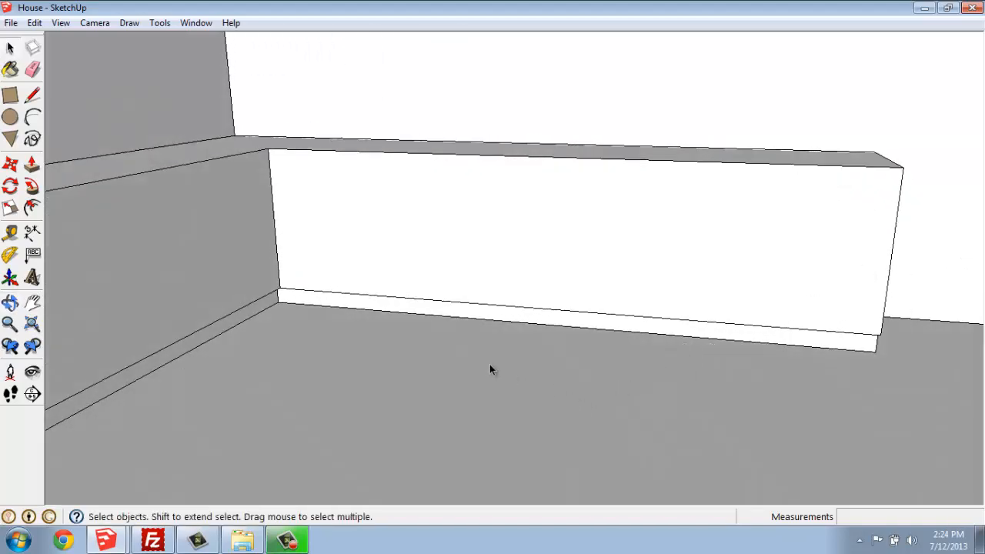
mouse_move(477, 221)
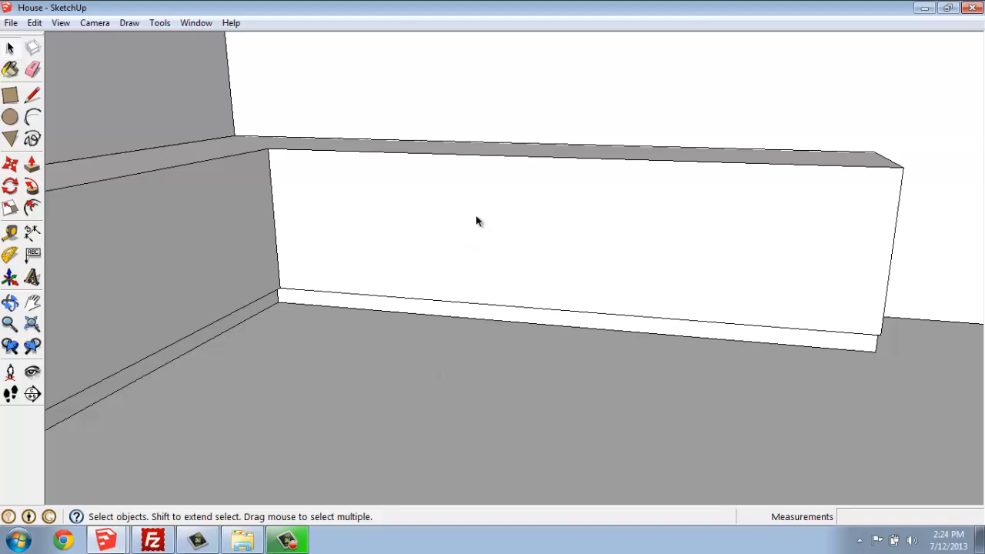
mouse_move(452, 270)
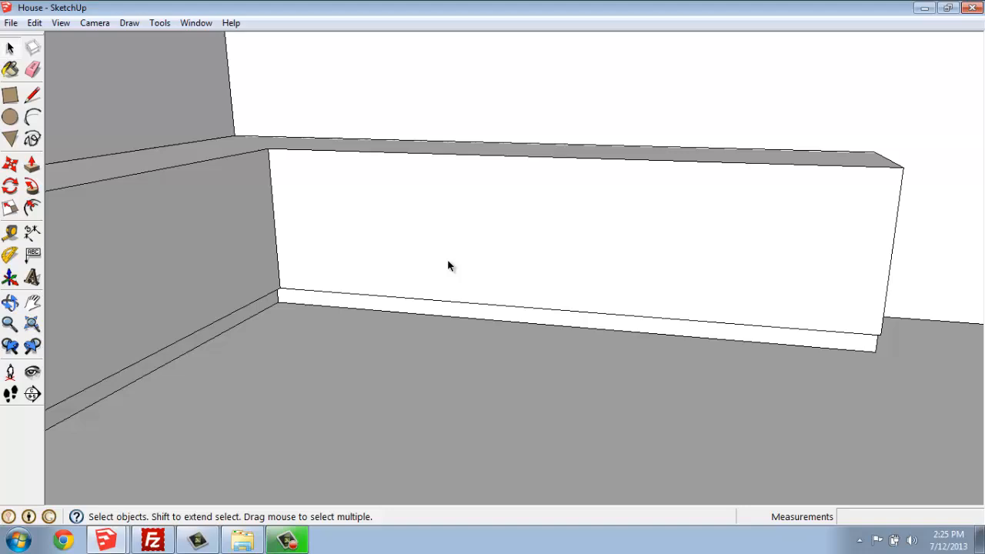
mouse_move(423, 240)
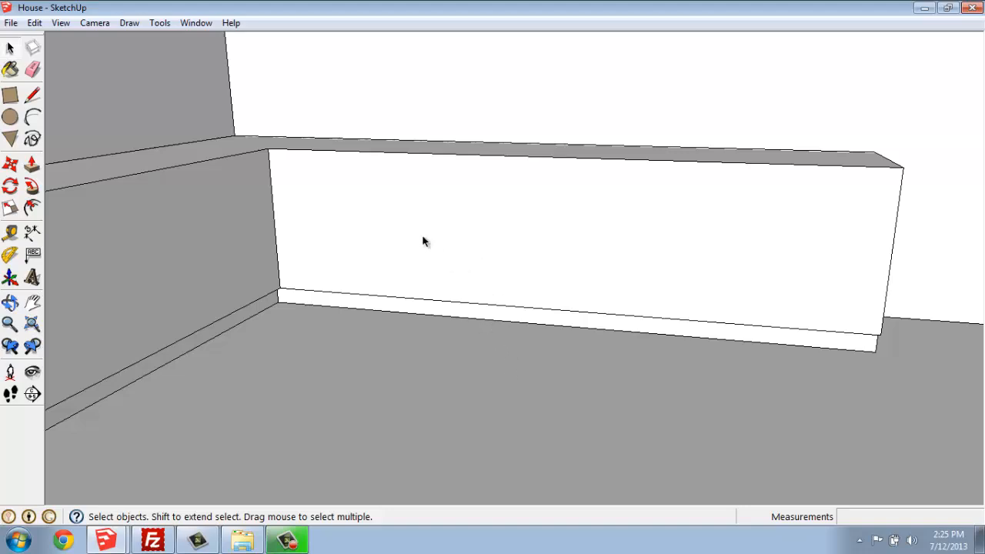
mouse_move(456, 288)
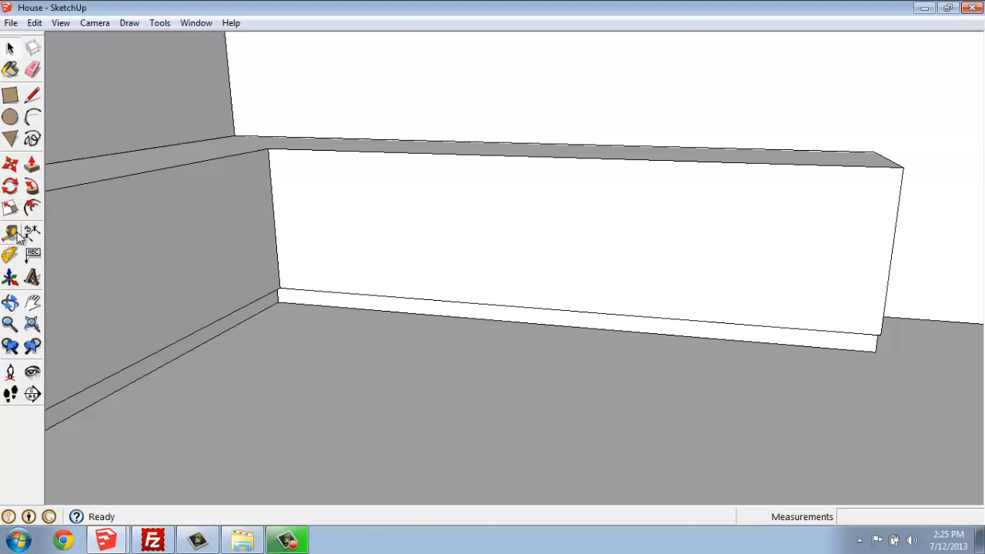
Place three vertical guides across the long cabinet front, measured from its right end and middle divider
click(10, 233)
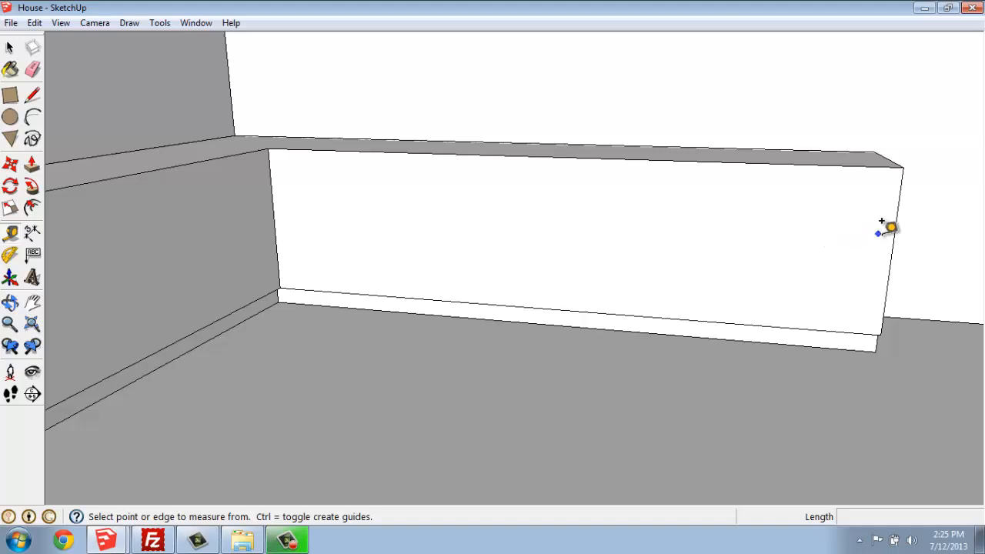
click(893, 231)
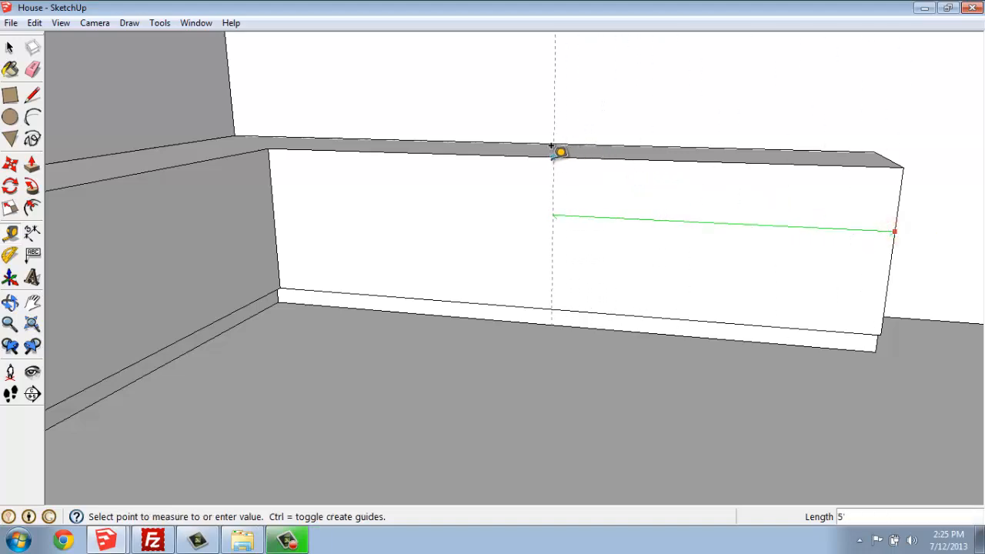
mouse_move(556, 158)
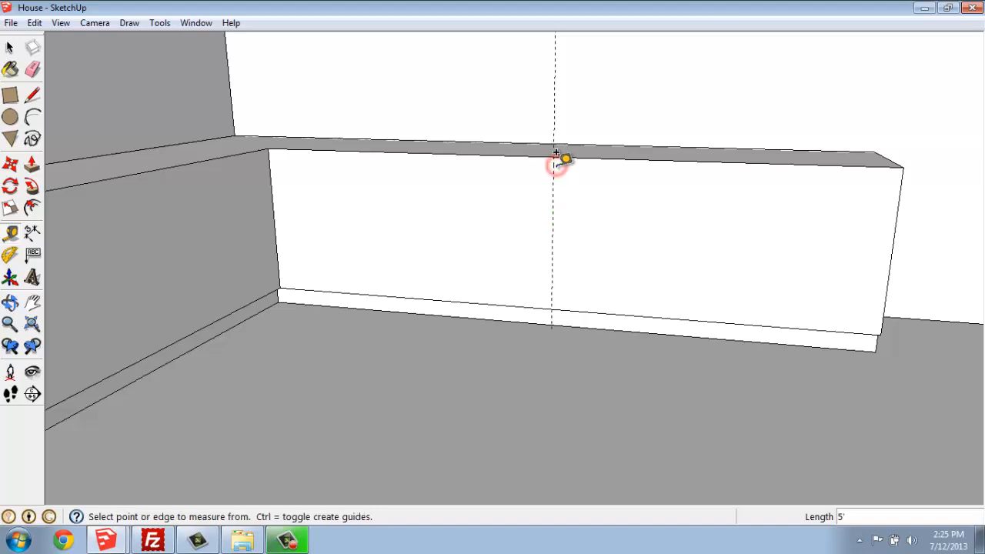
mouse_move(552, 223)
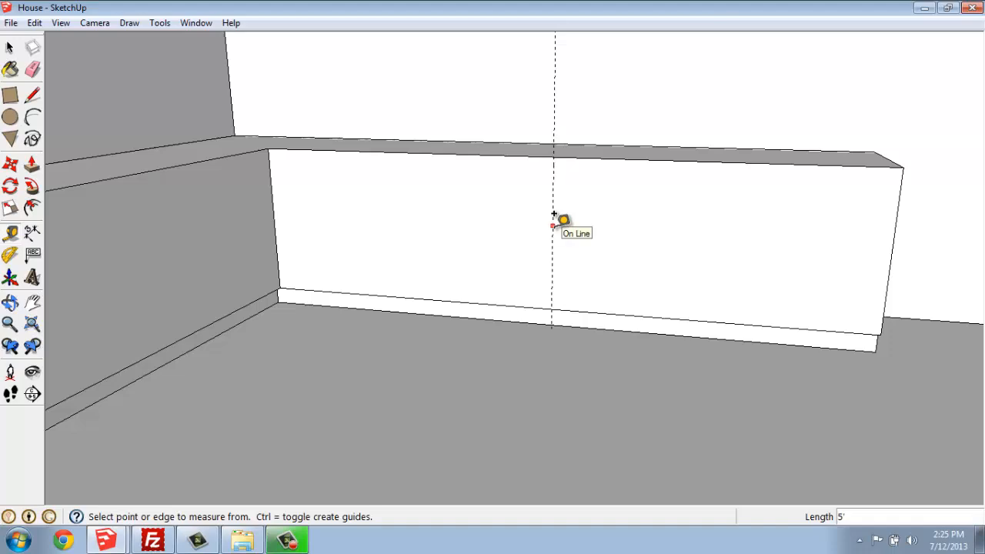
click(552, 226)
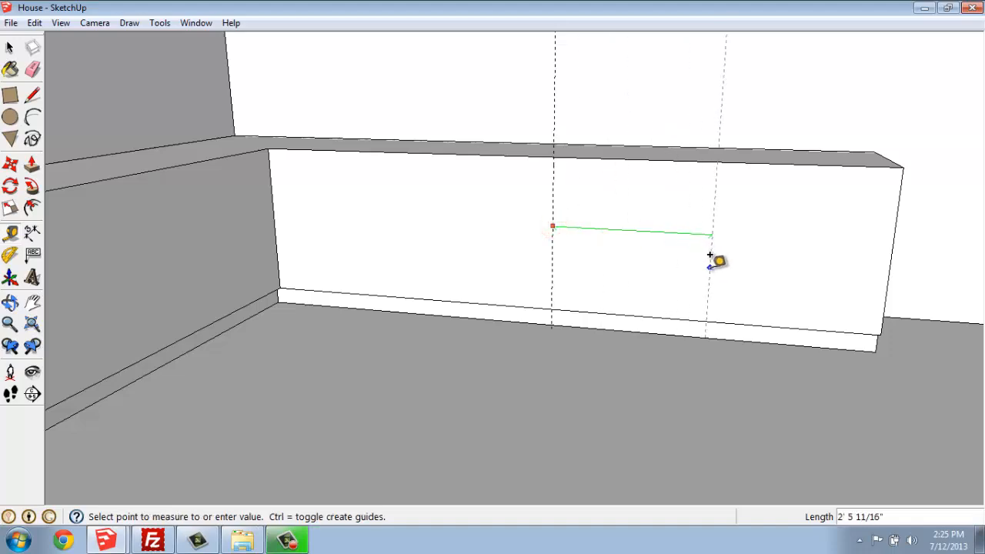
mouse_move(704, 261)
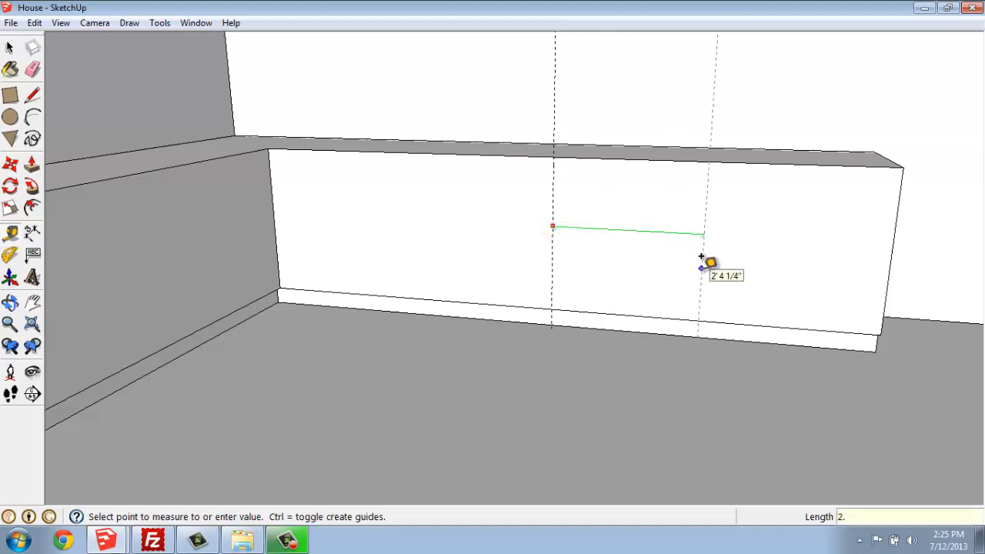
click(701, 254)
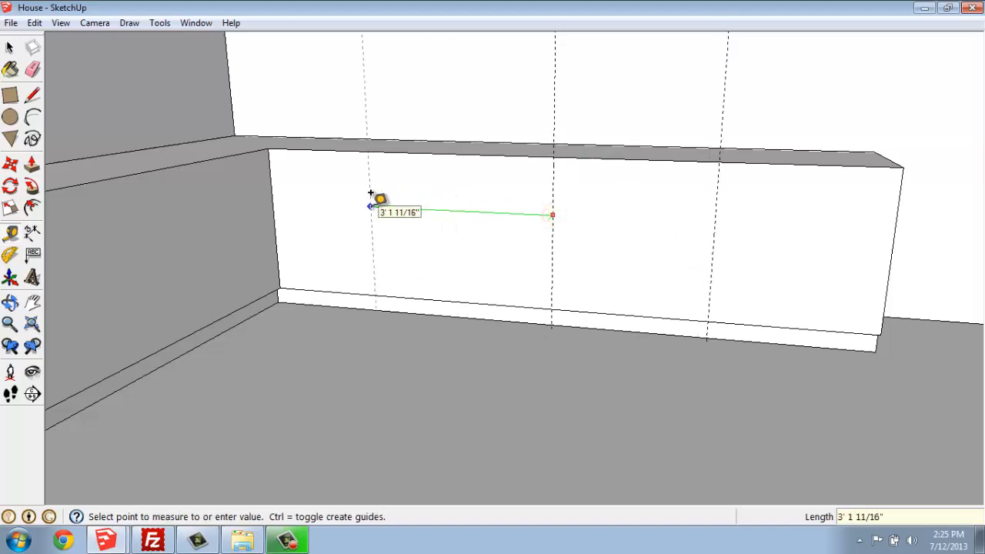
text(2)
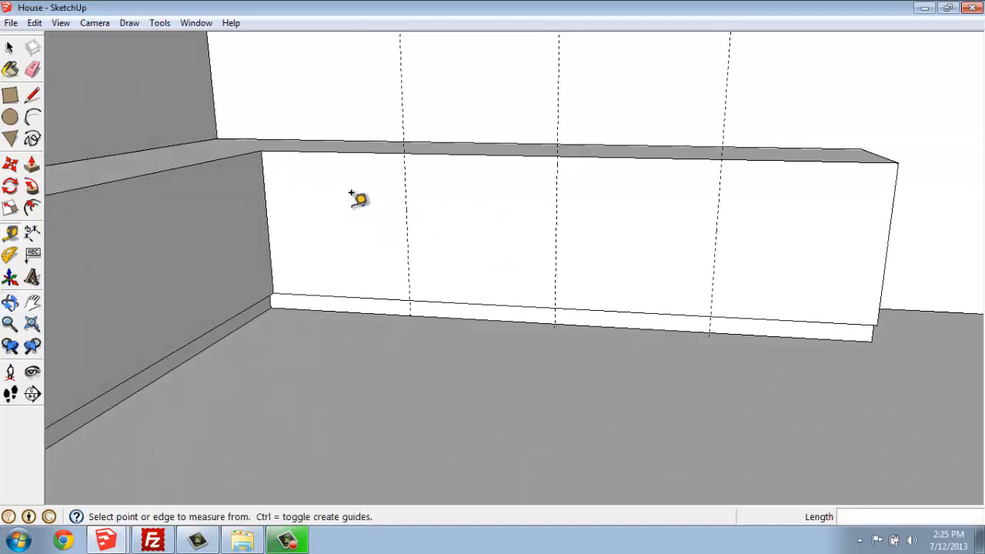
mouse_move(592, 158)
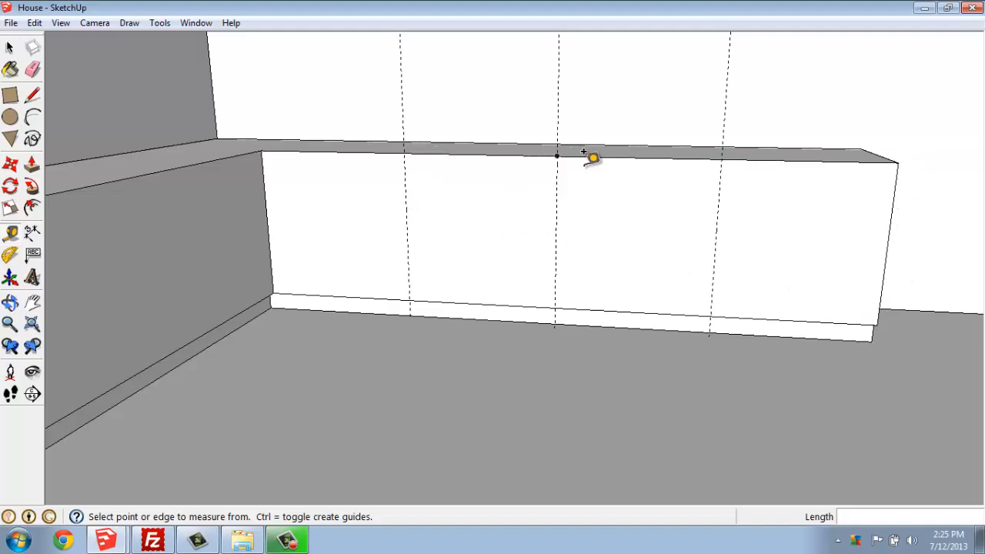
mouse_move(427, 227)
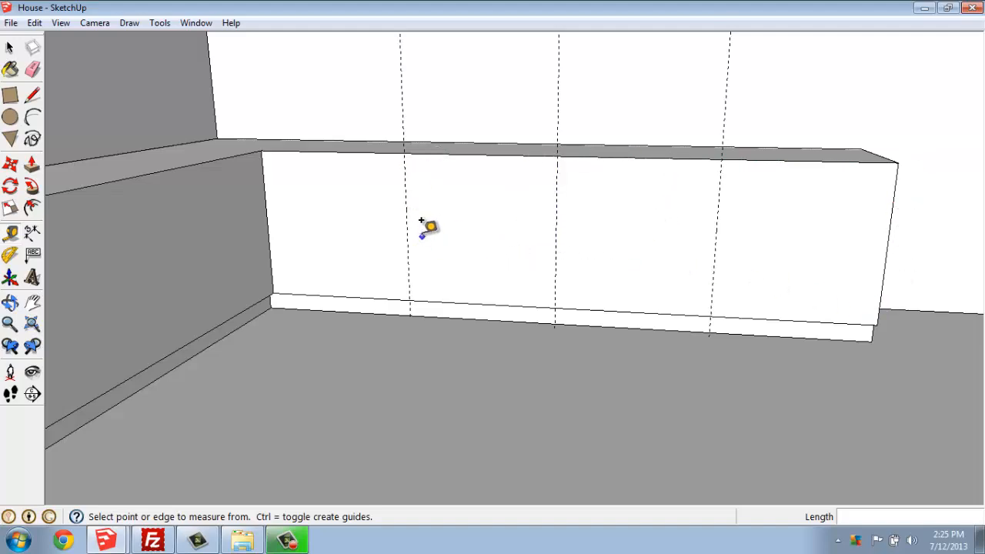
mouse_move(416, 229)
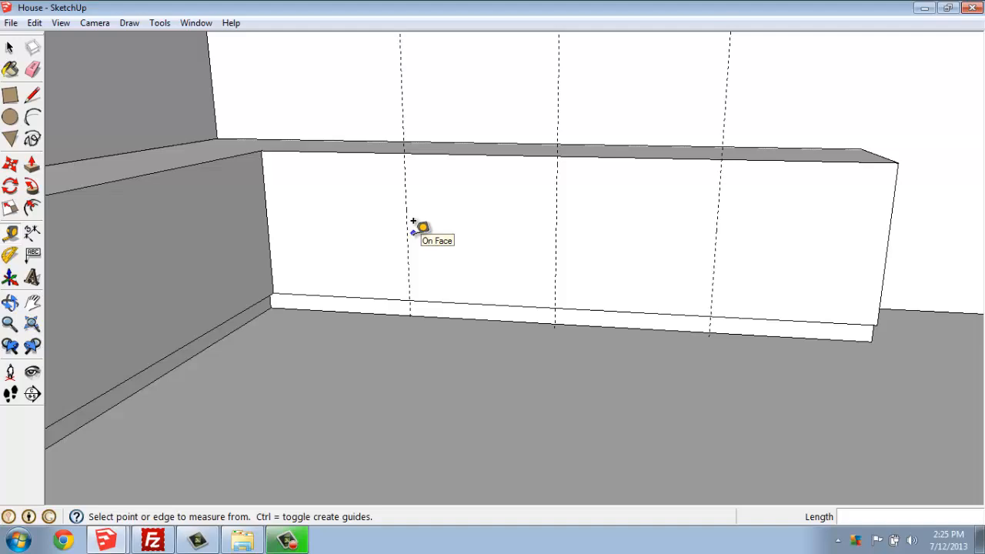
mouse_move(413, 234)
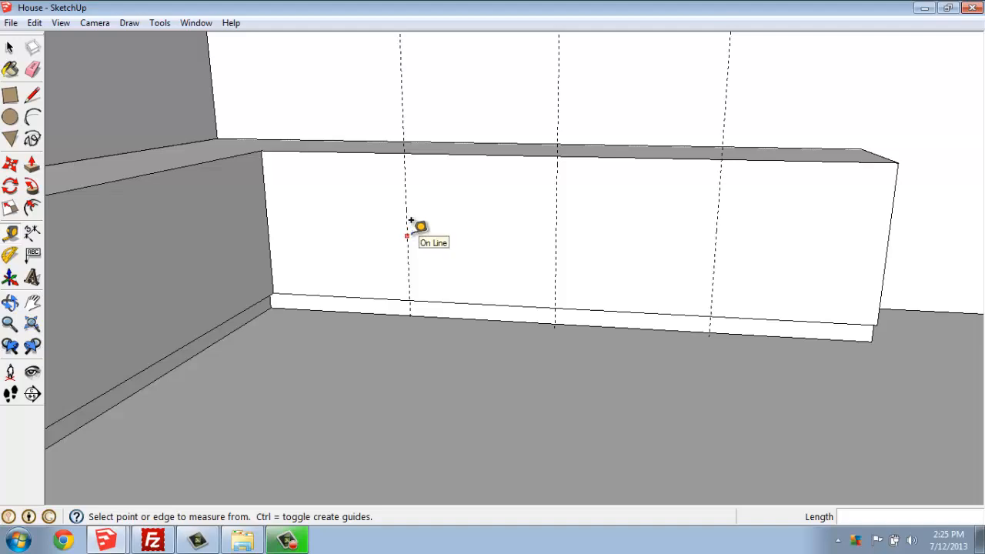
mouse_move(408, 225)
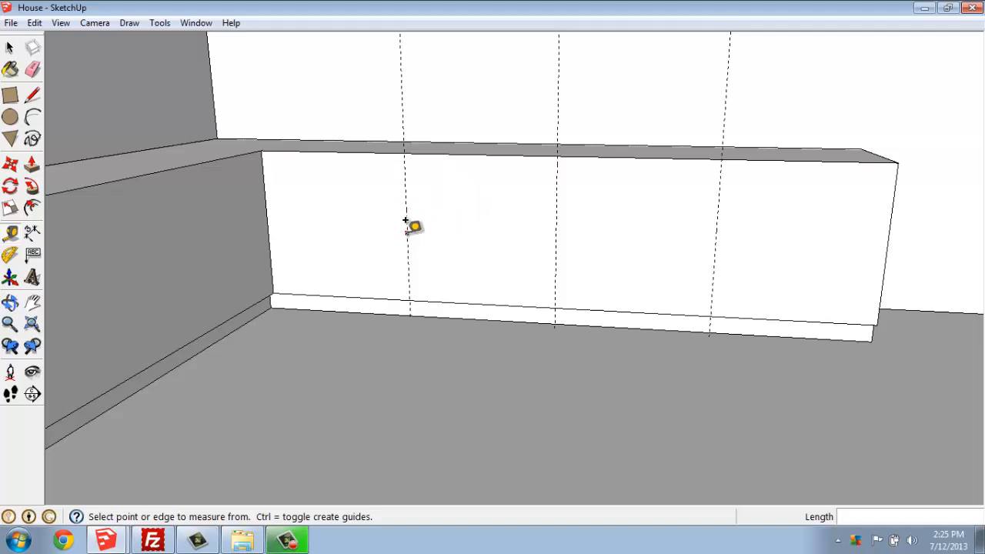
Add parallel guides beside the left and right dividers and an inset guide near the left end
click(406, 225)
text(1)
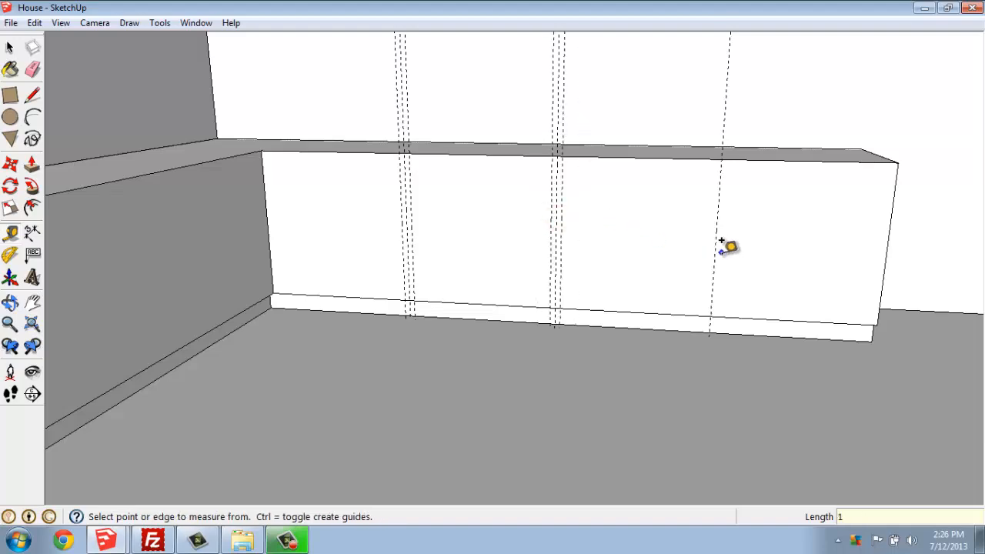
click(719, 246)
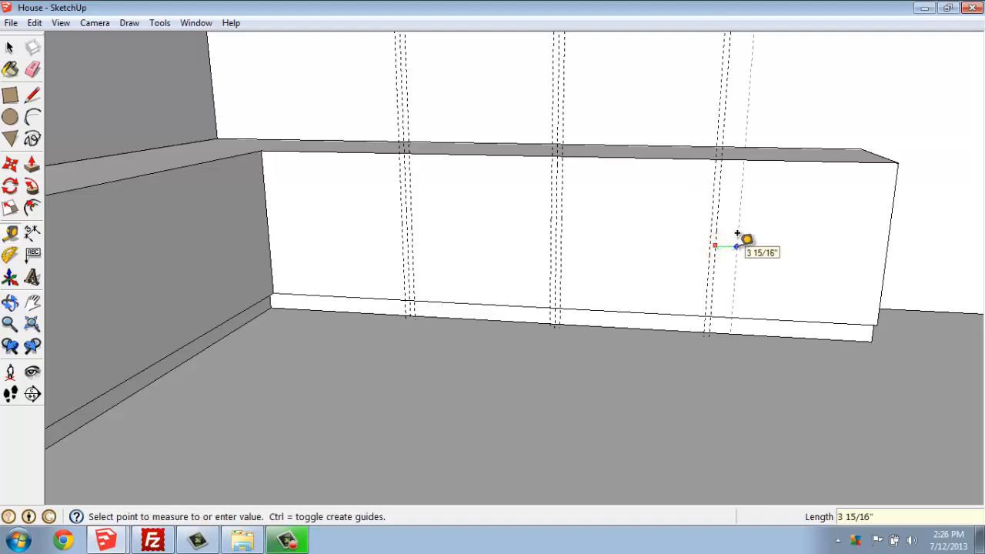
click(737, 245)
text(1)
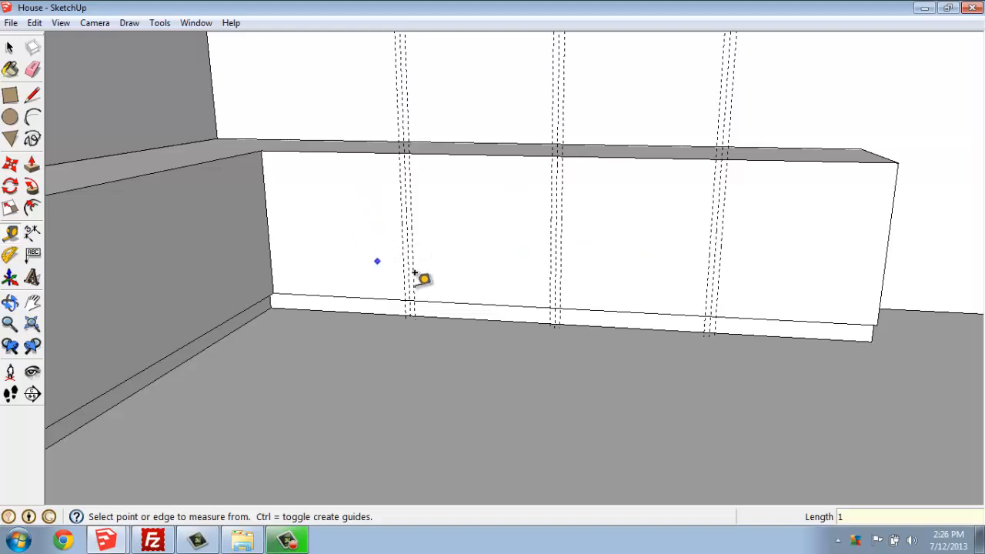
mouse_move(736, 210)
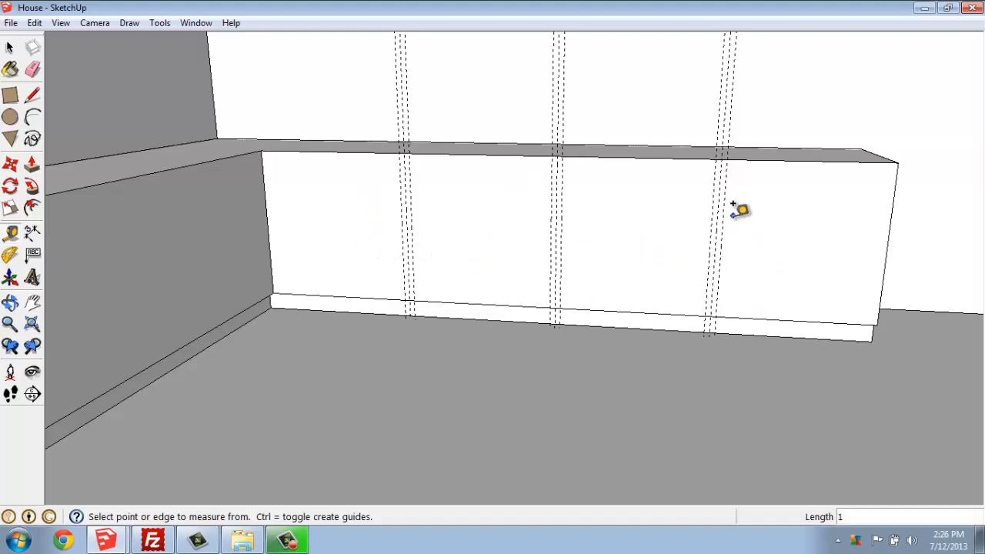
mouse_move(583, 230)
text(2)
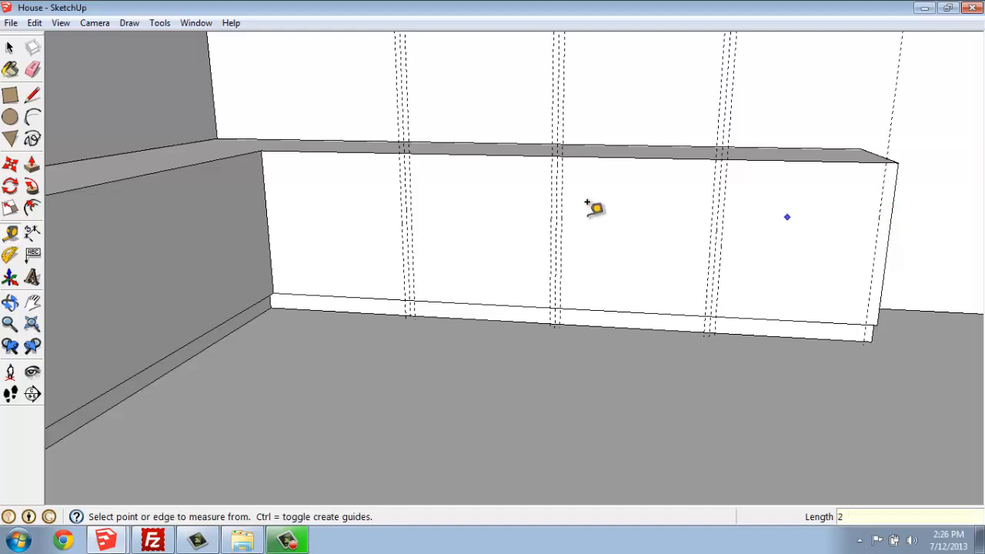
click(266, 223)
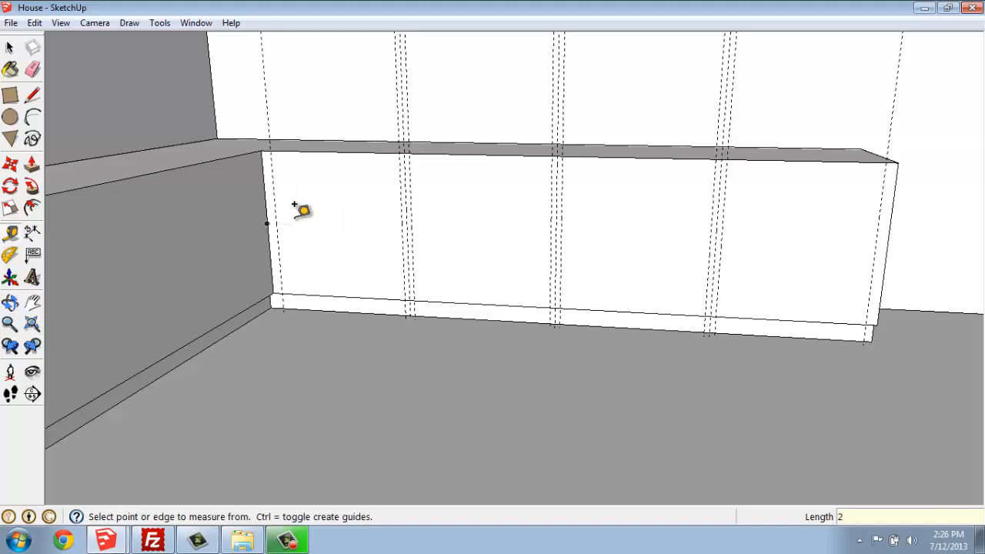
mouse_move(345, 146)
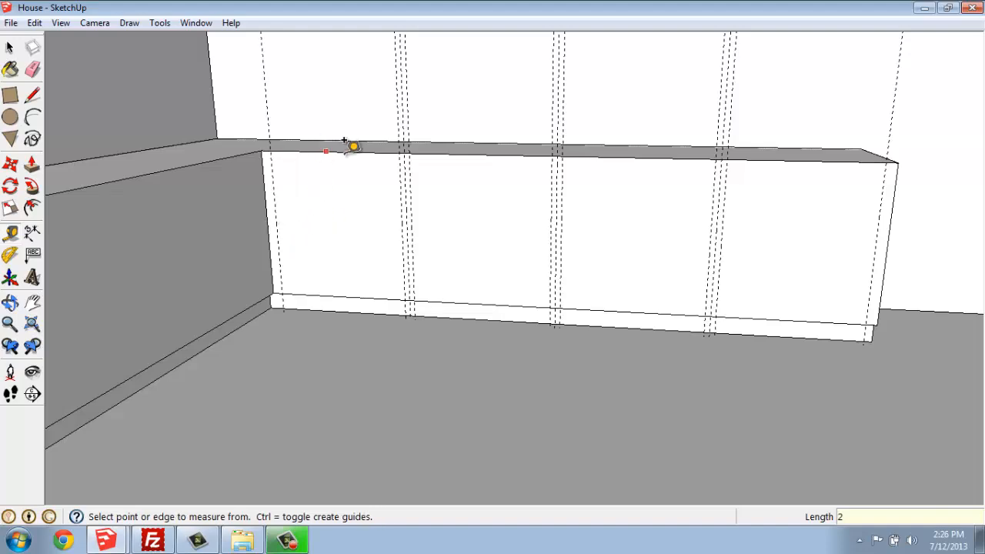
mouse_move(477, 297)
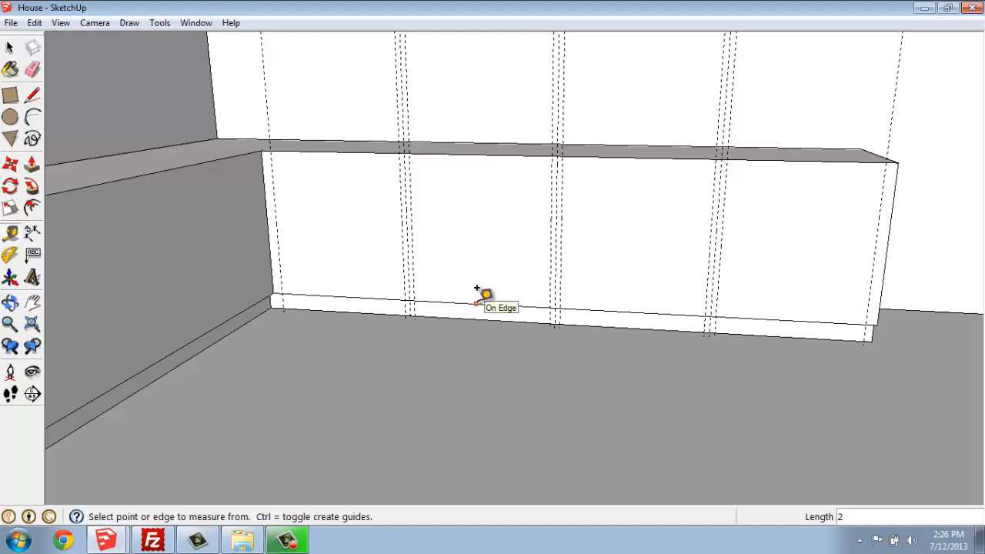
Place horizontal guides just above the bottom edge and just below the top edge
click(476, 300)
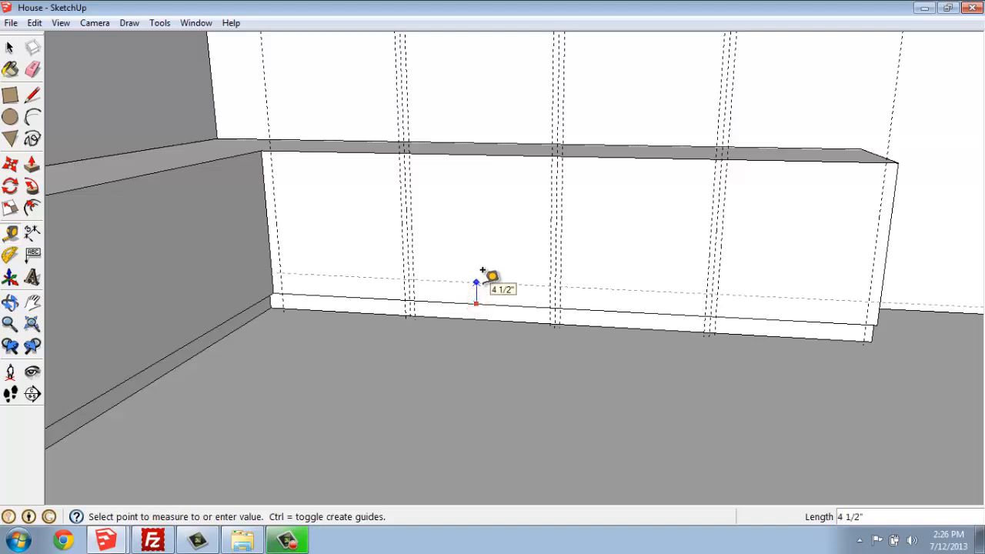
click(475, 302)
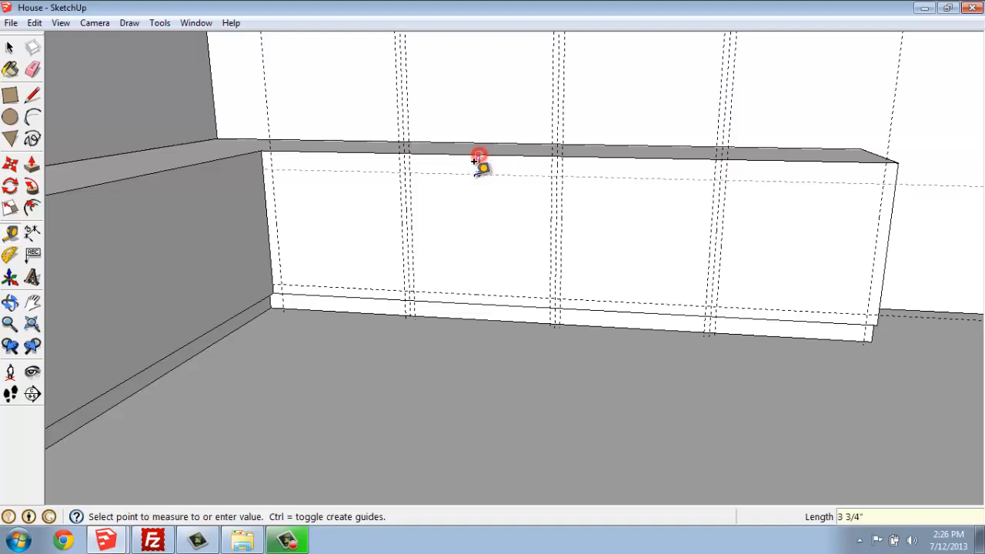
click(479, 157)
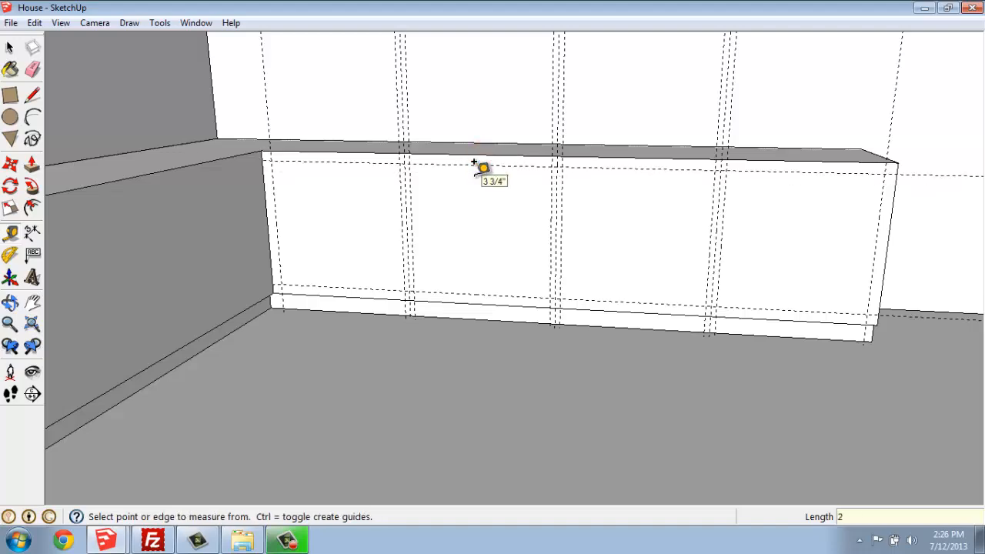
mouse_move(273, 227)
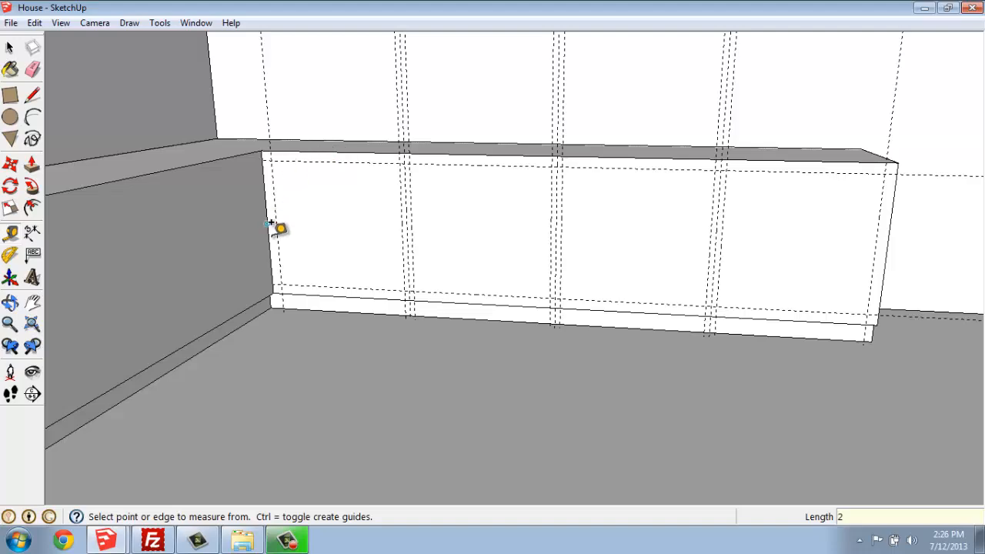
mouse_move(300, 162)
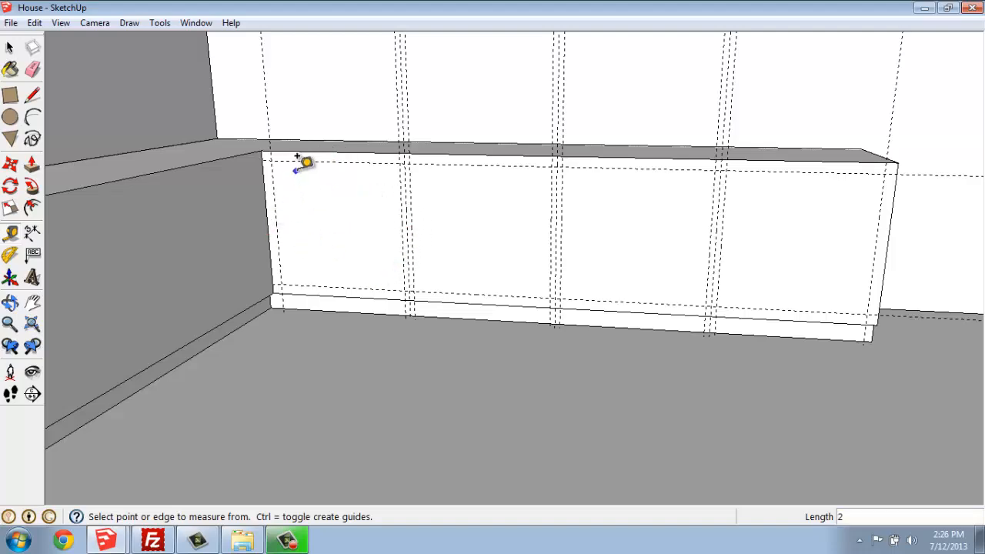
mouse_move(469, 161)
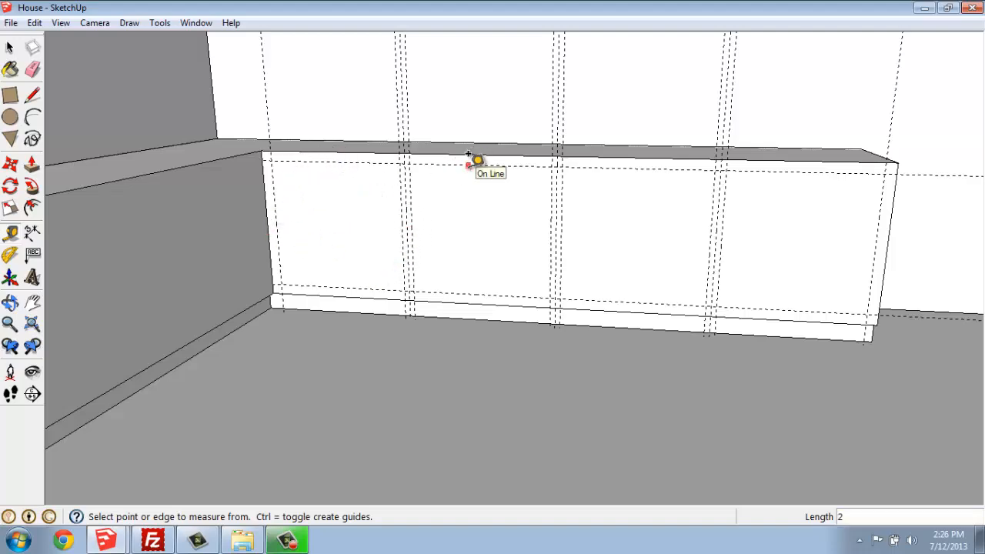
Add drawer-row guides 6 inches below the top guide and further down the front
click(469, 159)
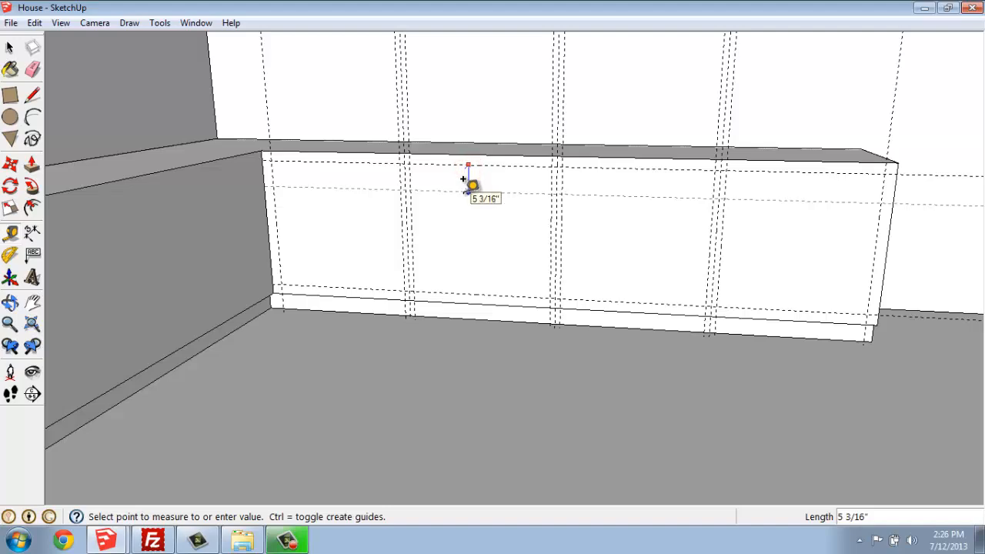
text(6)
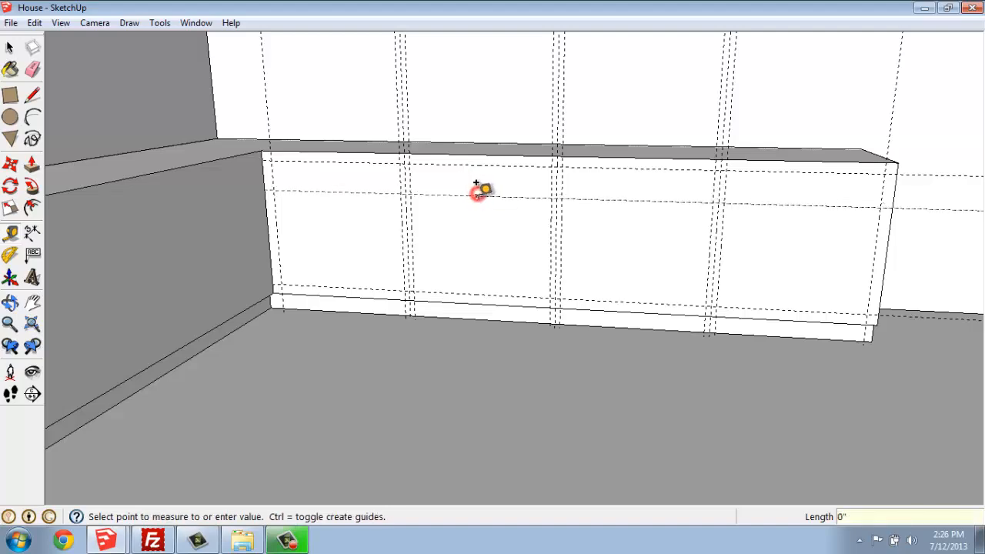
mouse_move(477, 202)
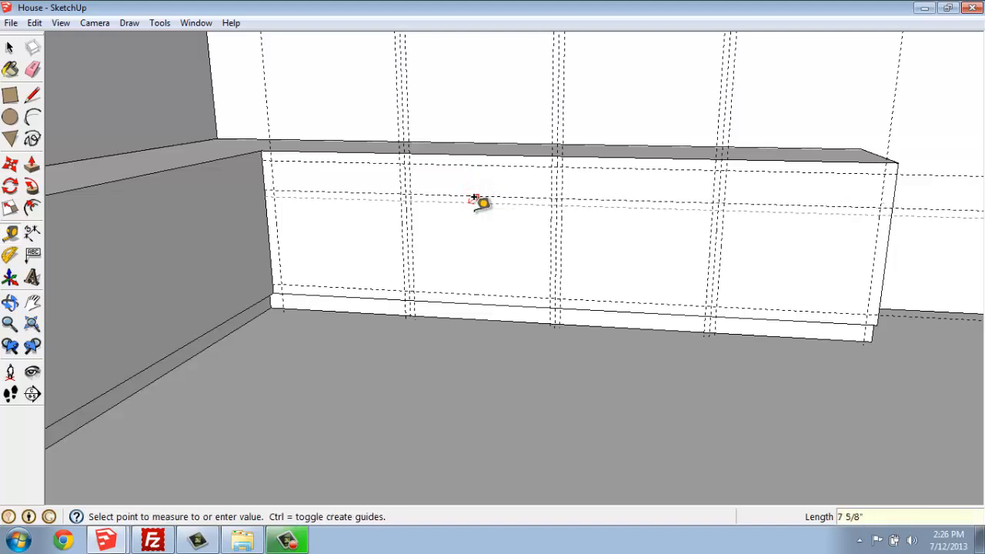
click(474, 201)
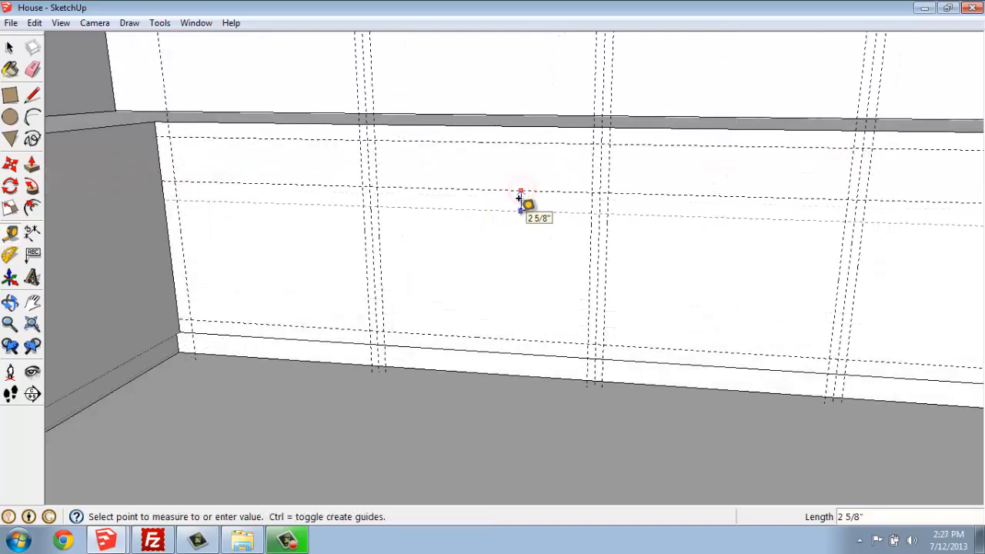
click(522, 192)
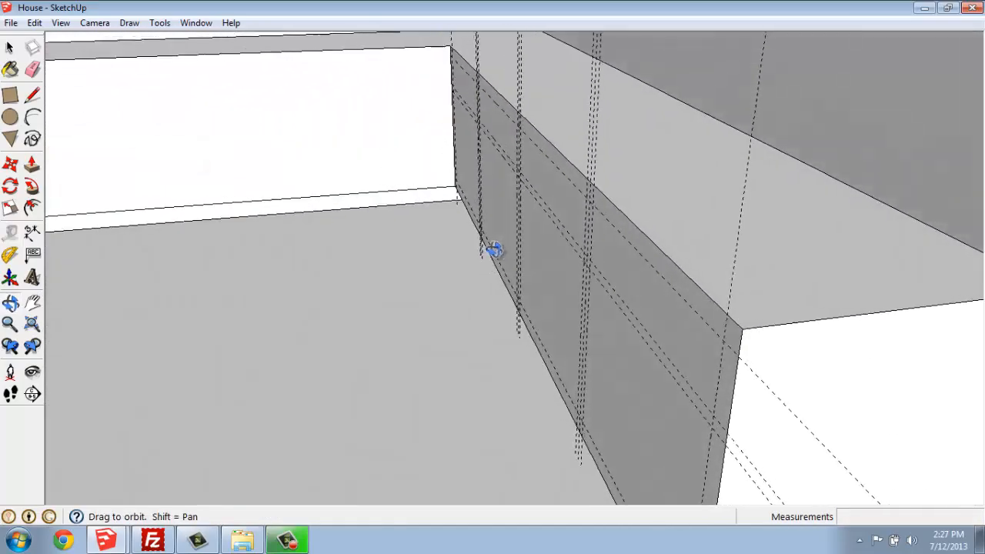
drag(493, 250, 368, 236)
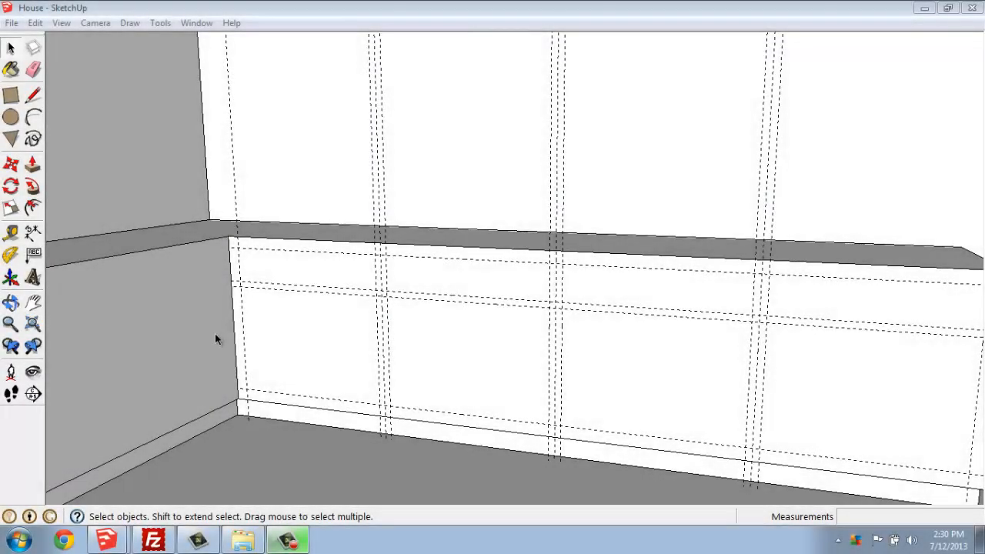
mouse_move(352, 321)
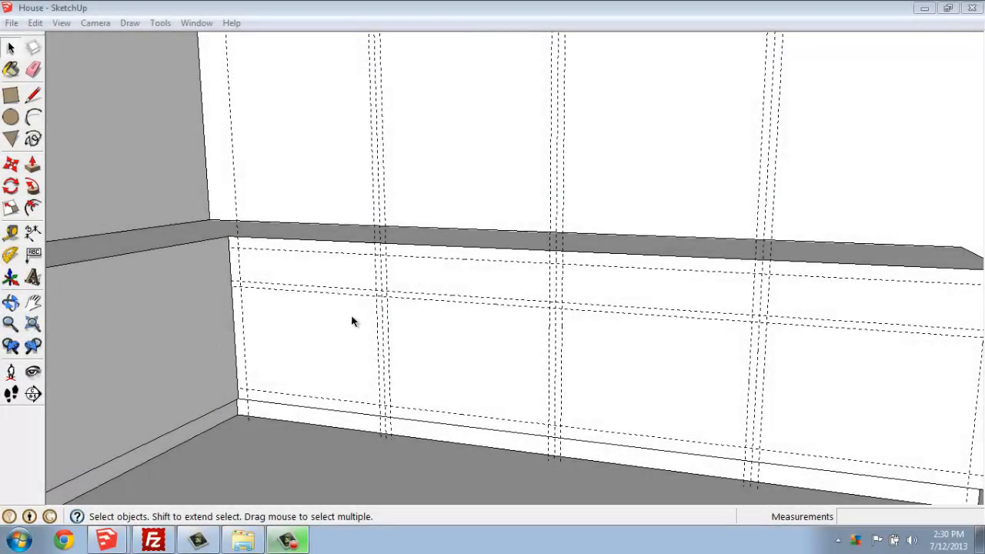
mouse_move(204, 285)
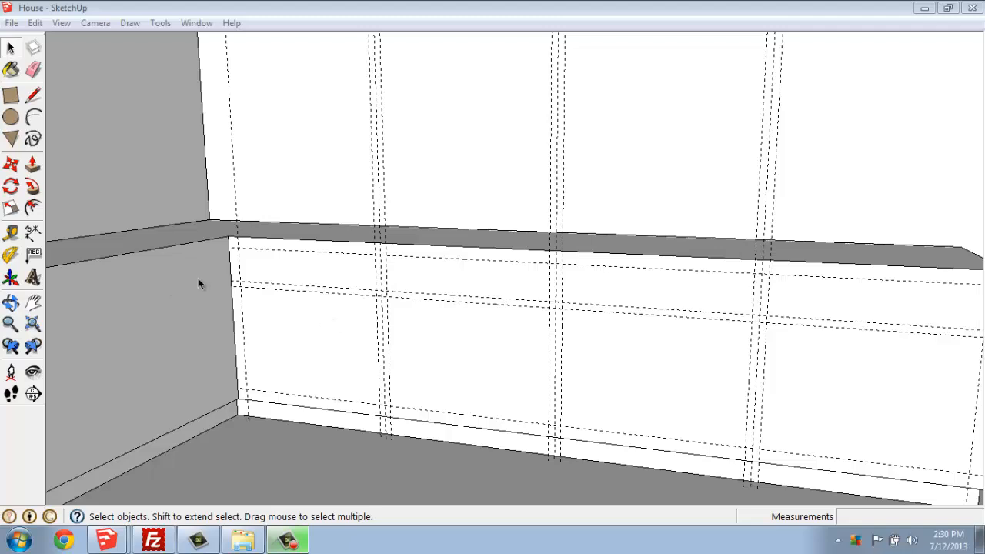
Select the L-shaped cabinet block and toe kick and make them a group
click(185, 250)
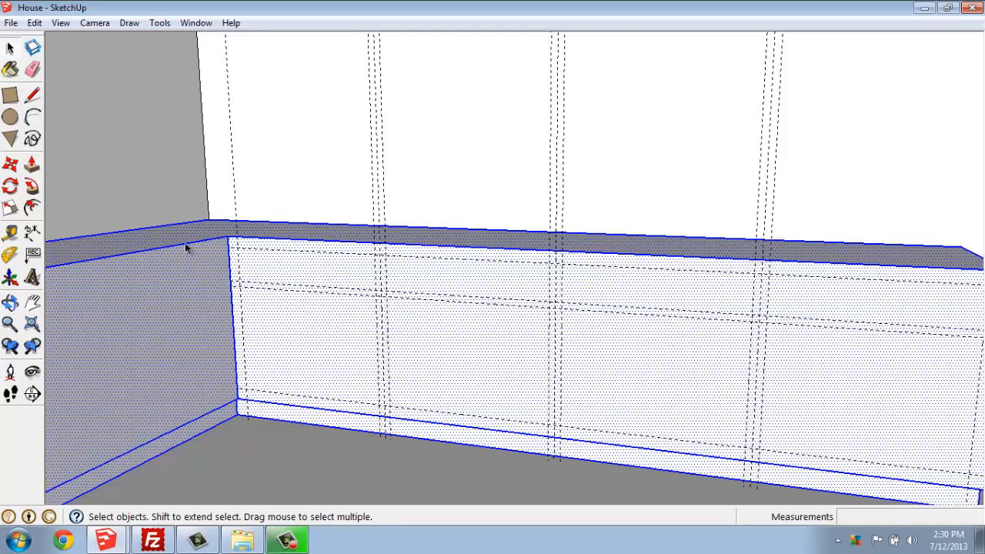
mouse_move(220, 229)
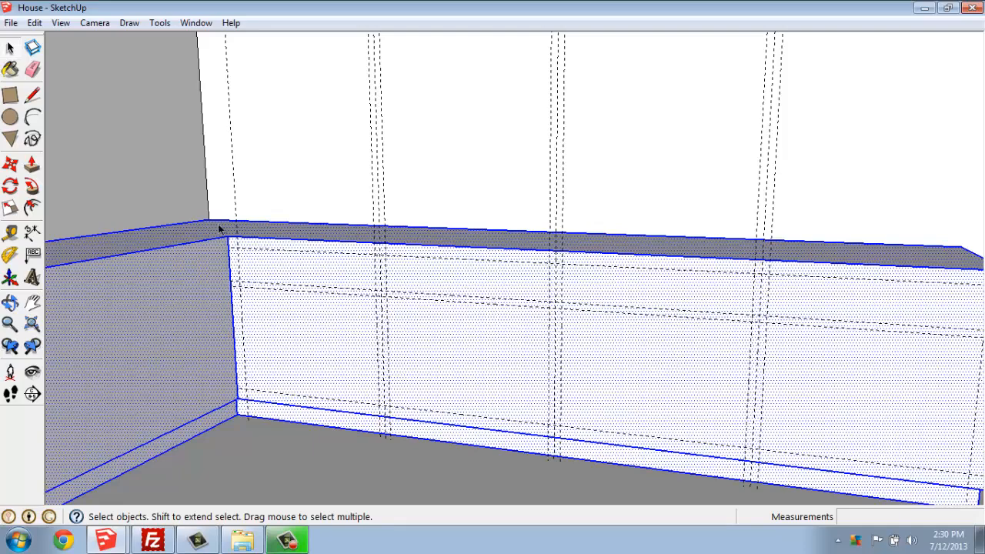
mouse_move(264, 286)
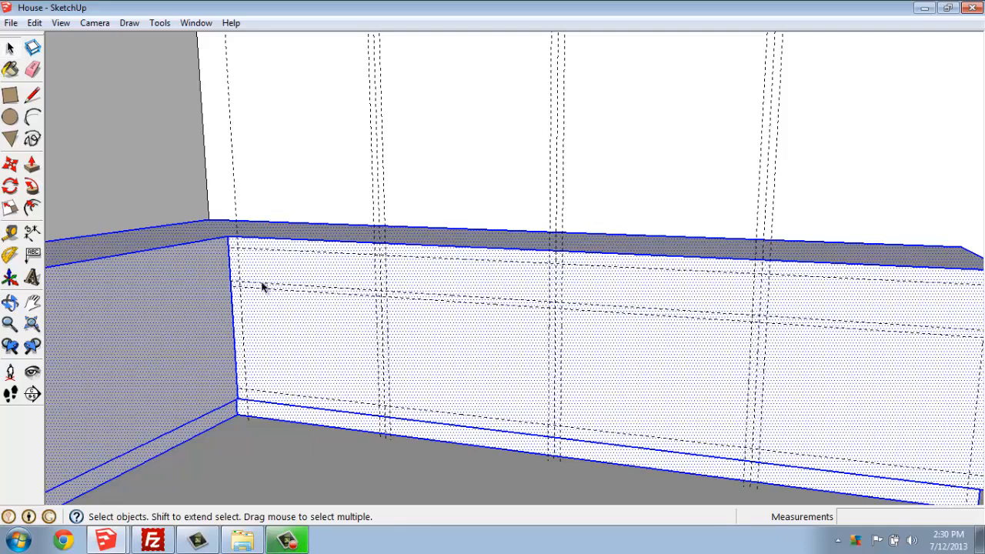
mouse_move(172, 251)
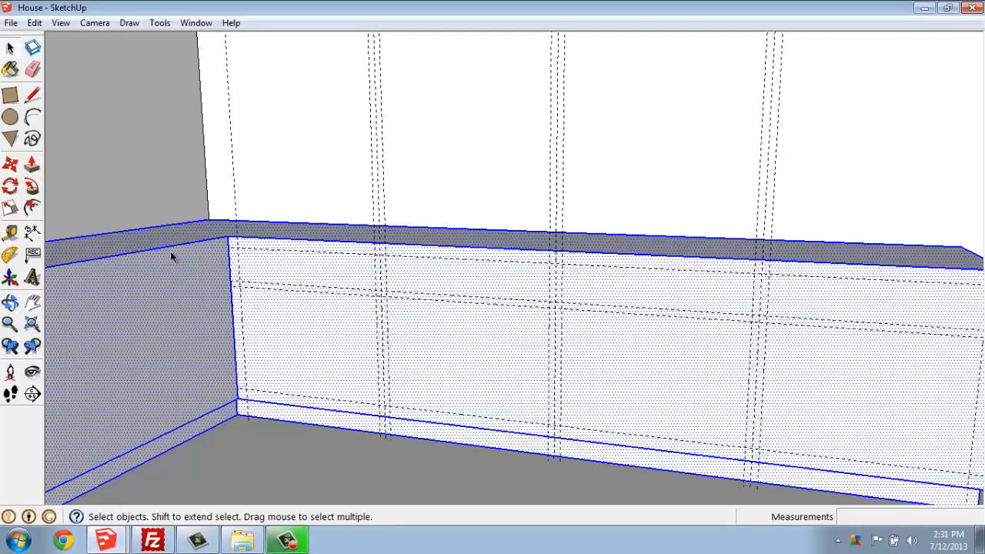
mouse_move(184, 266)
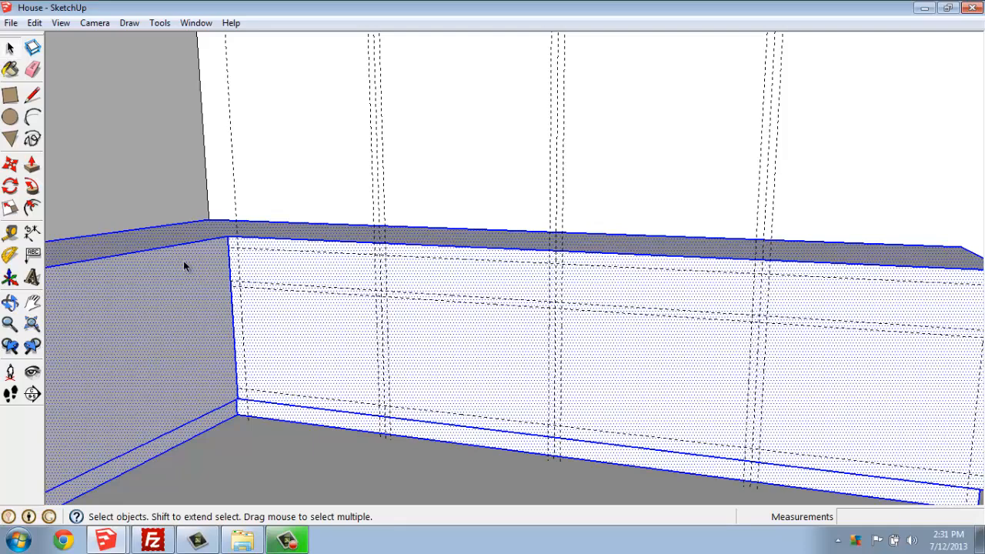
mouse_move(206, 238)
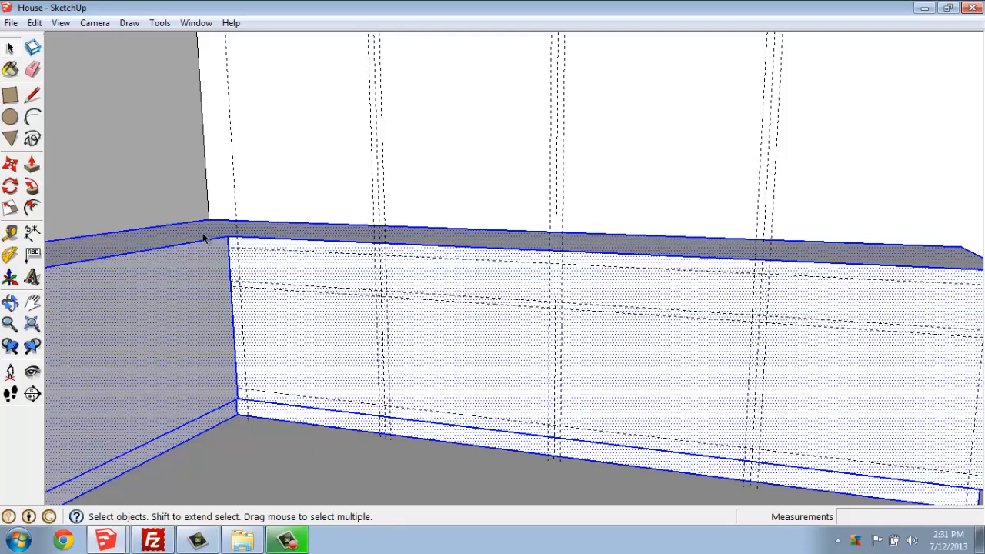
mouse_move(192, 400)
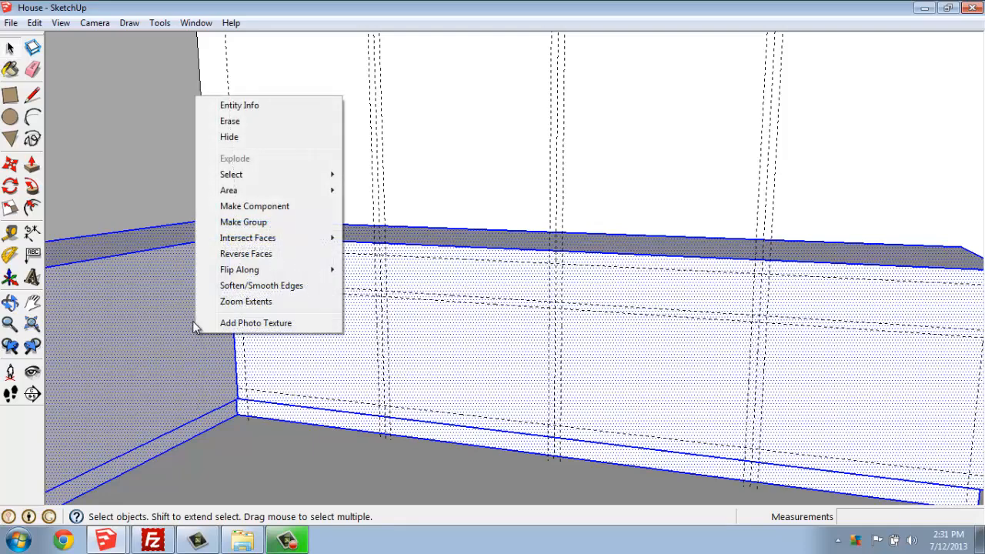
mouse_move(254, 222)
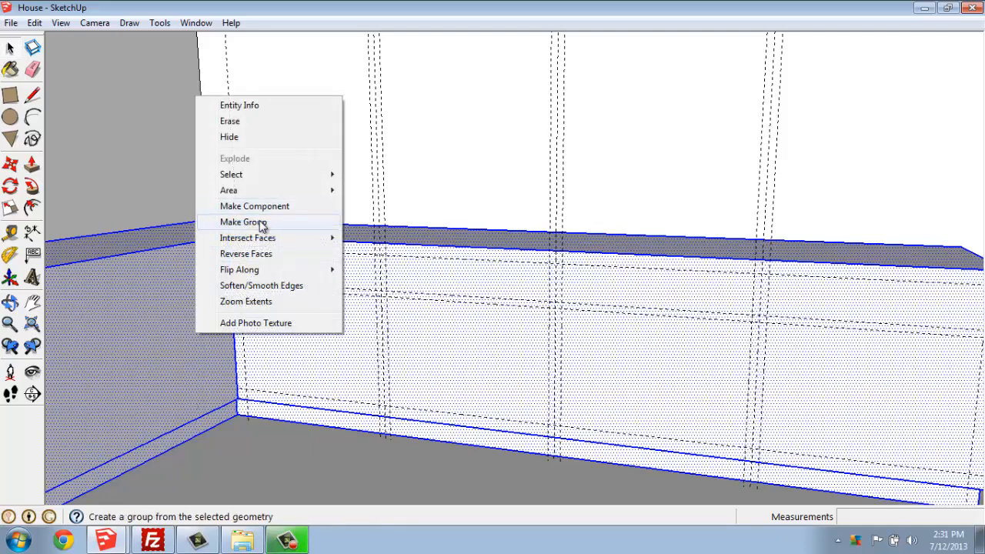
click(243, 221)
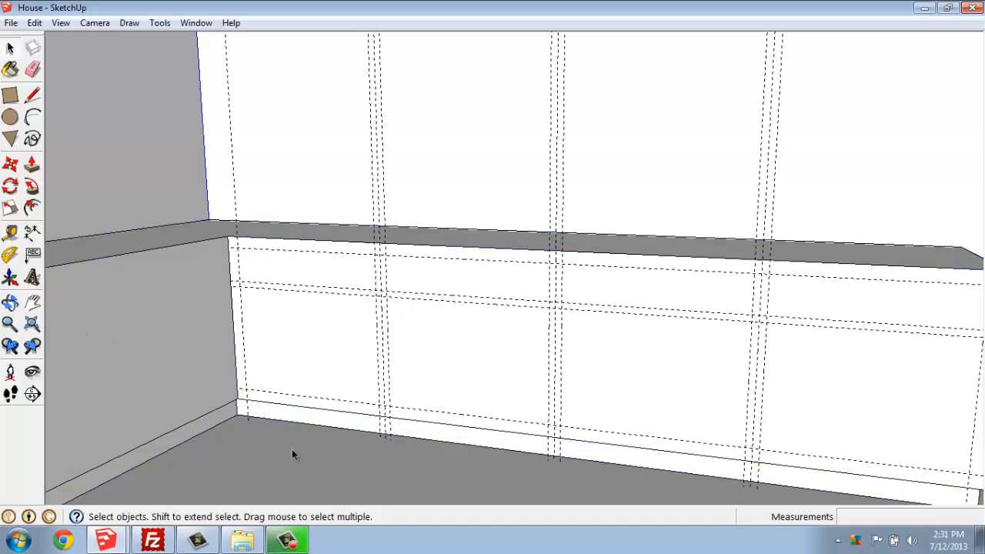
mouse_move(234, 247)
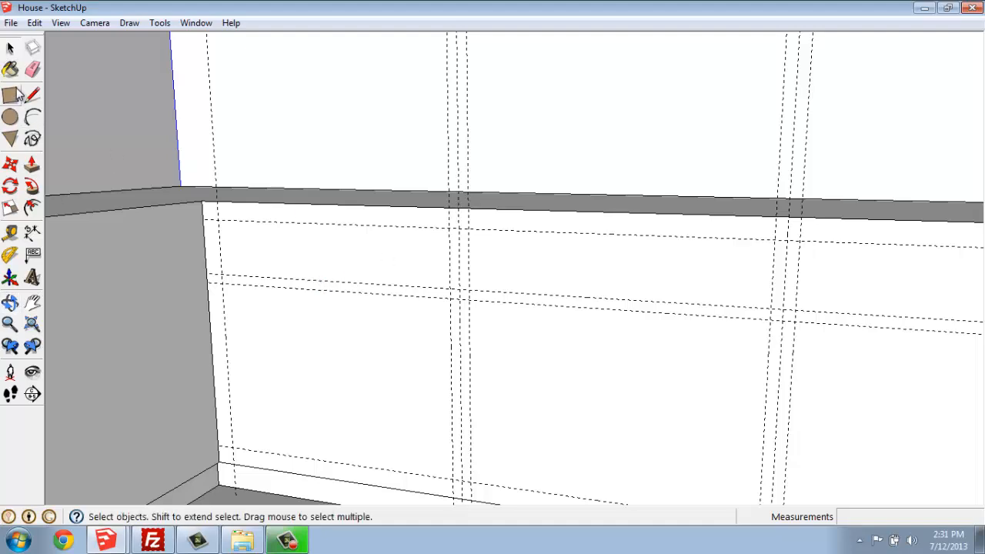
Draw drawer and door front rectangles along the guides on the first cabinet
click(10, 95)
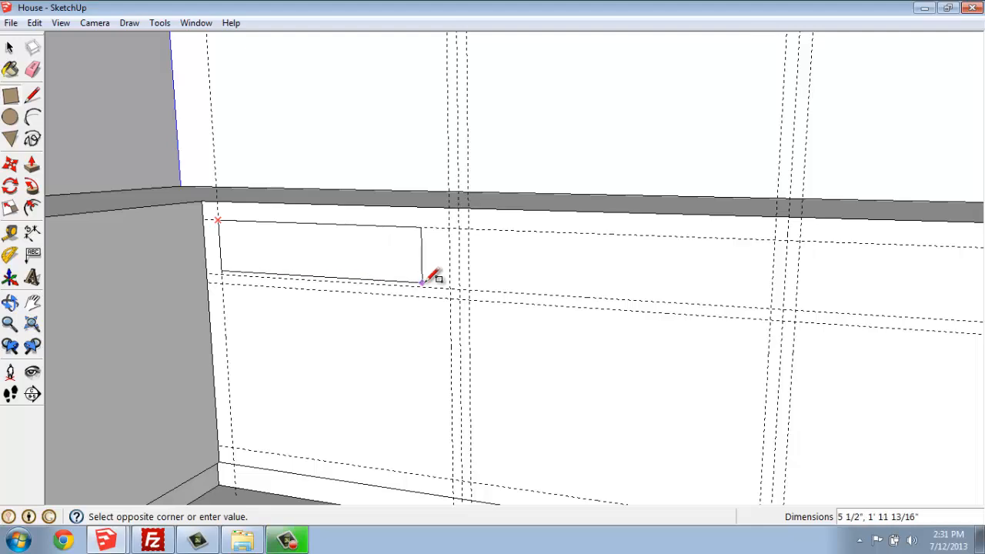
click(427, 277)
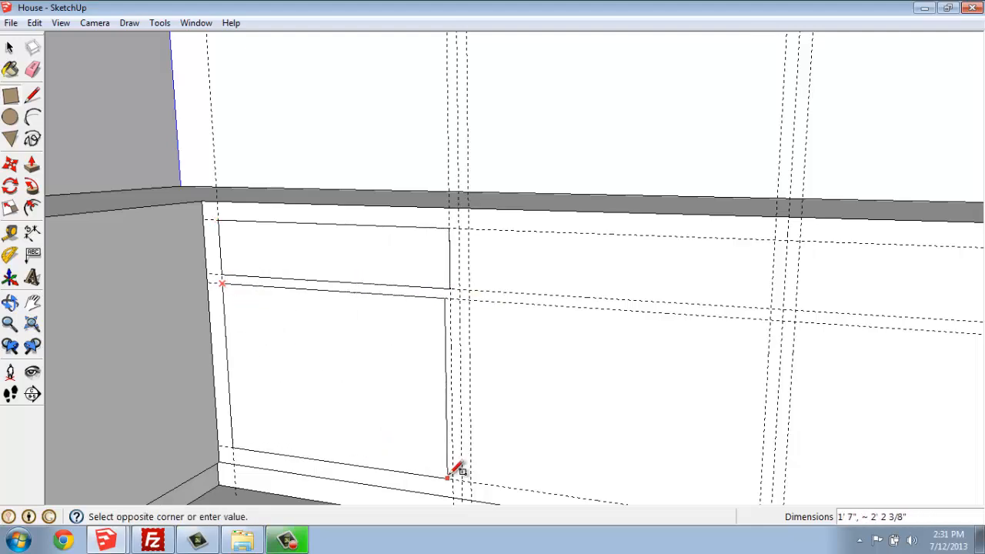
click(456, 474)
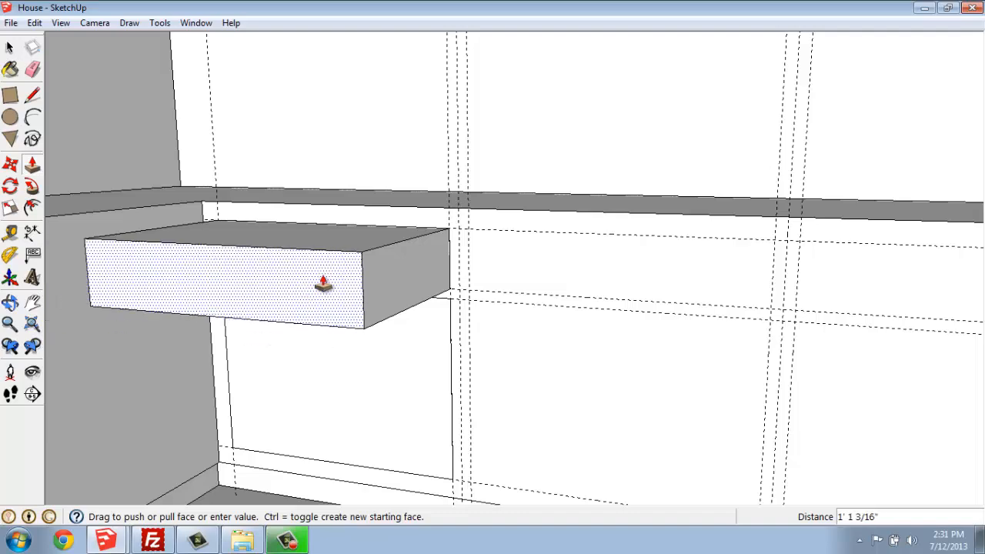
Pull the fronts out about 1 inch, then orbit to check them from the side
drag(323, 284, 229, 306)
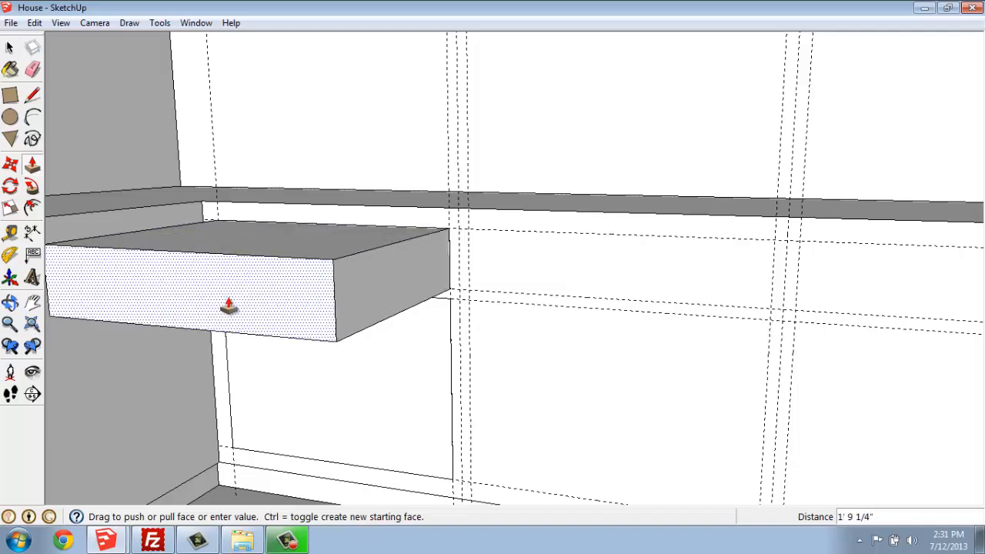
drag(229, 307, 206, 412)
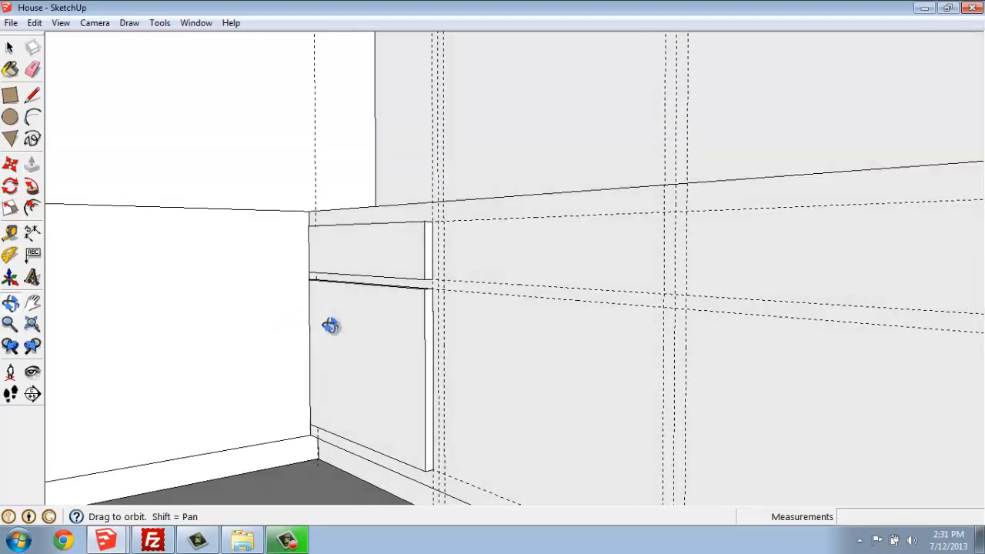
drag(330, 326, 223, 446)
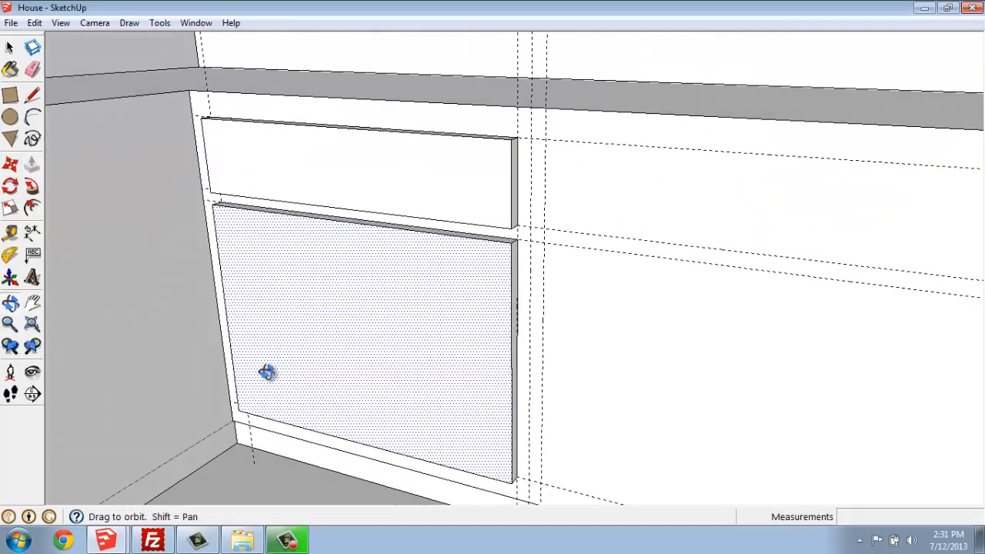
drag(267, 372, 365, 373)
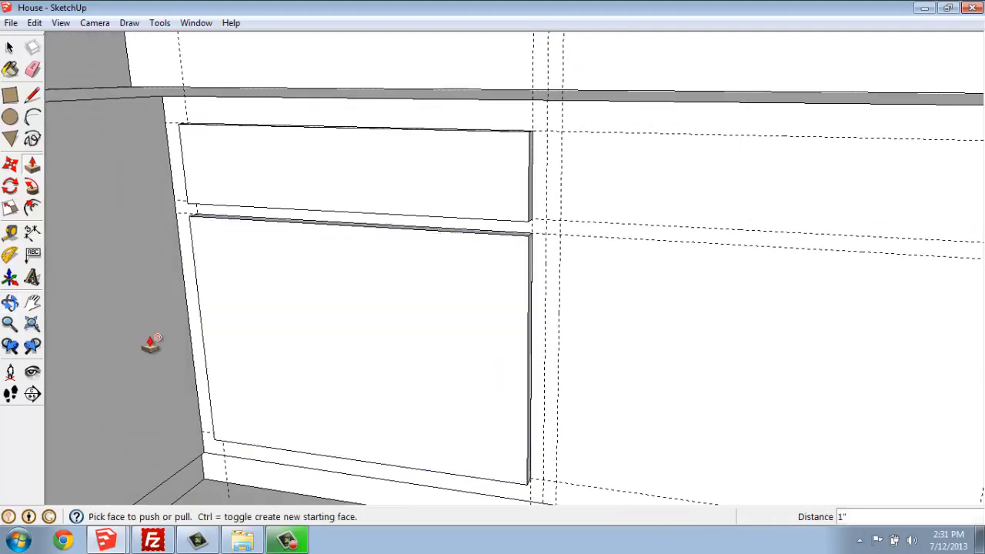
Offset the door face inward twice by 2 inches
click(32, 209)
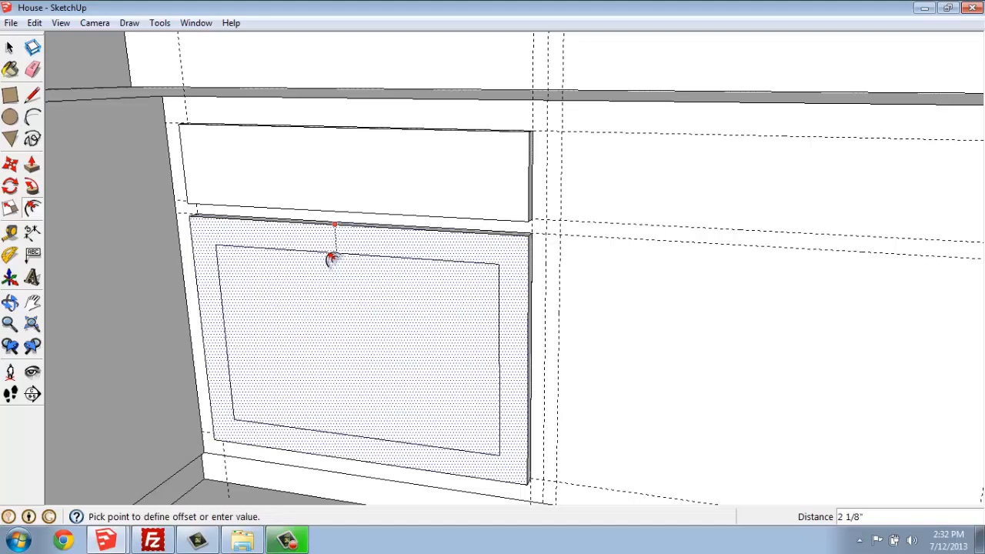
click(332, 257)
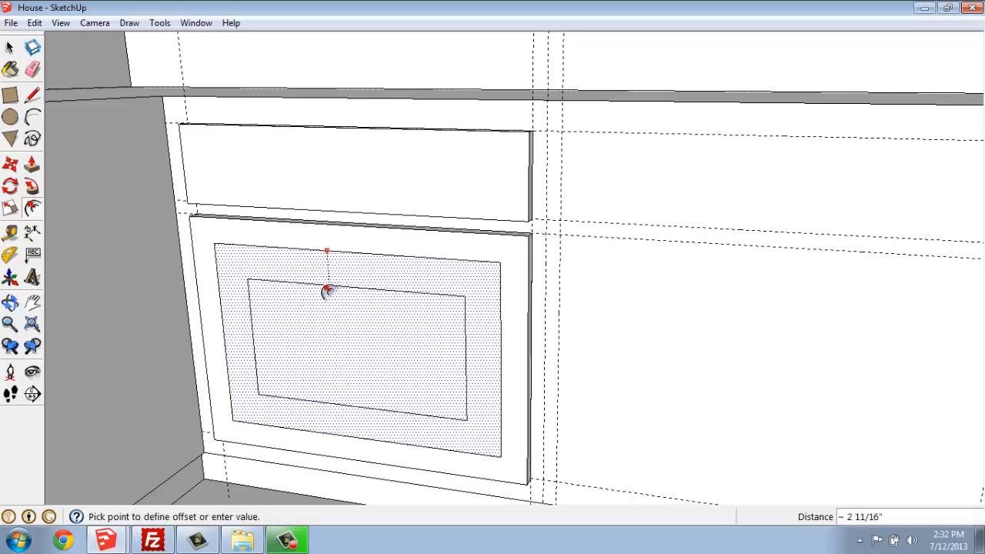
text(2)
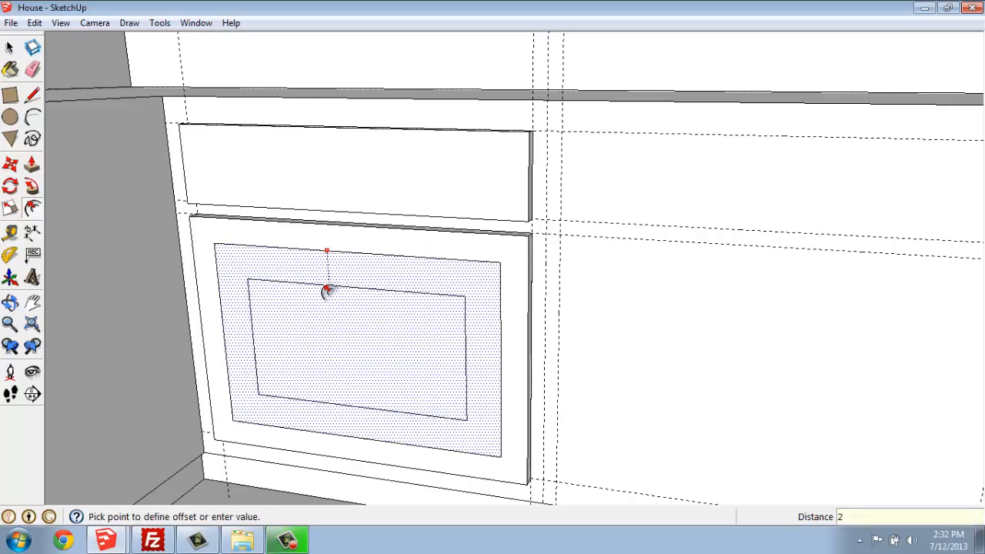
click(327, 291)
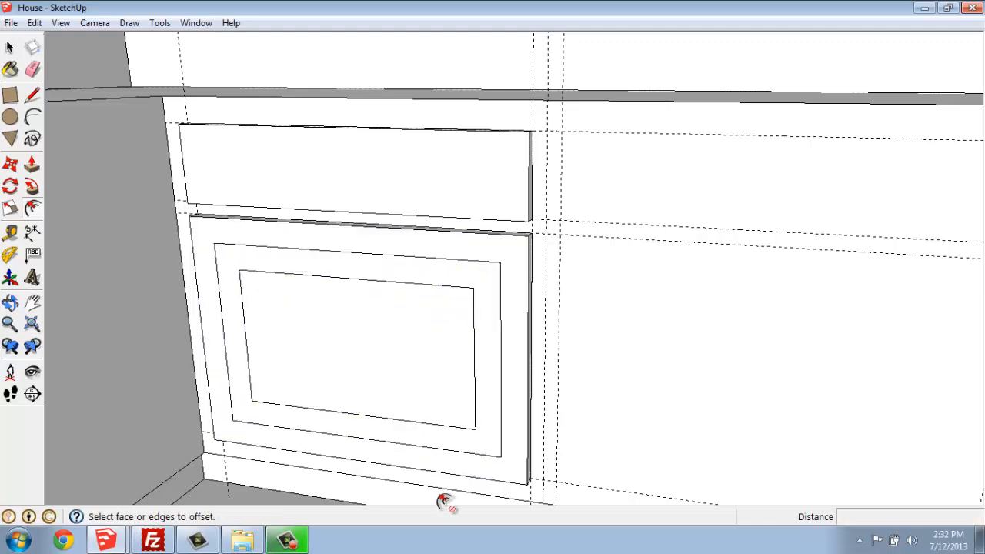
mouse_move(186, 221)
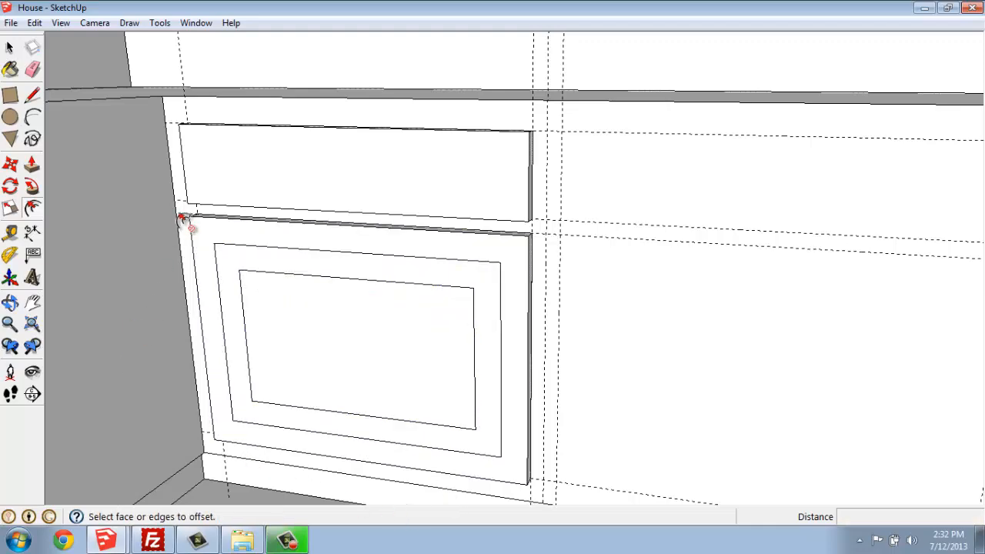
Offset an inset border inside the drawer front and orbit to view at an angle
click(277, 154)
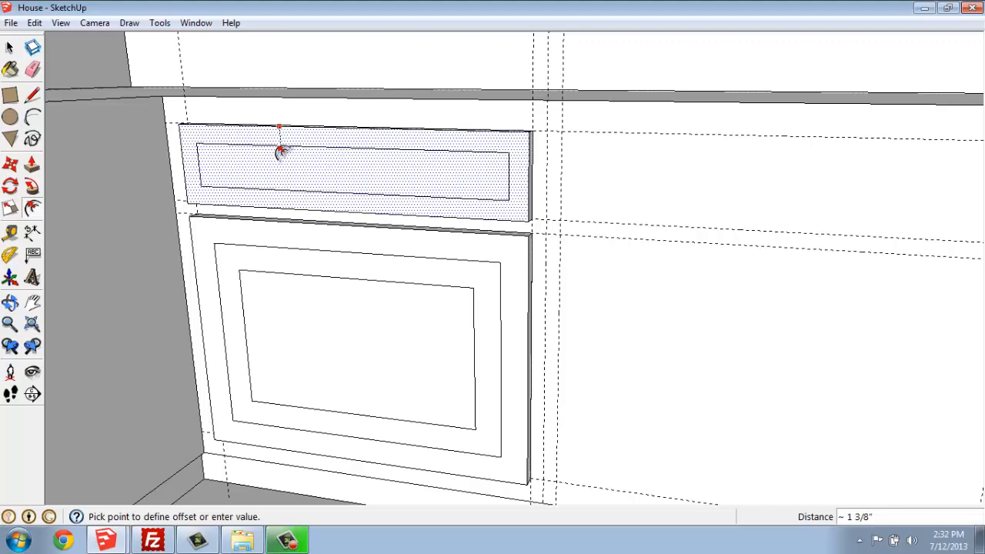
click(279, 151)
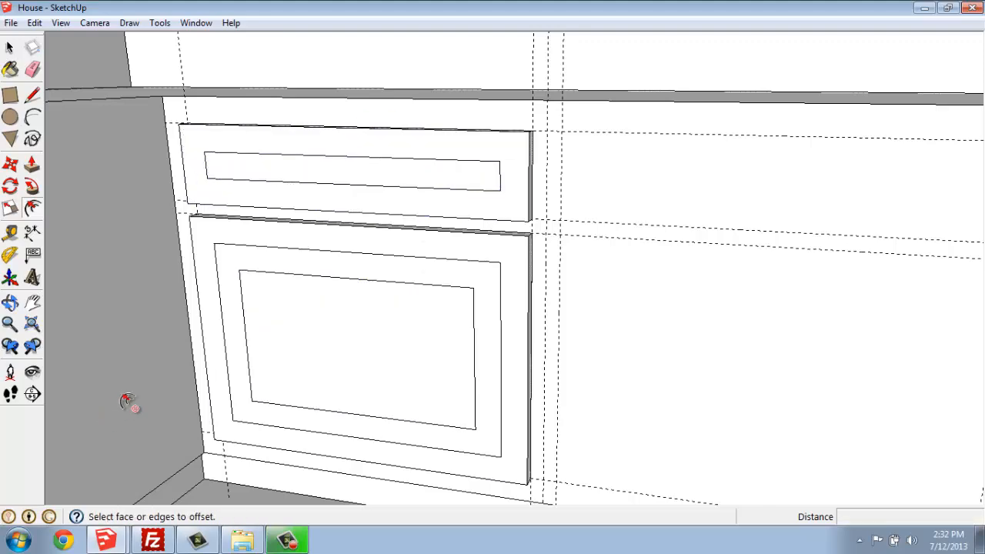
drag(130, 400, 316, 362)
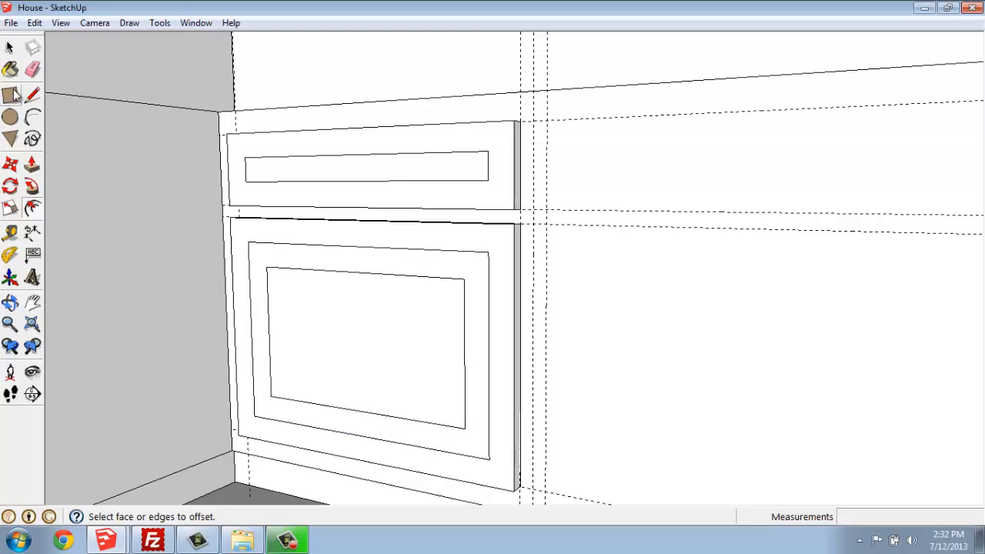
Draw bevel lines from inner panel corners to outer frame corners on drawer and door fronts
click(32, 95)
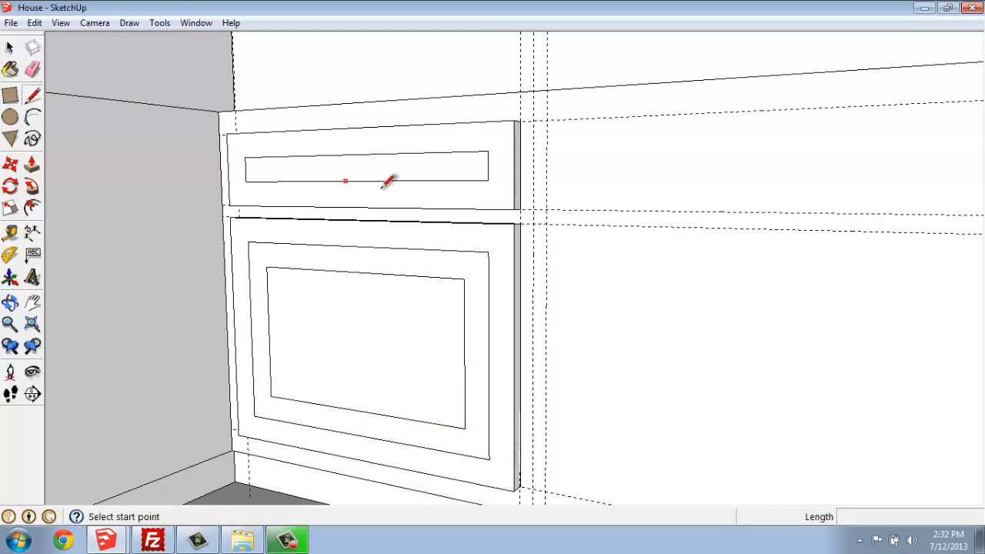
mouse_move(270, 262)
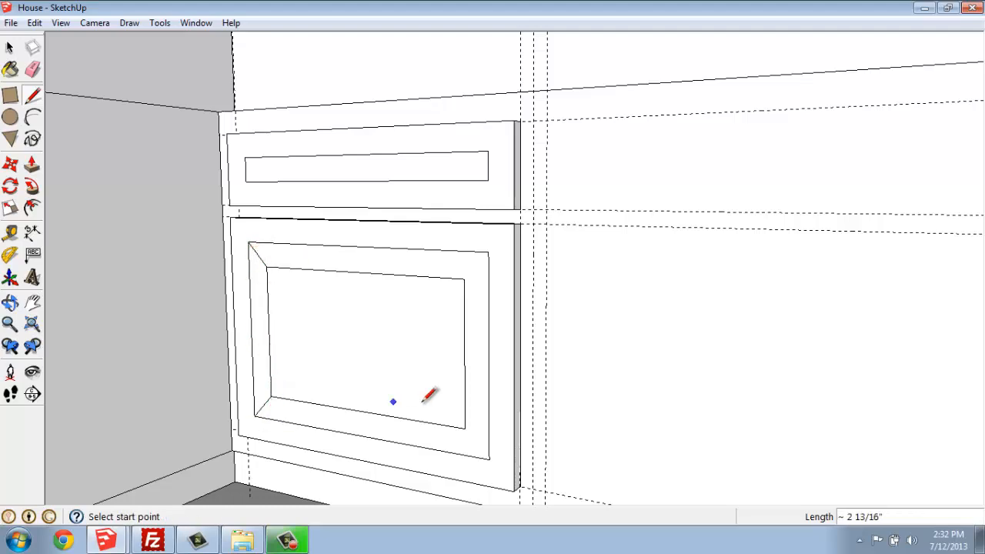
click(392, 400)
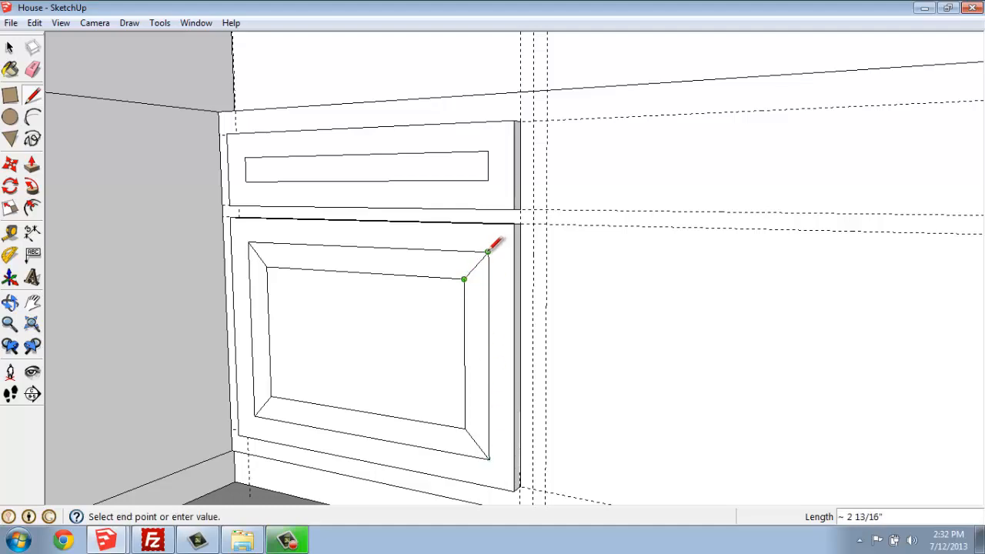
mouse_move(231, 139)
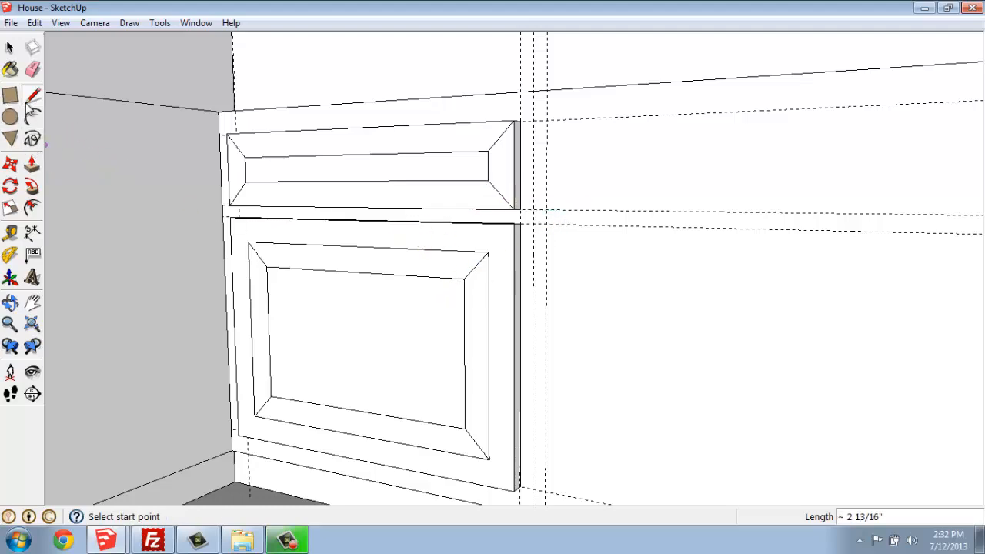
click(11, 48)
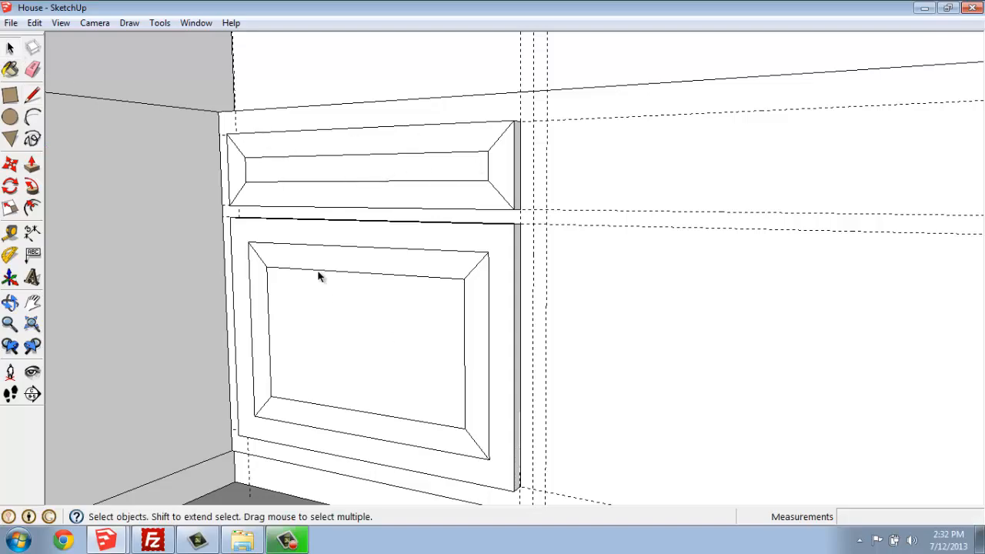
Move the door's centre panel outward to form a raised panel
drag(319, 277, 528, 337)
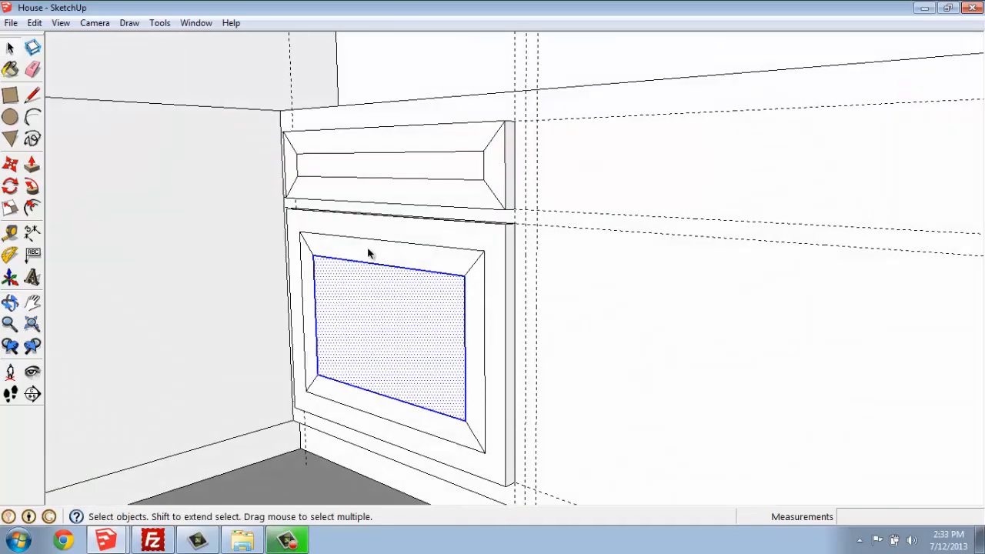
drag(370, 253, 507, 366)
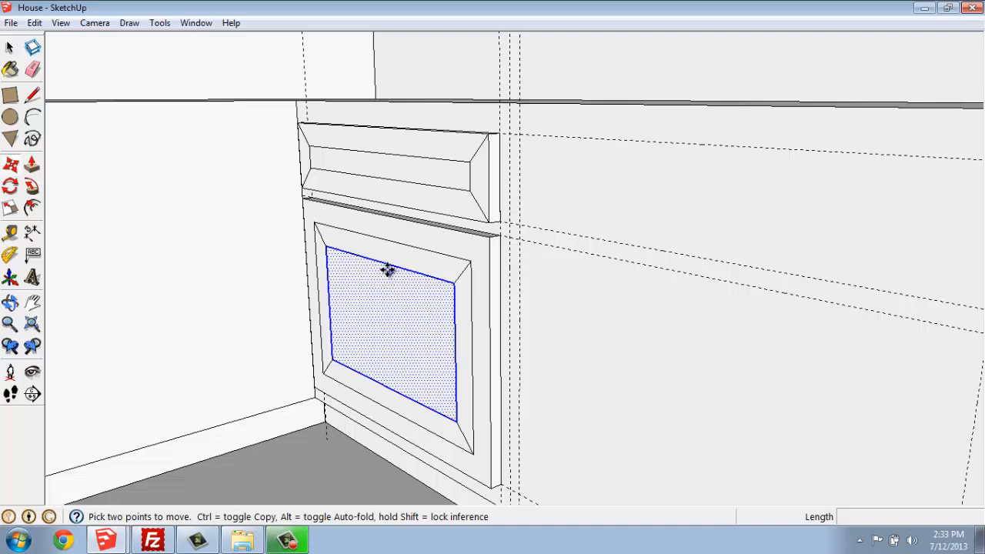
drag(388, 270, 296, 283)
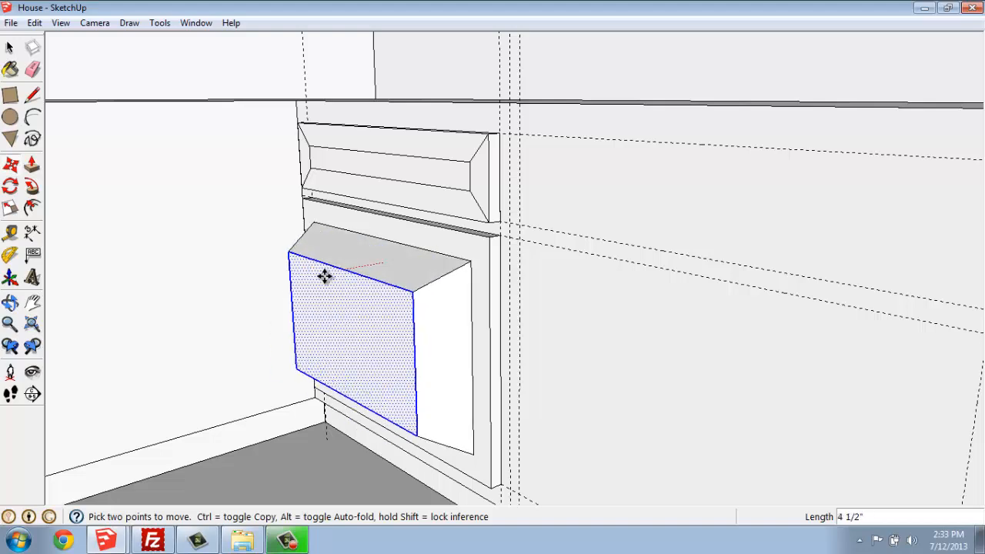
Inspect the raised door panel, then select the drawer's centre face for moving
drag(323, 277, 280, 290)
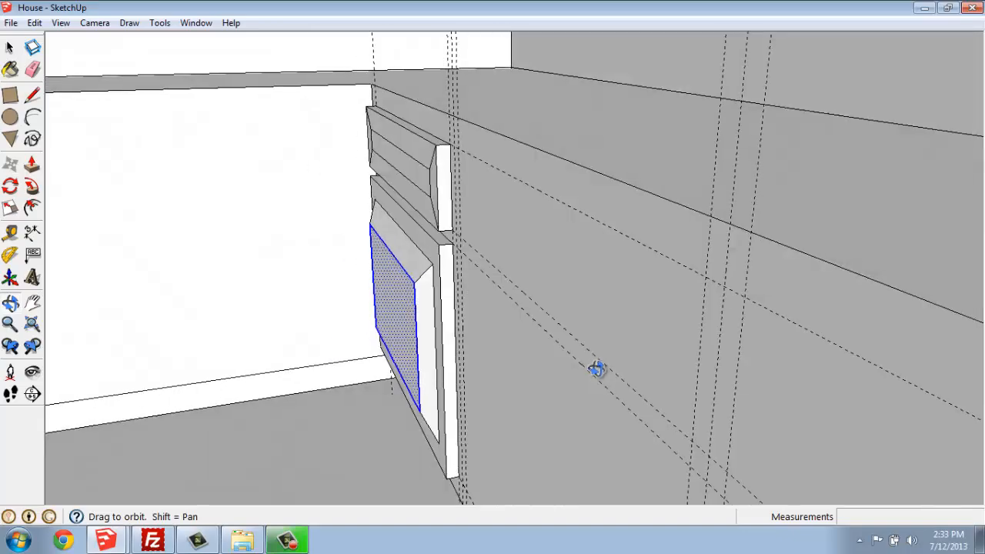
drag(599, 370, 588, 209)
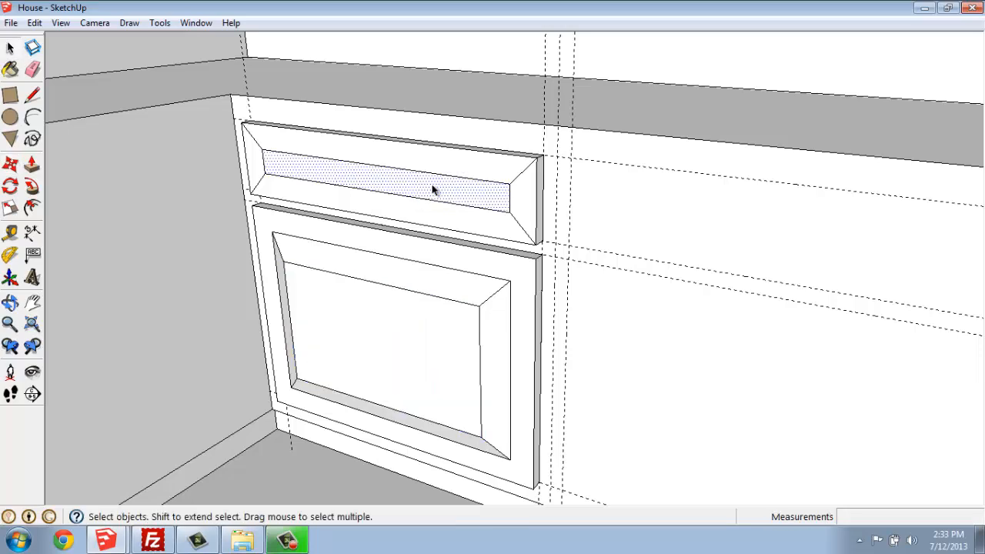
click(384, 181)
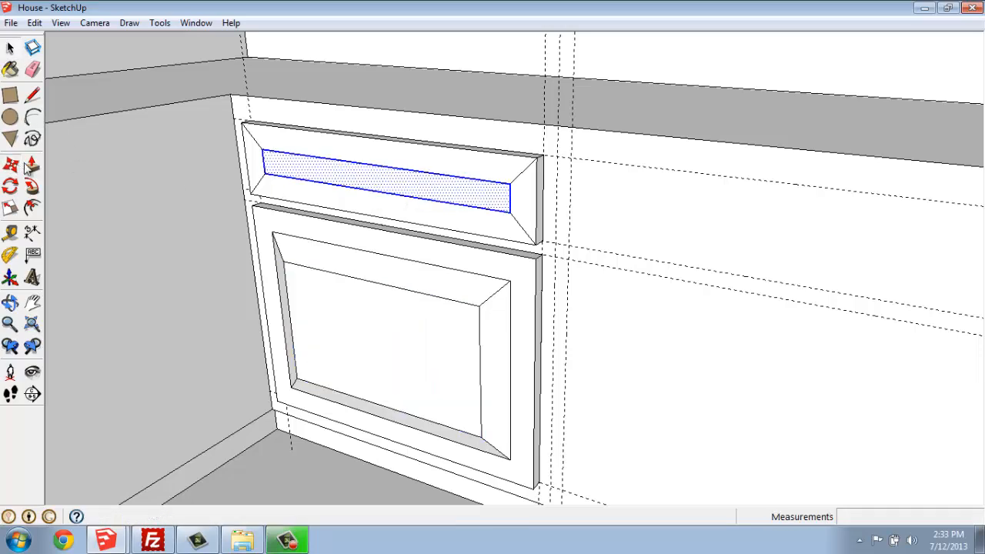
click(11, 163)
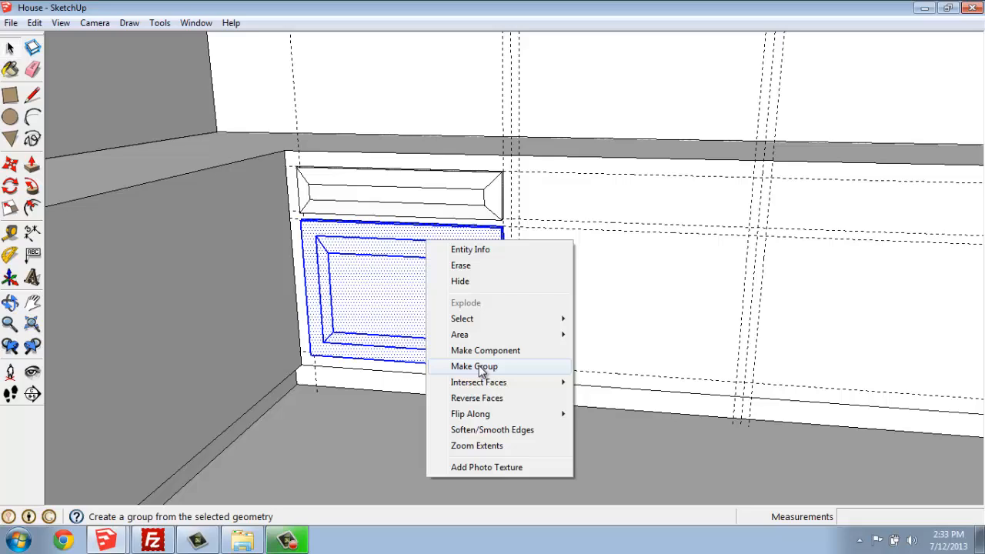
Make the door front and the drawer front into separate groups
click(474, 365)
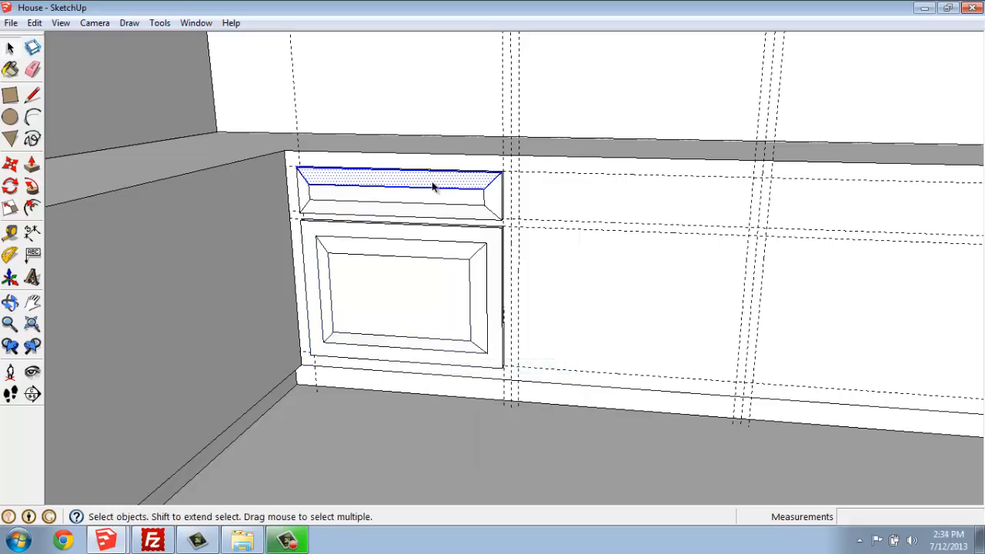
right_click(434, 189)
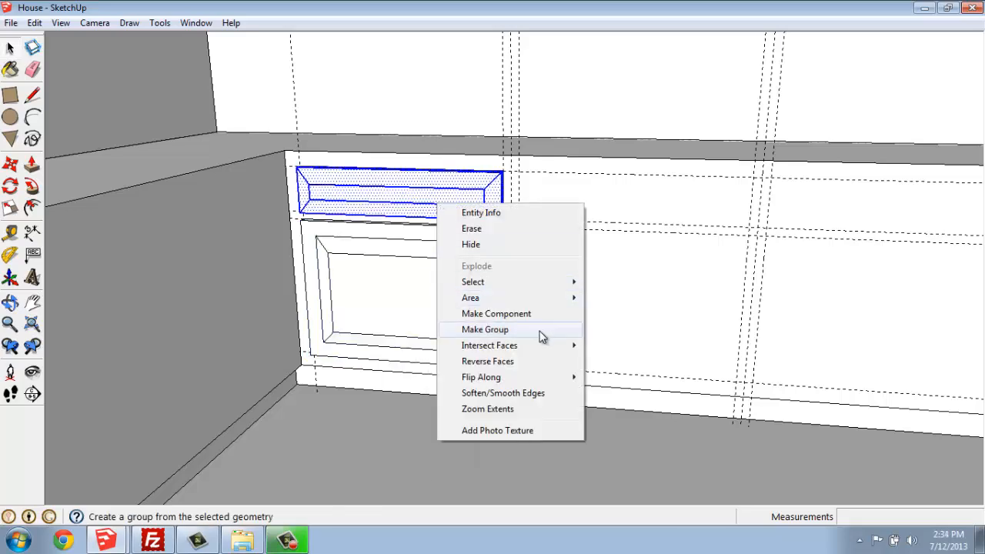
click(485, 329)
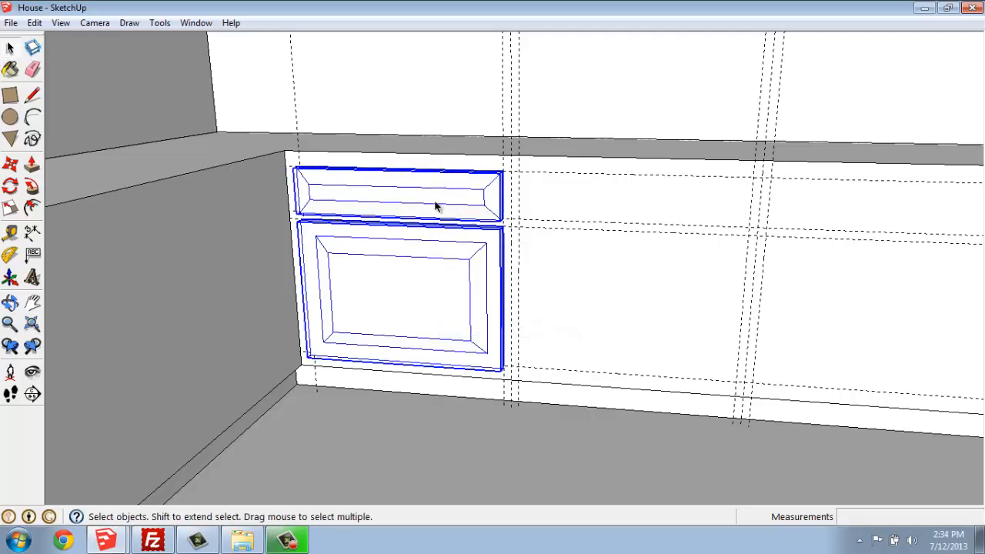
right_click(436, 206)
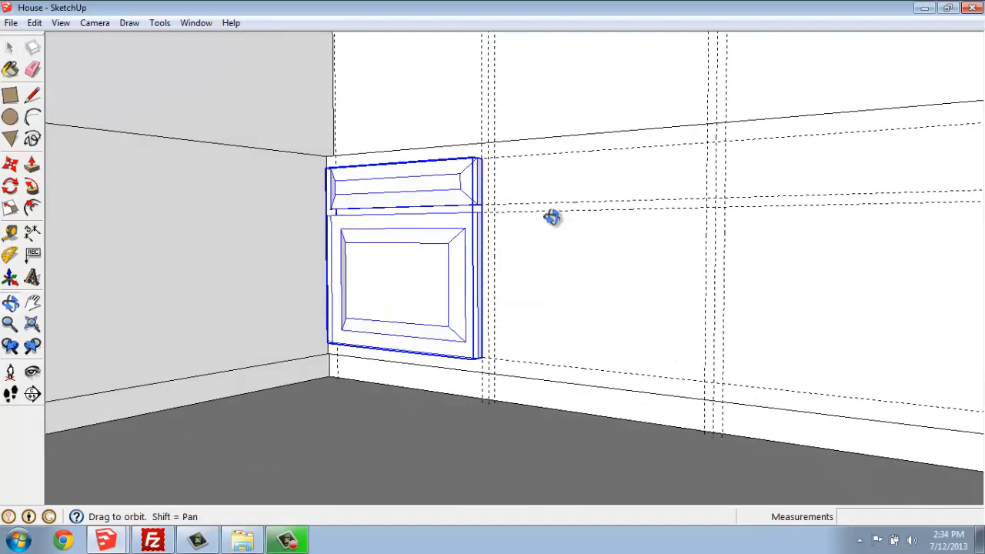
Copy both front groups onto the remaining cabinets along the run and review the row
drag(552, 216, 542, 339)
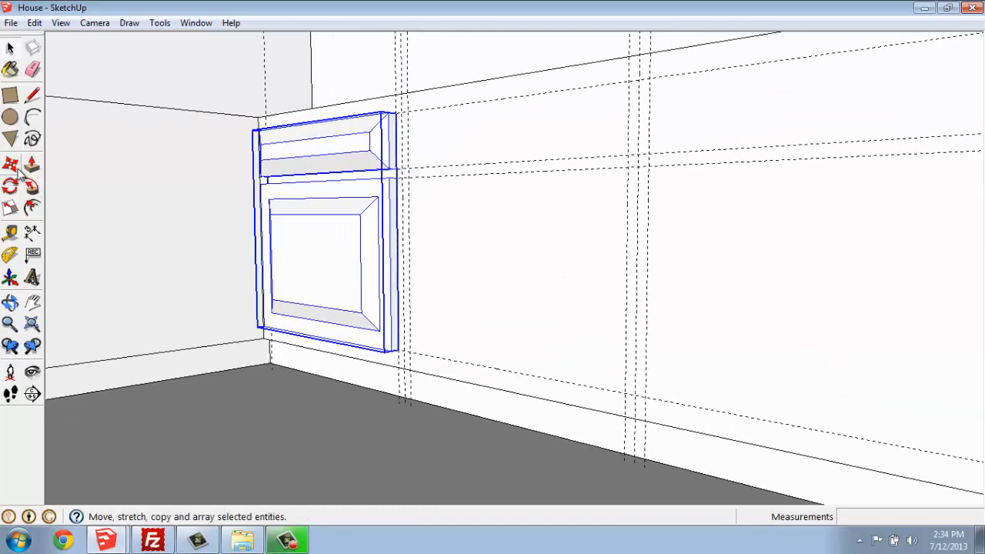
click(11, 165)
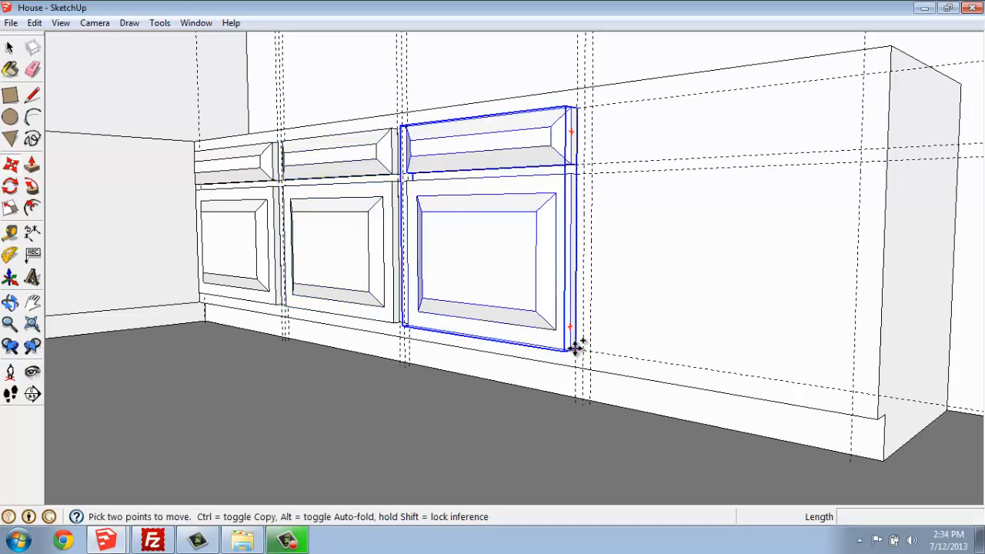
drag(577, 350, 781, 392)
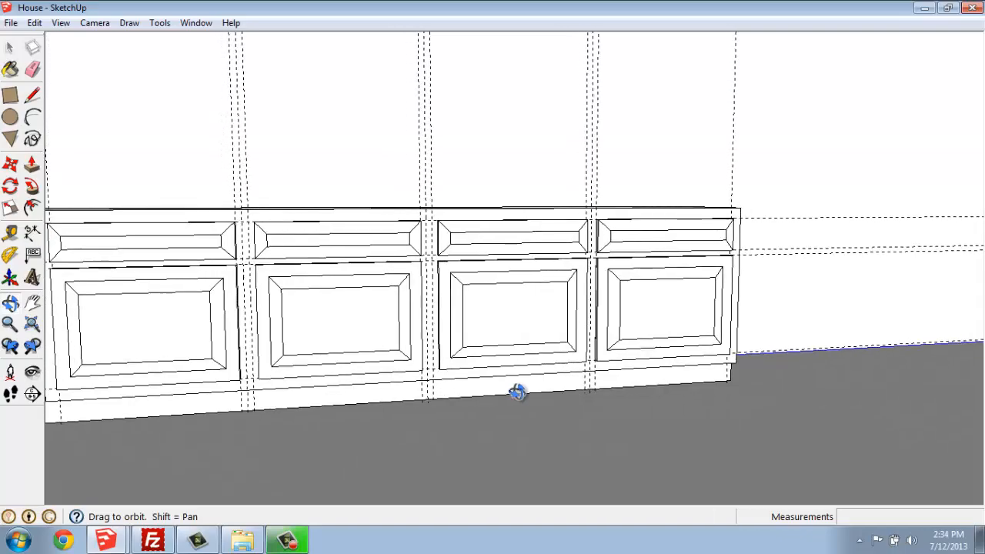
drag(517, 393, 673, 426)
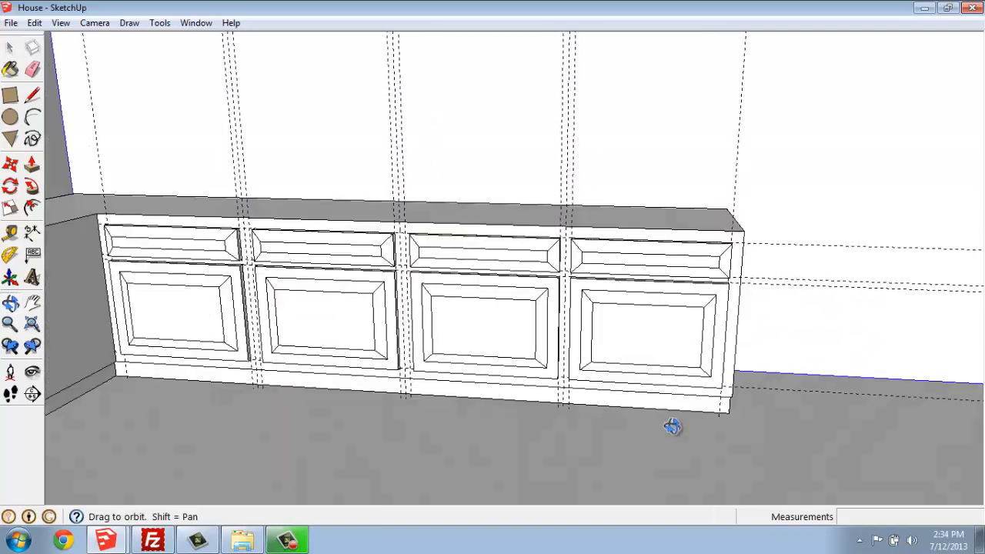
drag(672, 426, 762, 406)
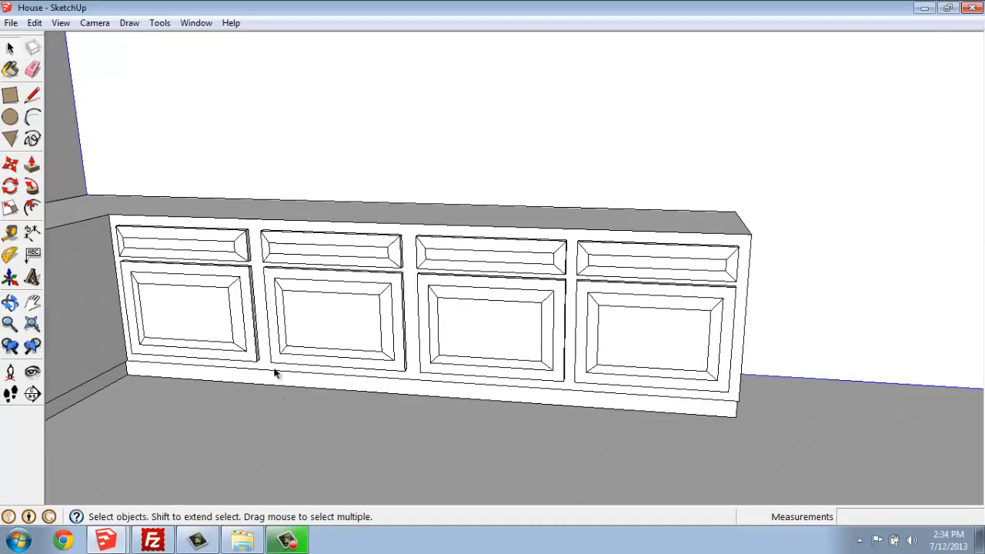
Select the four front groups and combine them with Make Group
drag(277, 373, 335, 363)
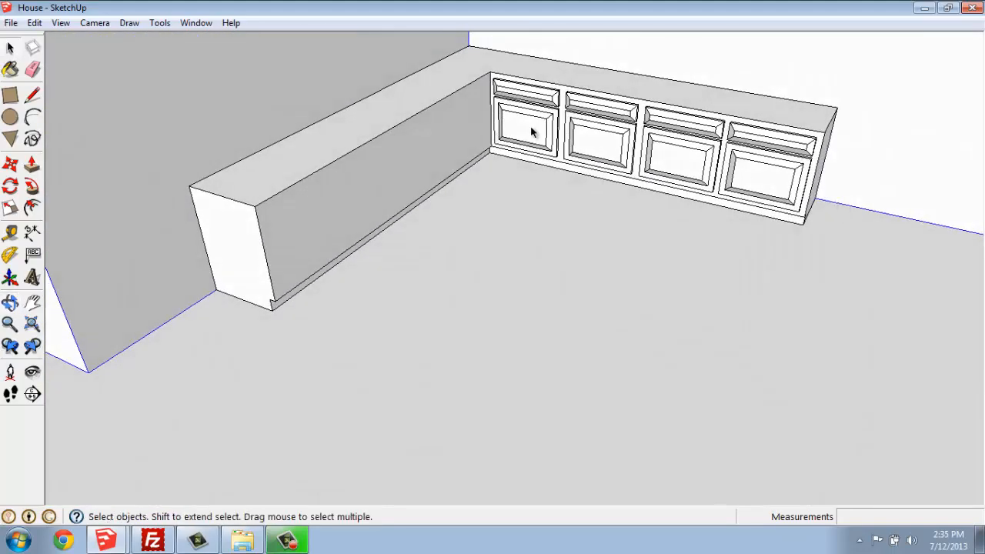
click(525, 123)
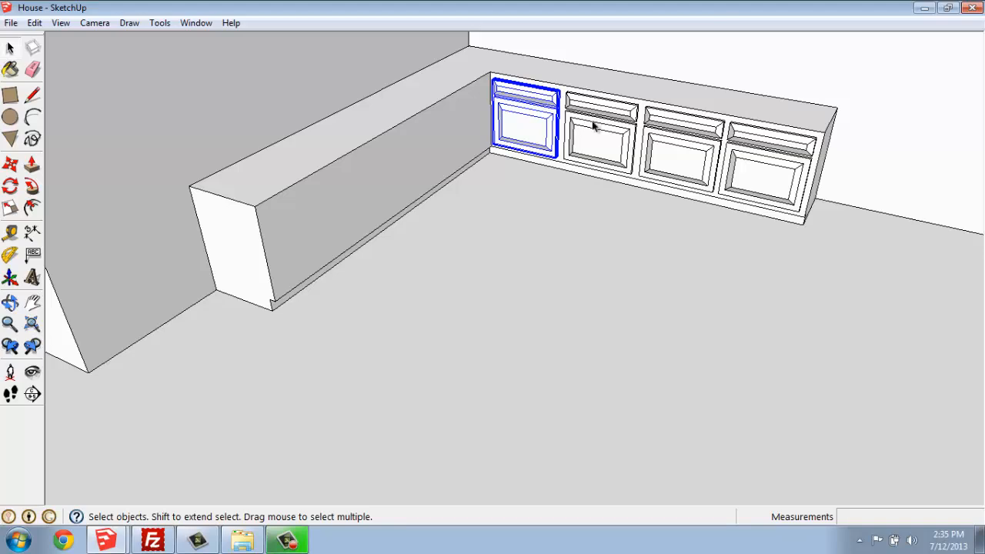
click(683, 142)
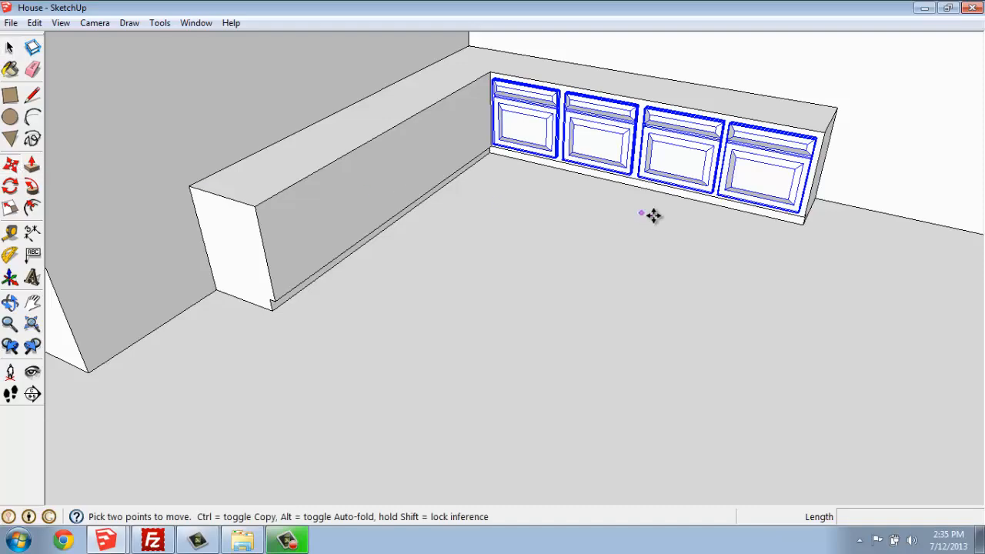
mouse_move(792, 215)
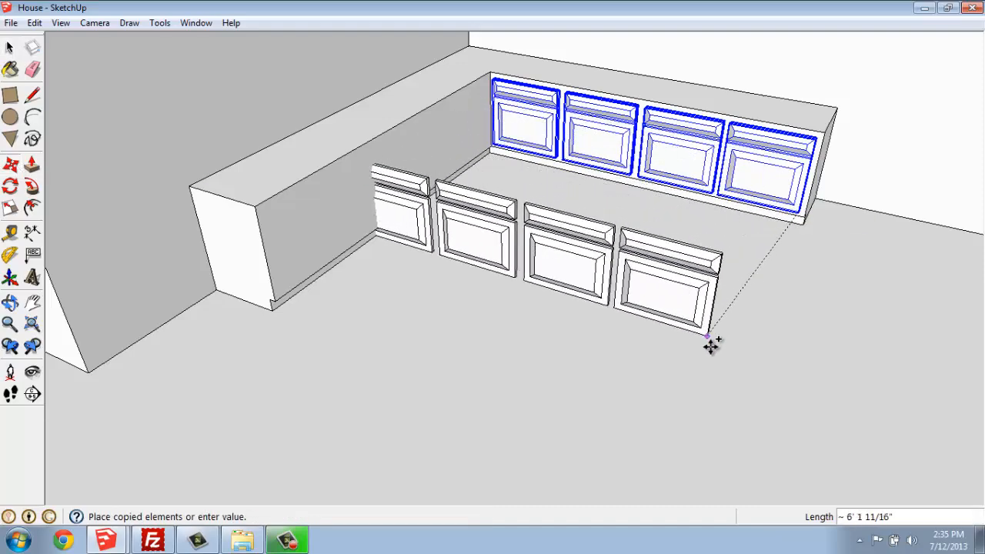
mouse_move(658, 484)
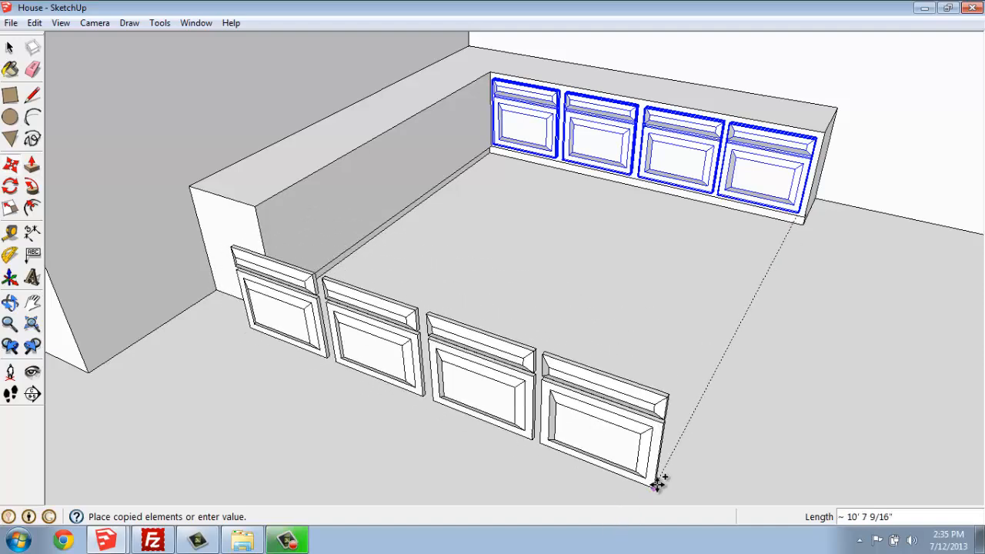
mouse_move(665, 499)
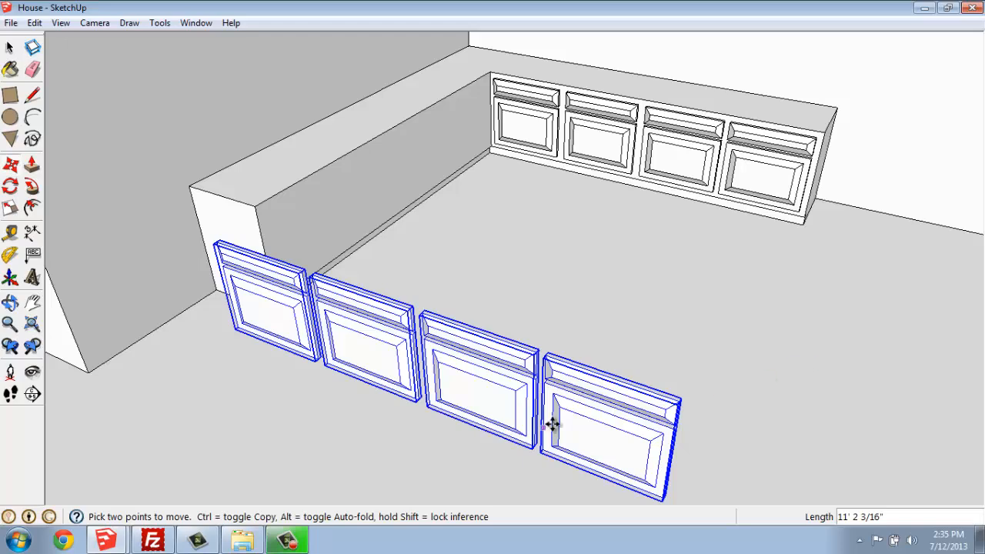
mouse_move(587, 436)
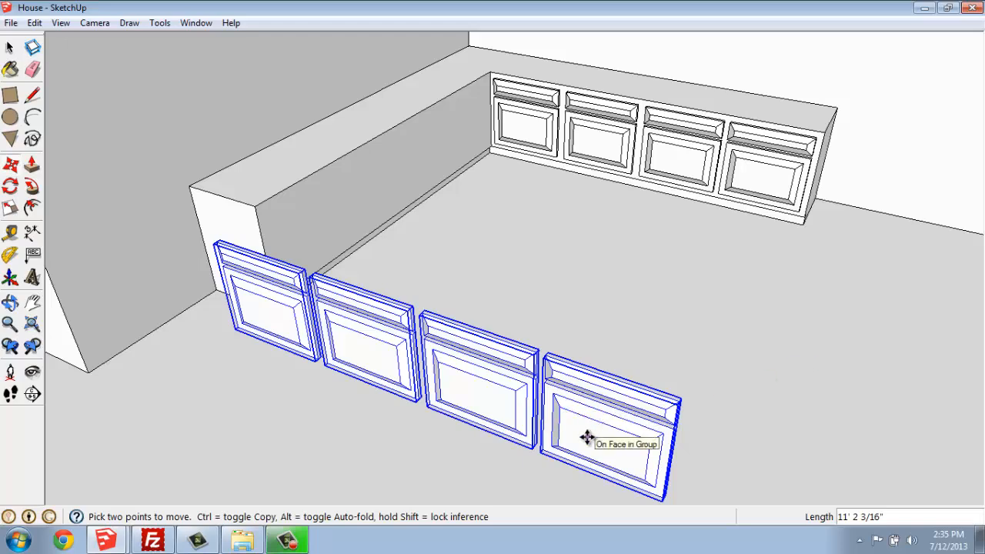
right_click(586, 437)
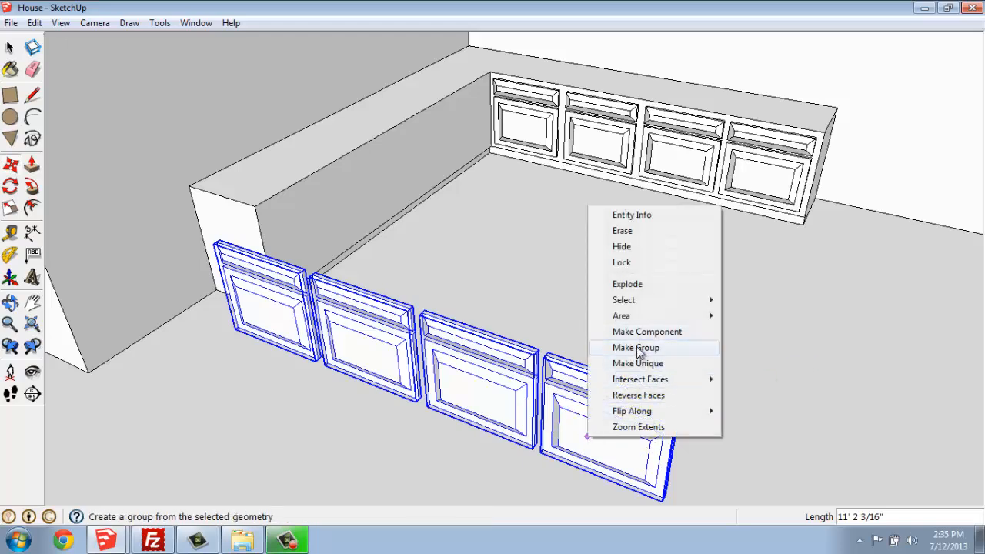
click(635, 347)
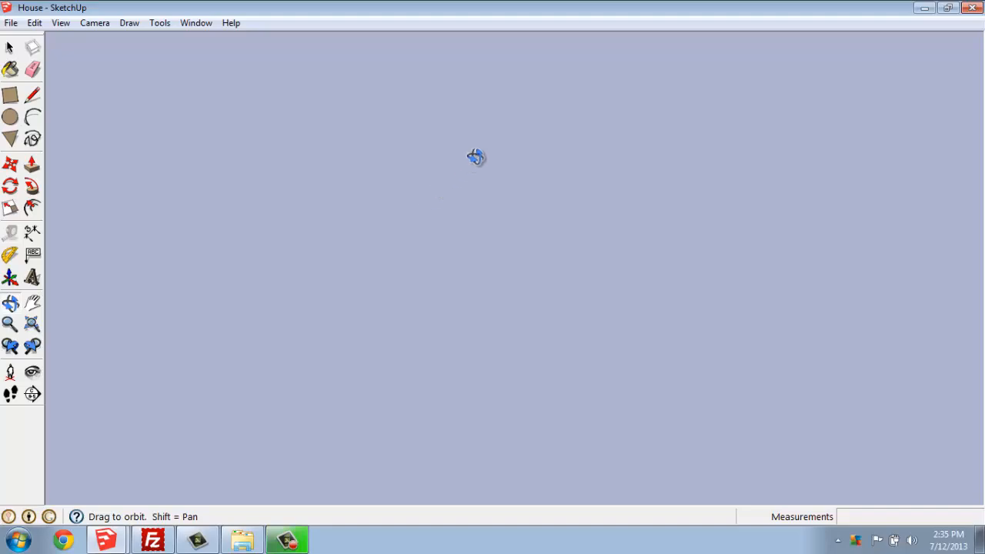
Locate the loose front group, select it, and place it against the side cabinet run
drag(475, 157, 474, 405)
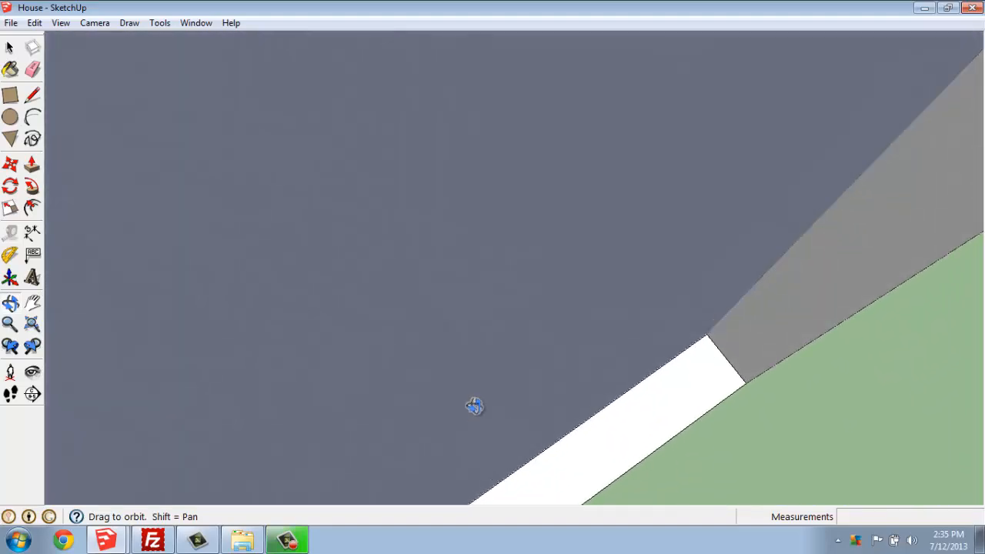
drag(475, 405, 484, 344)
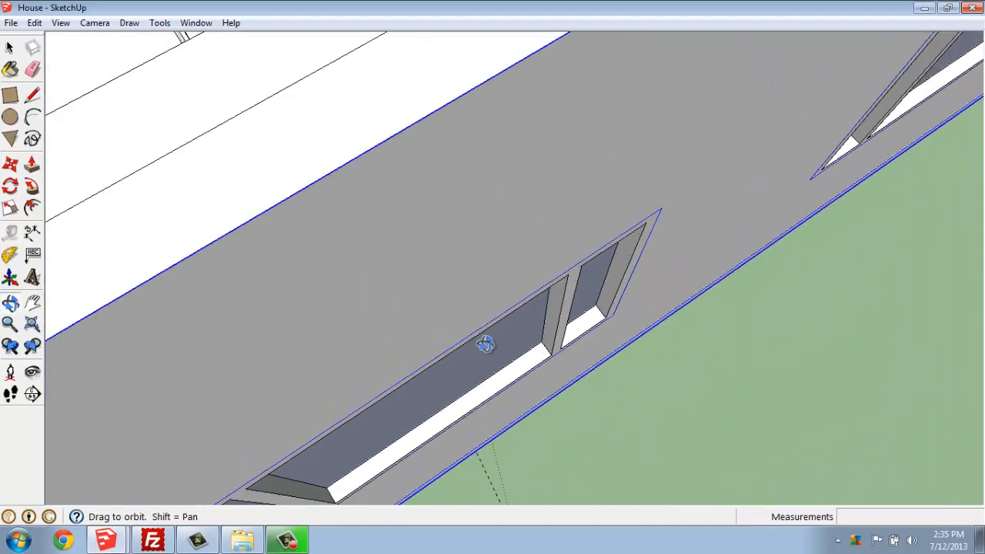
drag(485, 344, 347, 137)
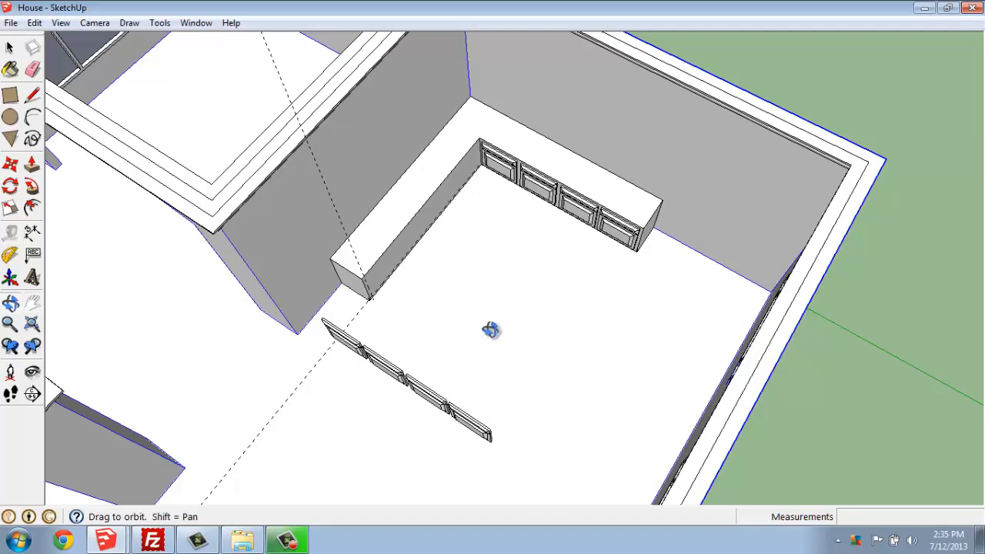
drag(491, 330, 227, 394)
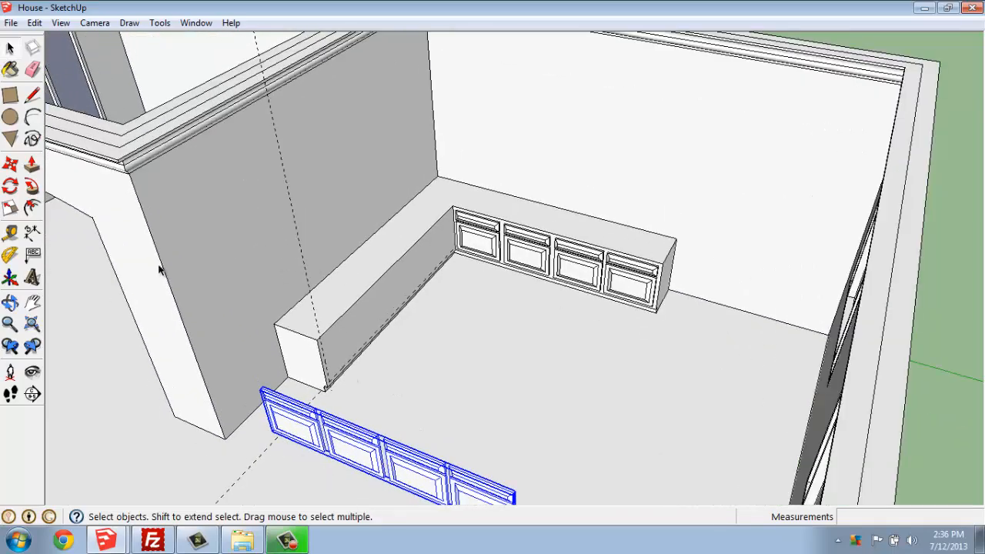
click(10, 185)
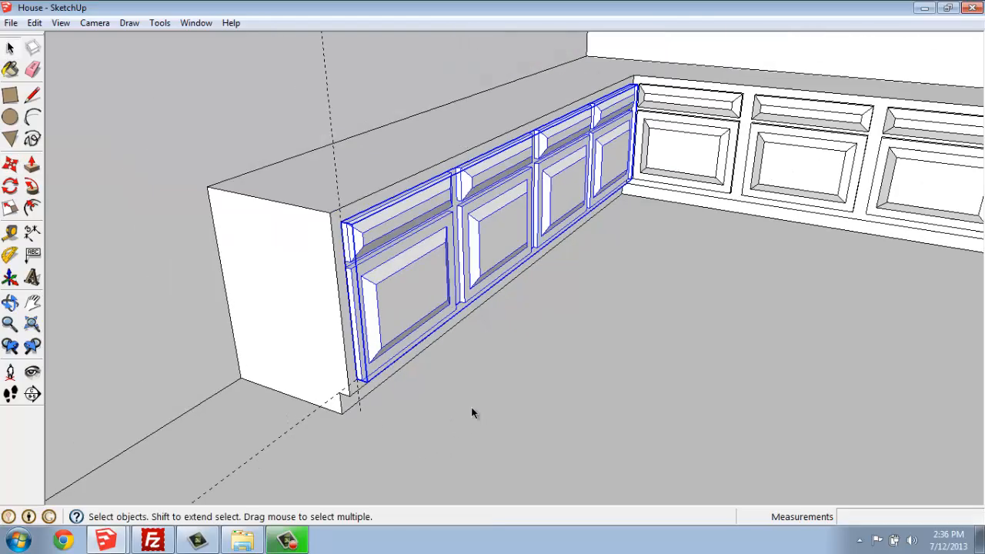
drag(473, 413, 507, 332)
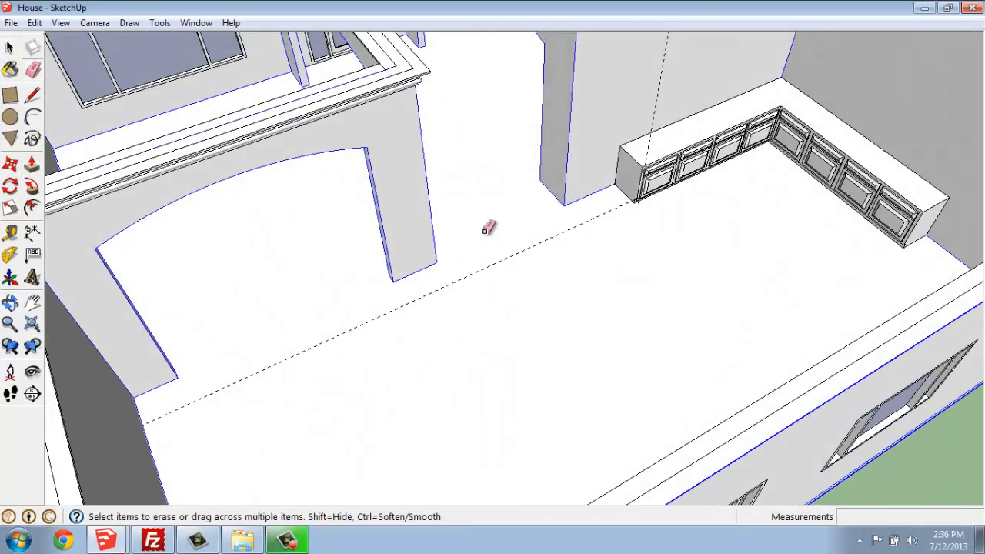
mouse_move(536, 239)
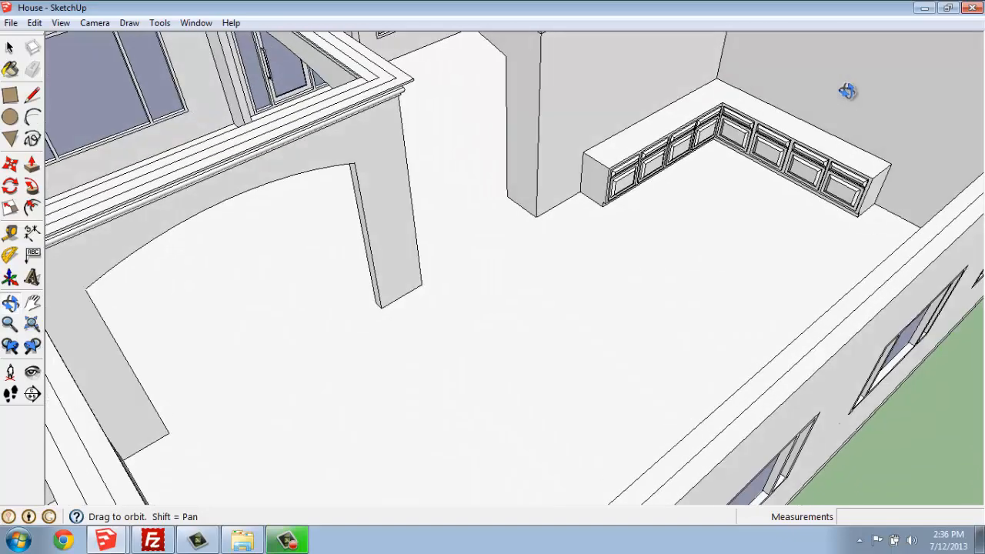
Zoom in on the L-shaped cabinets and start the backsplash profile at the countertop's back end corner
drag(846, 91, 650, 363)
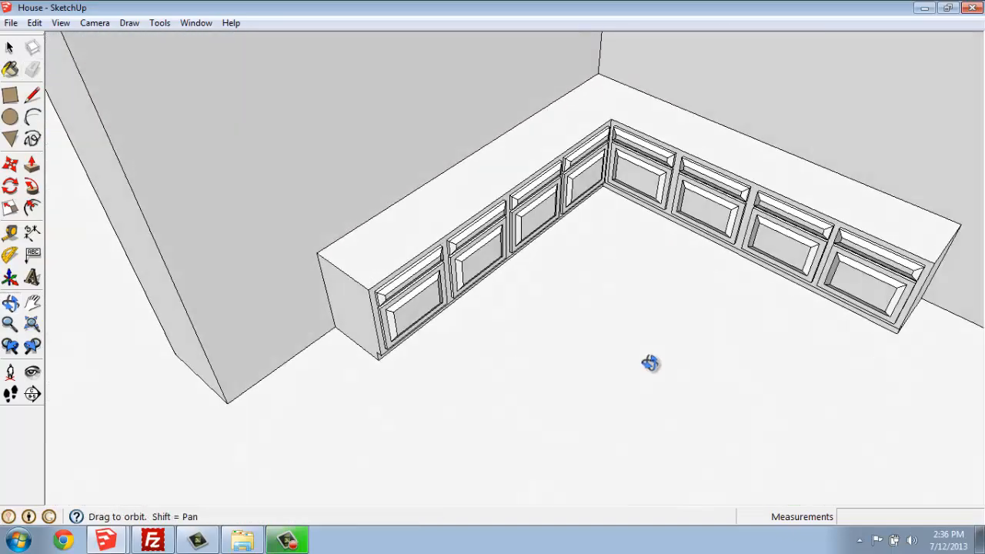
drag(650, 362, 656, 299)
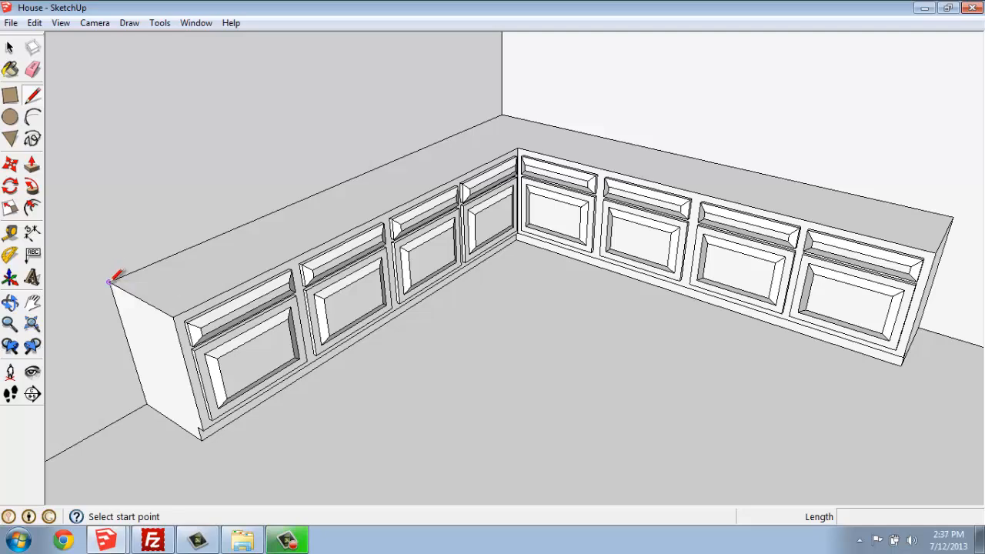
click(110, 283)
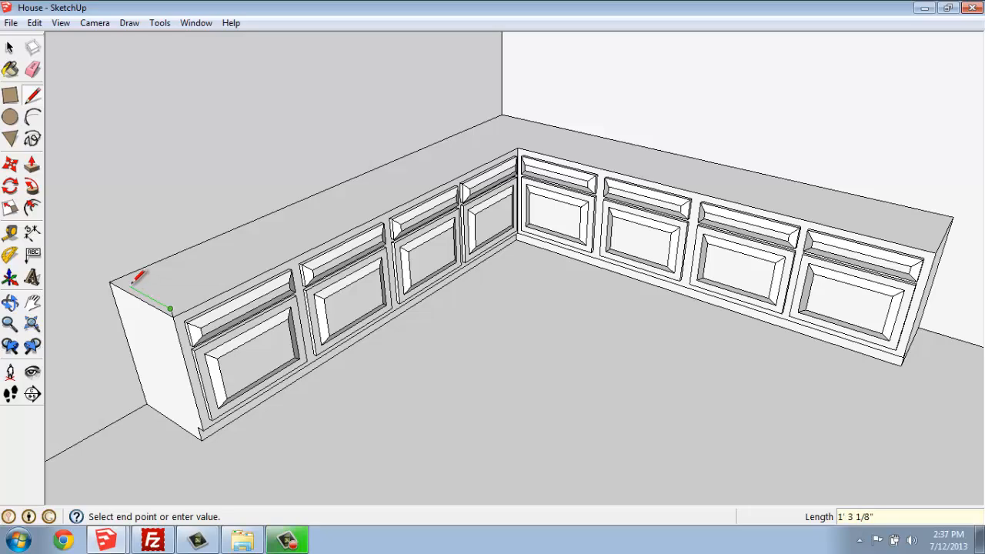
mouse_move(138, 276)
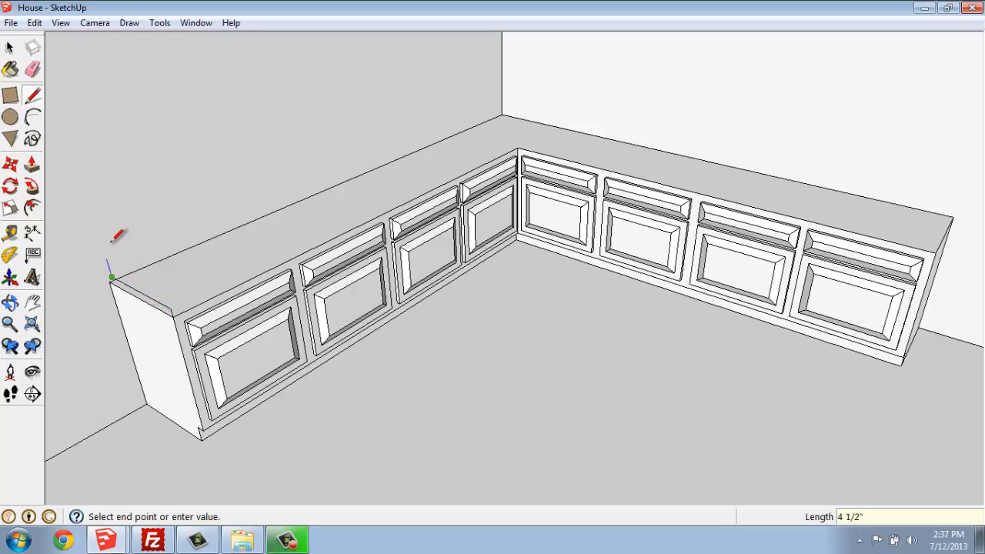
mouse_move(104, 218)
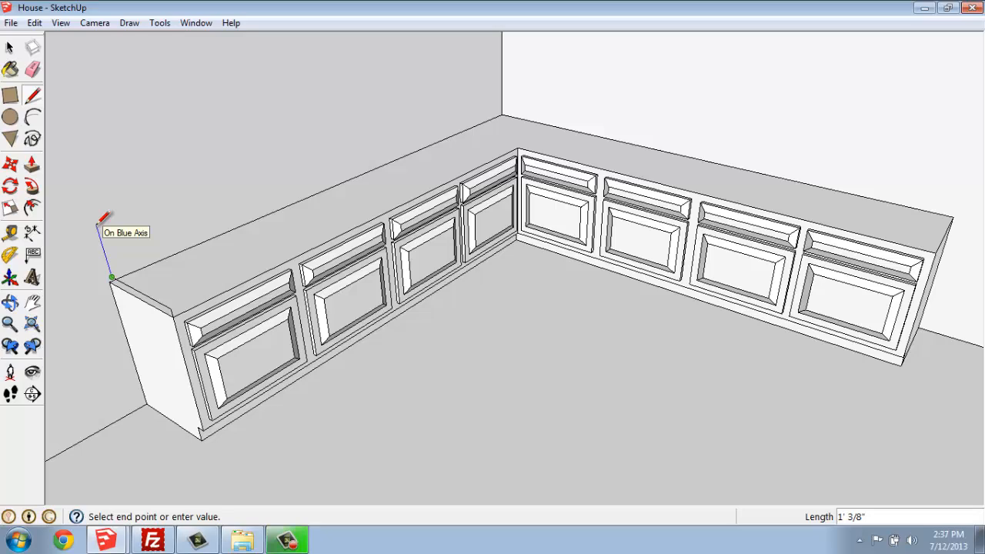
mouse_move(92, 240)
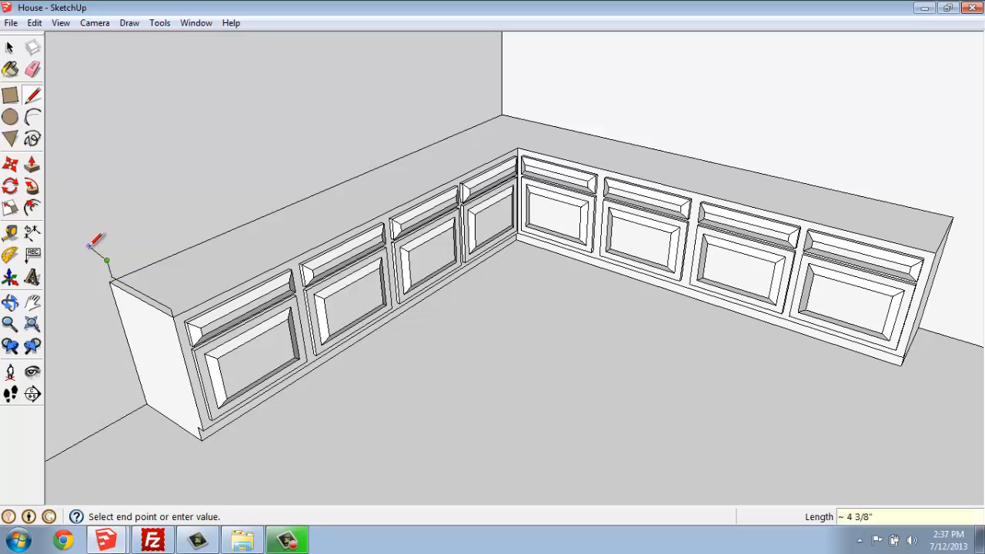
mouse_move(96, 254)
text(2)
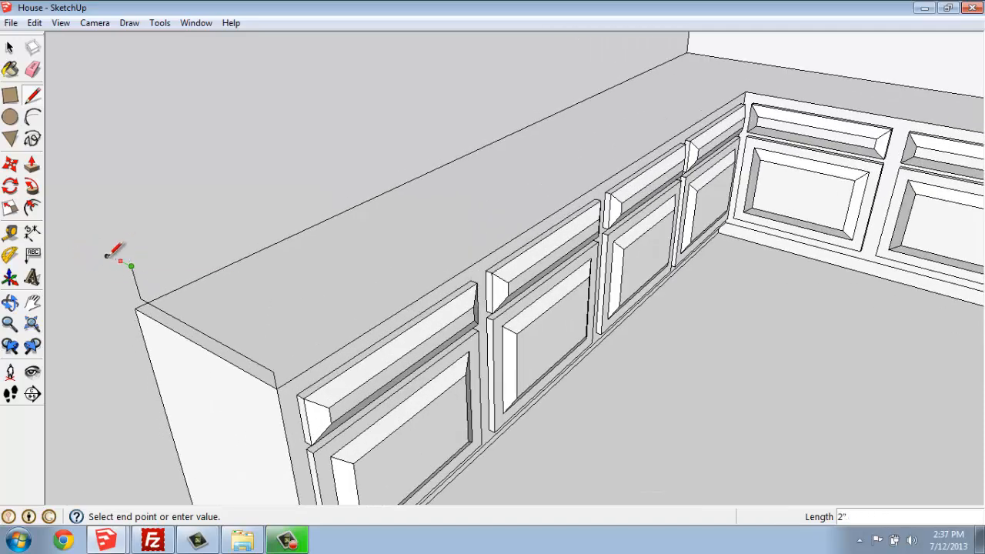
mouse_move(115, 257)
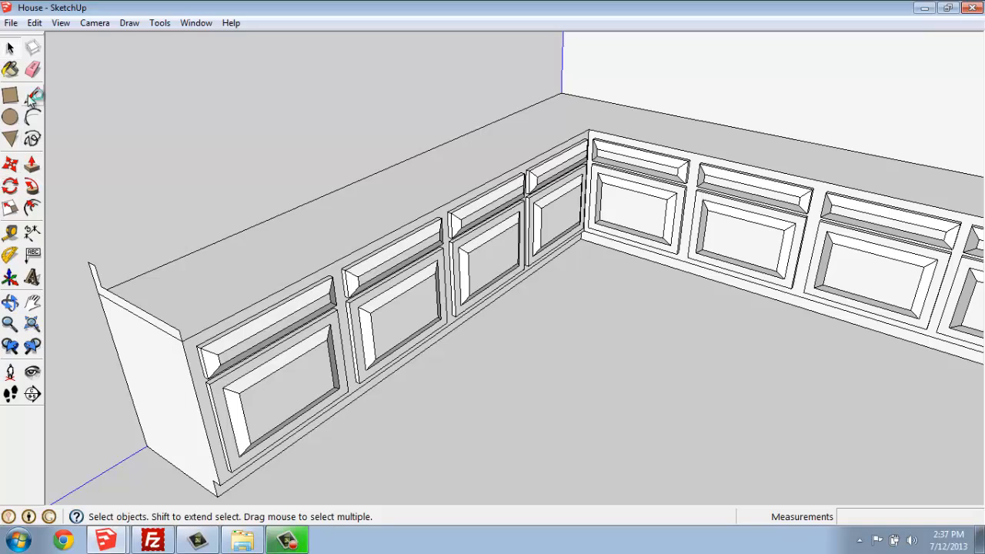
Draw a path line along the left run's back edge for the backsplash sweep
click(33, 96)
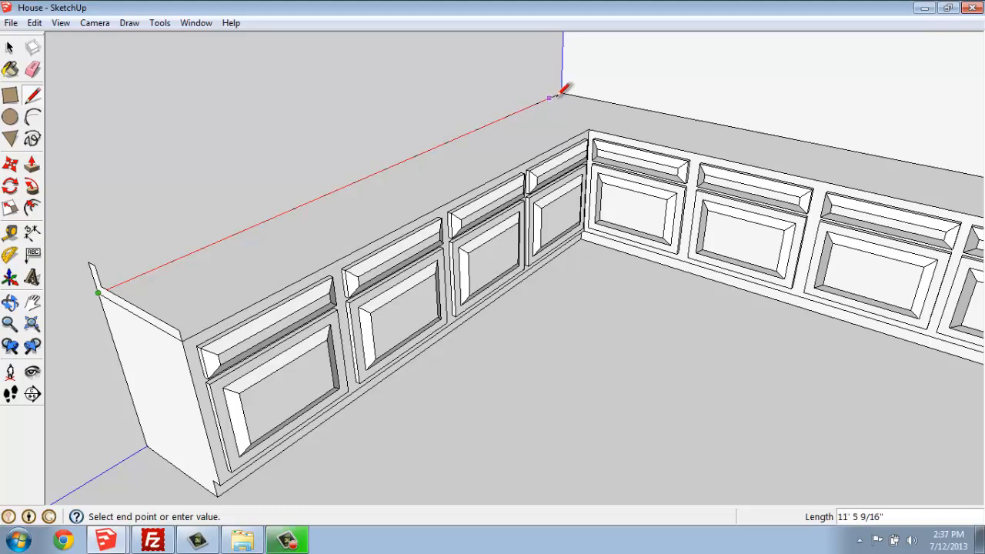
click(561, 94)
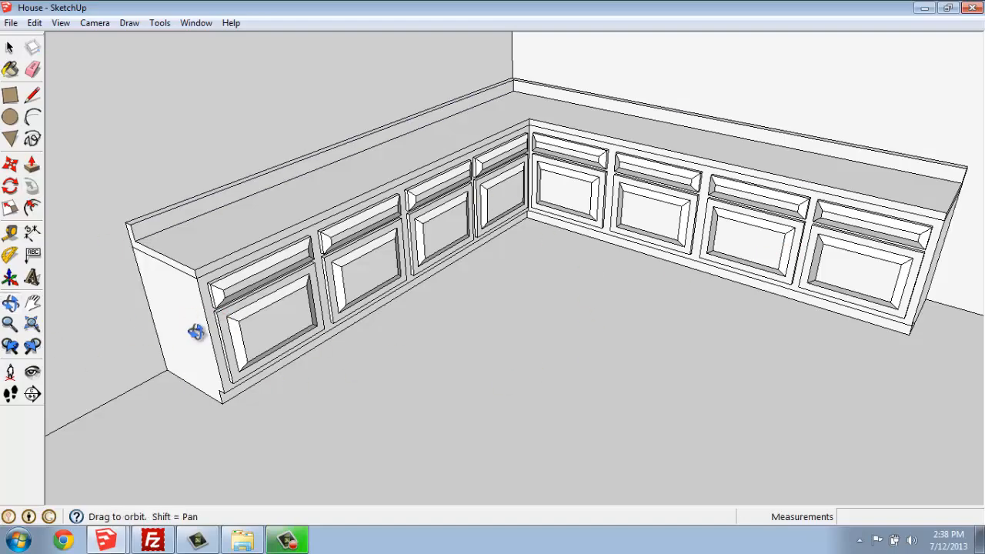
Push the countertop's front edge and end face out one inch to form the overhang
drag(196, 331, 330, 234)
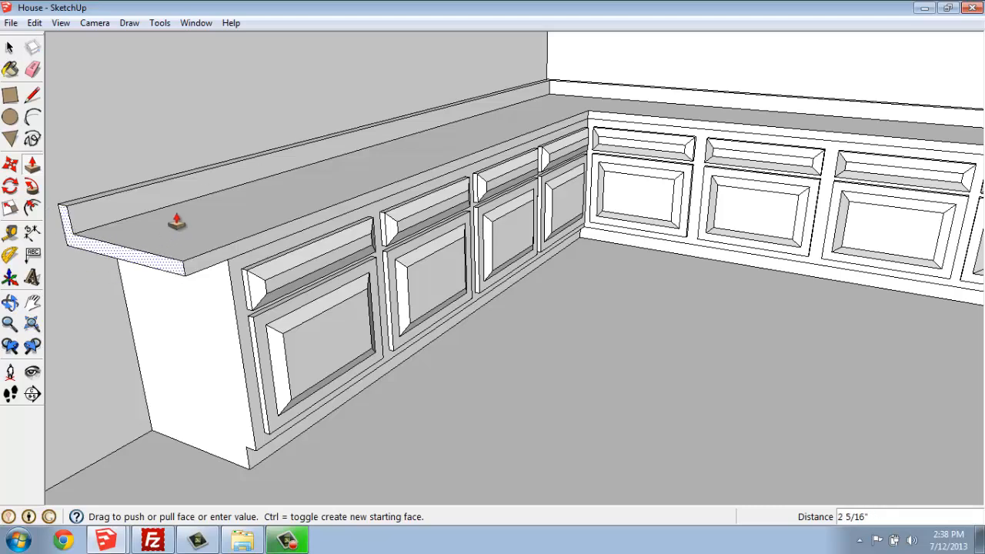
drag(177, 223, 104, 277)
text(2)
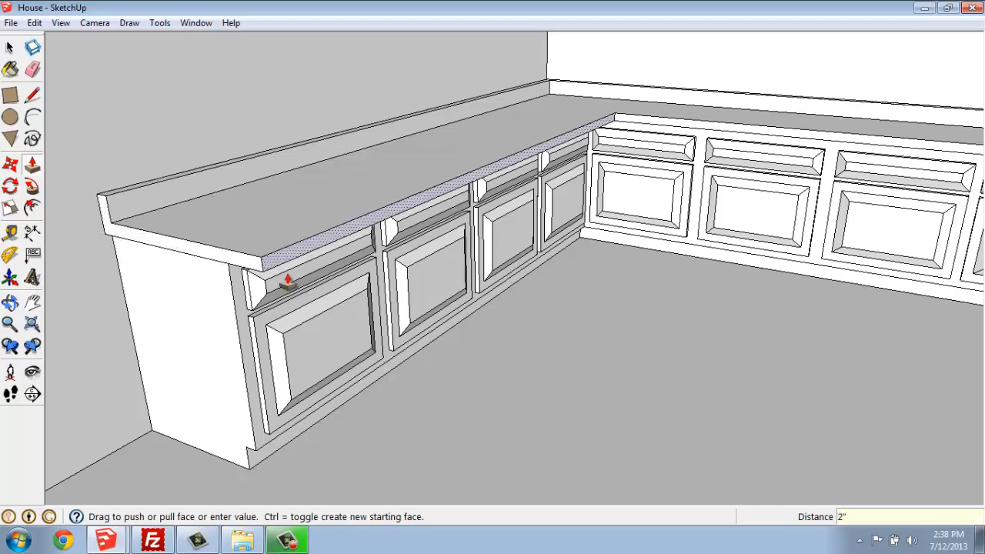
drag(285, 281, 596, 438)
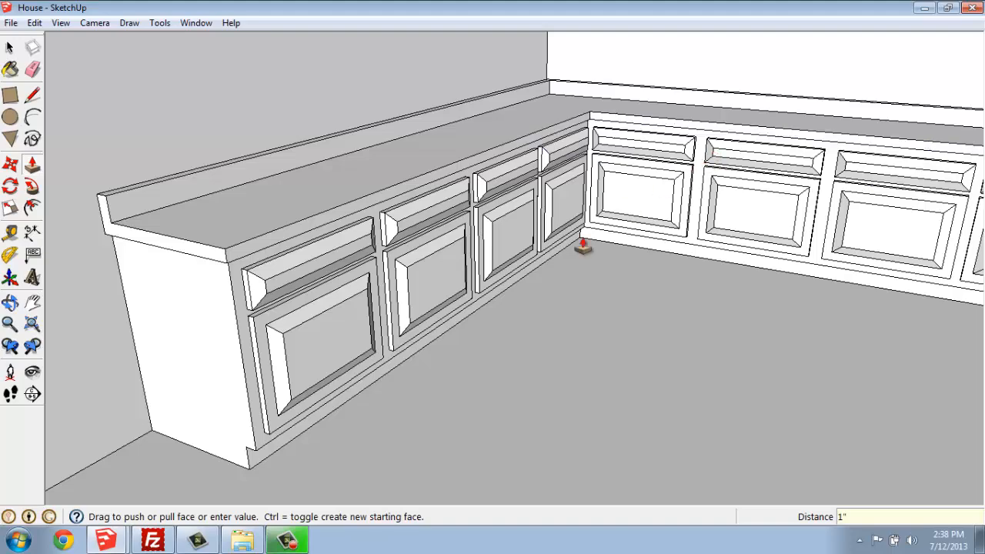
drag(582, 245, 619, 304)
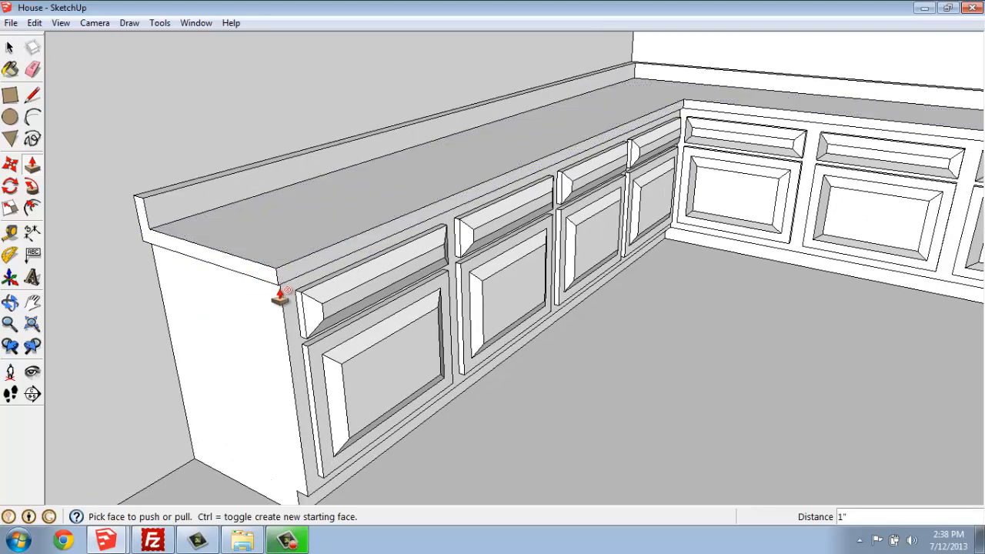
click(10, 47)
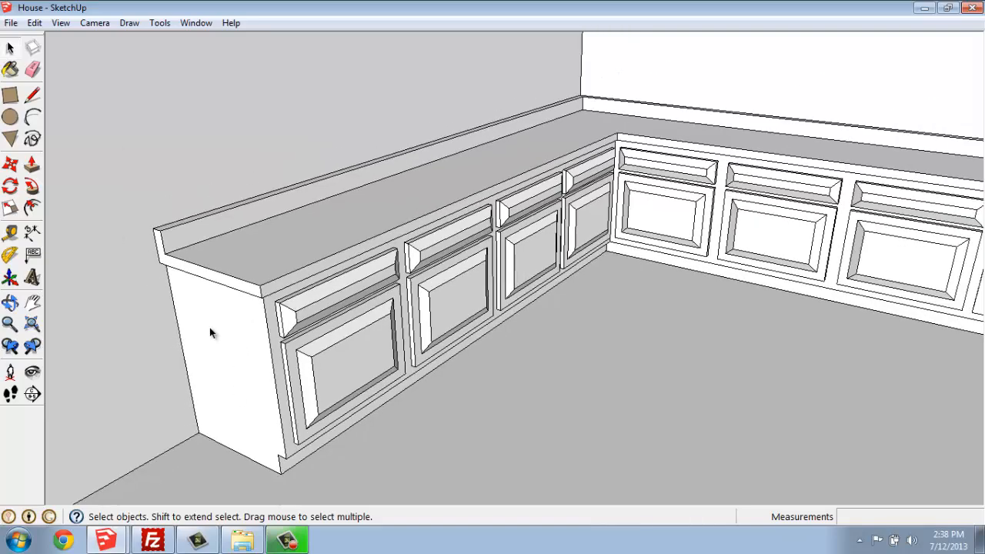
drag(212, 332, 500, 281)
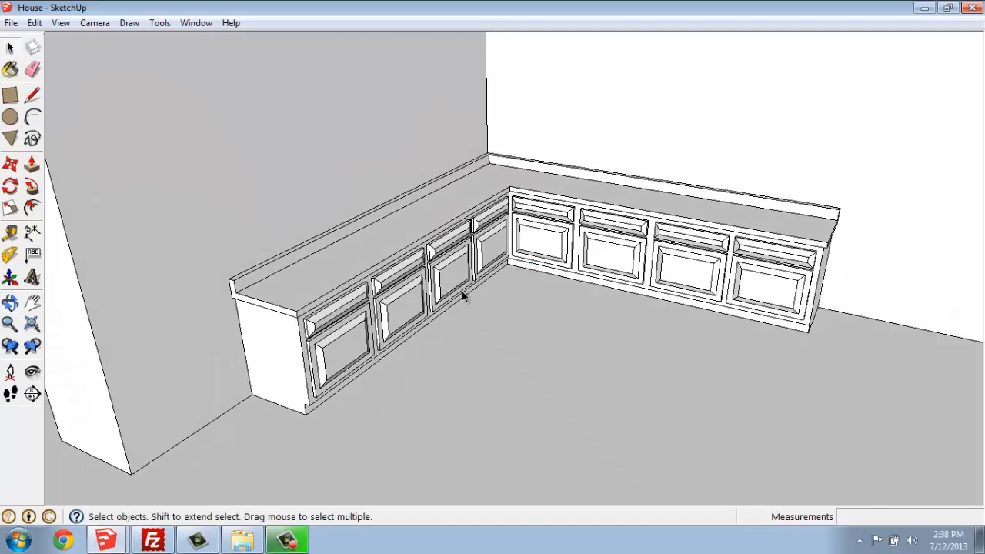
mouse_move(547, 260)
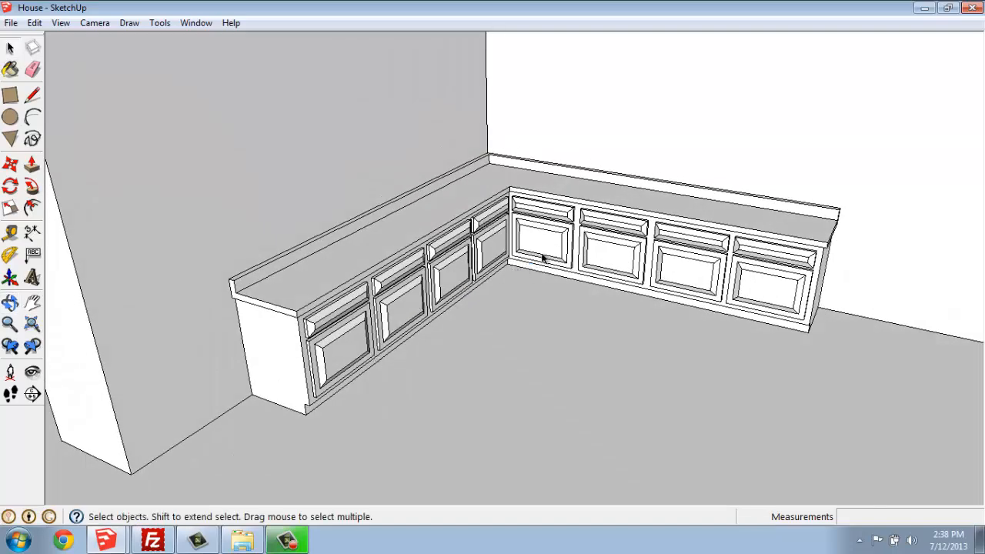